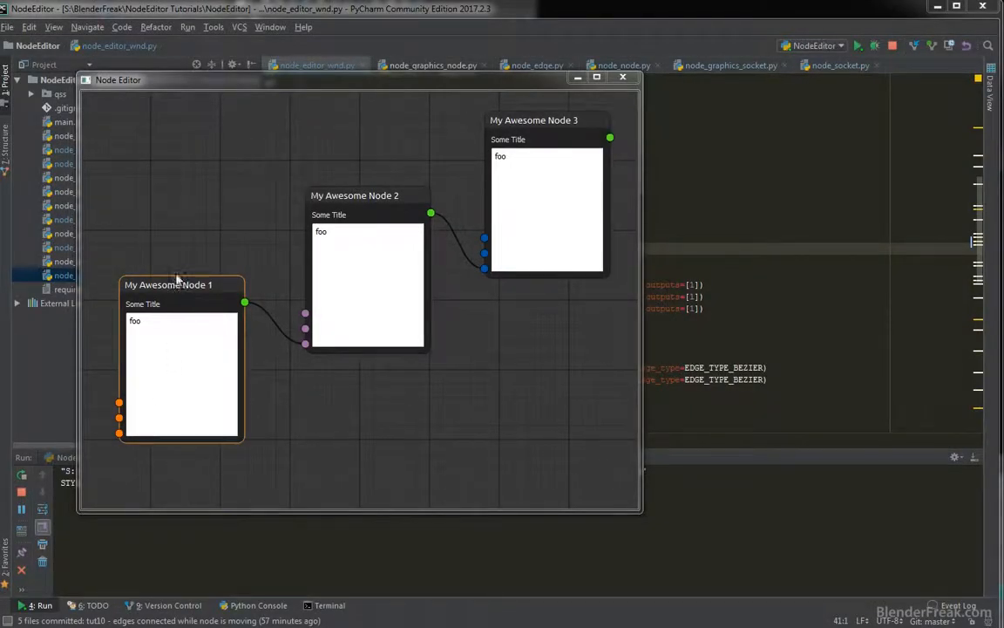
Run main.py to launch the node editor with three nodes joined by bezier edges.
click(178, 284)
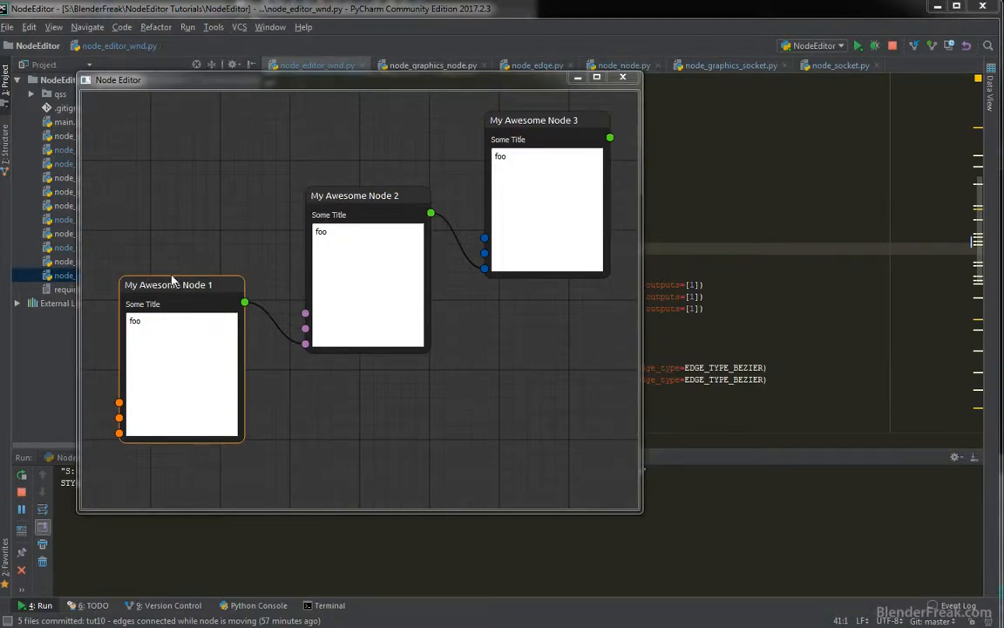
mouse_move(178, 286)
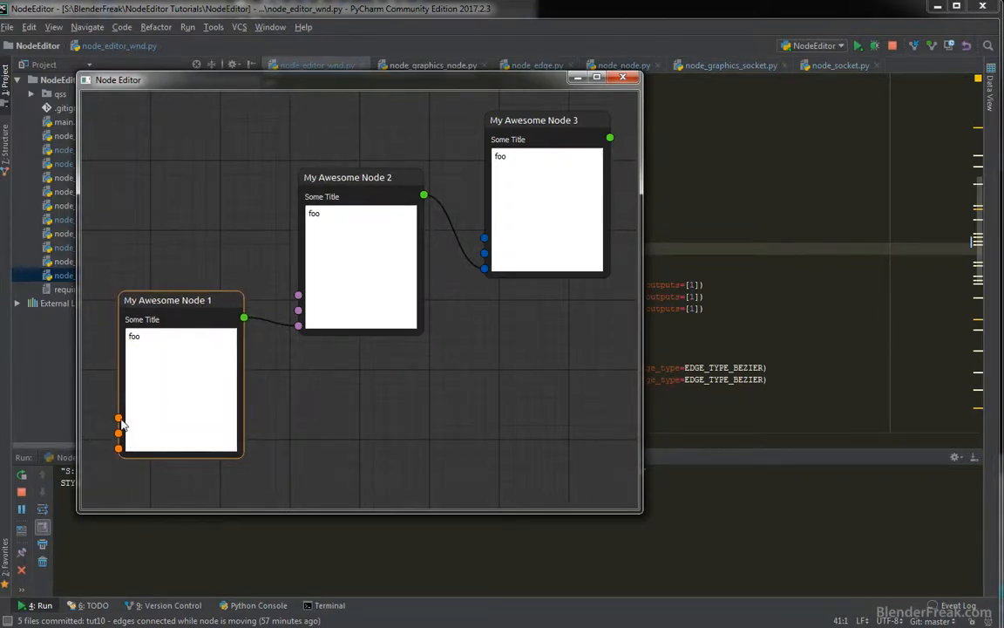
mouse_move(123, 415)
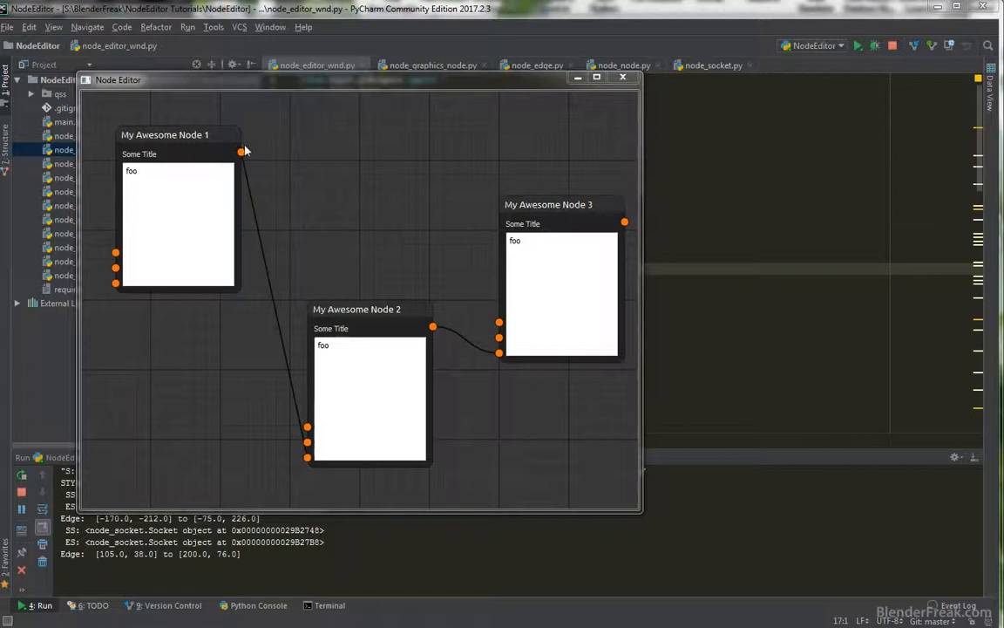
mouse_move(296, 406)
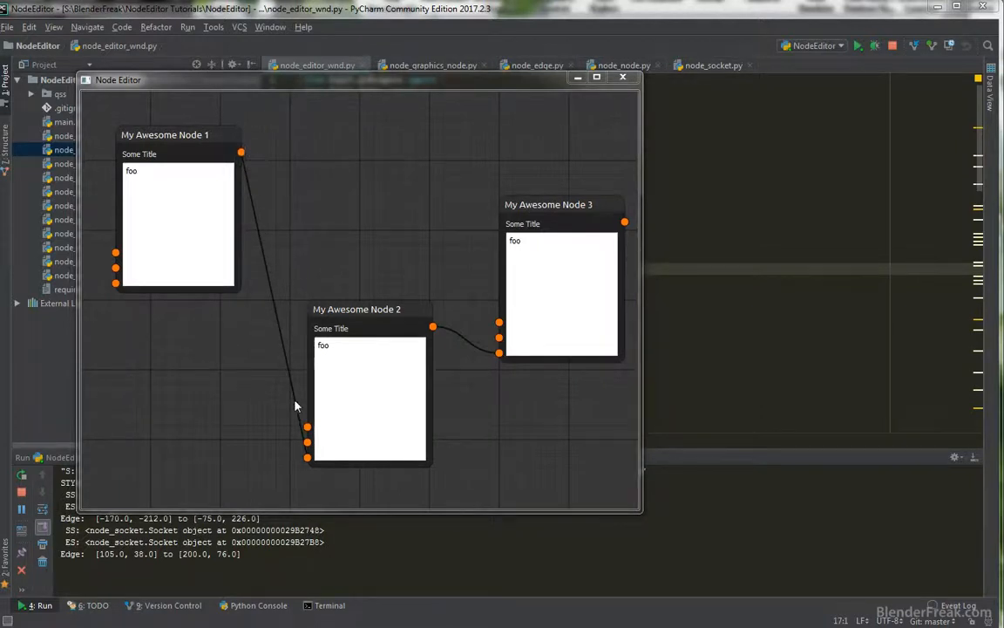
Drag My Awesome Node 2 up between Node 1 and Node 3, leaving its edges stranded.
drag(356, 308, 376, 164)
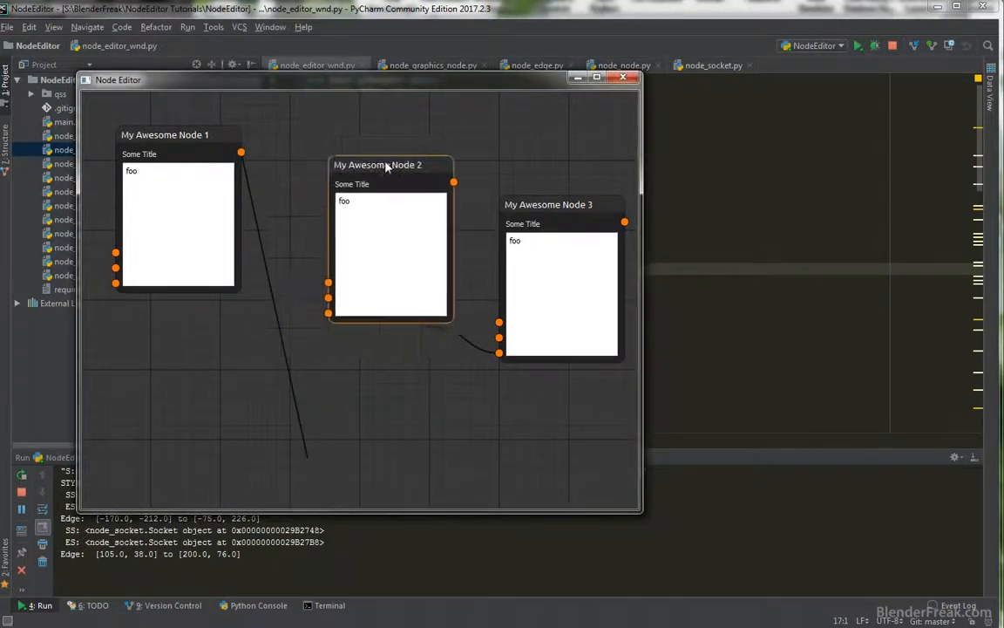
drag(390, 164, 366, 169)
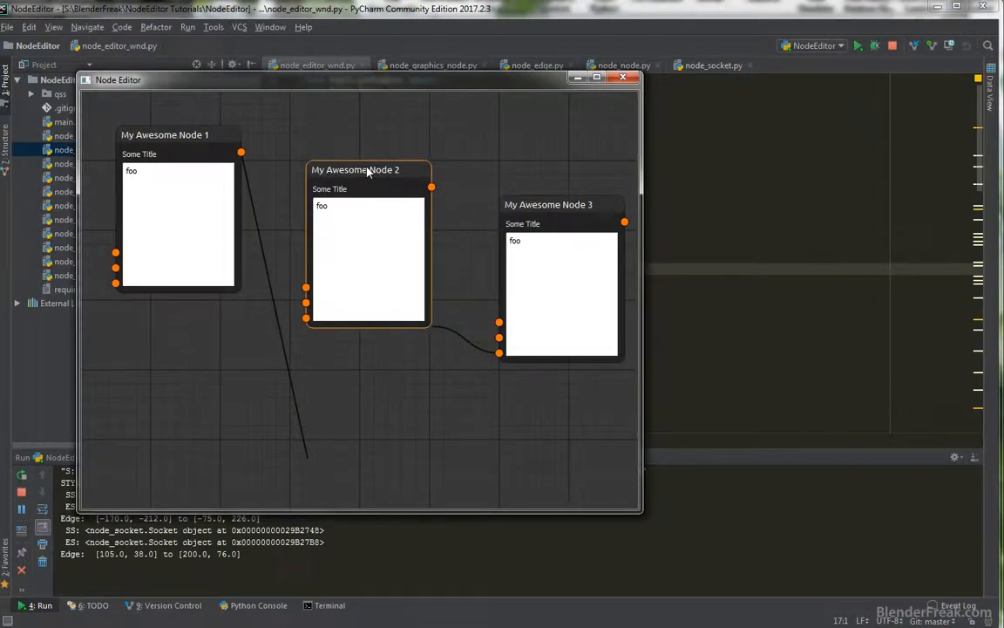
drag(366, 170, 364, 221)
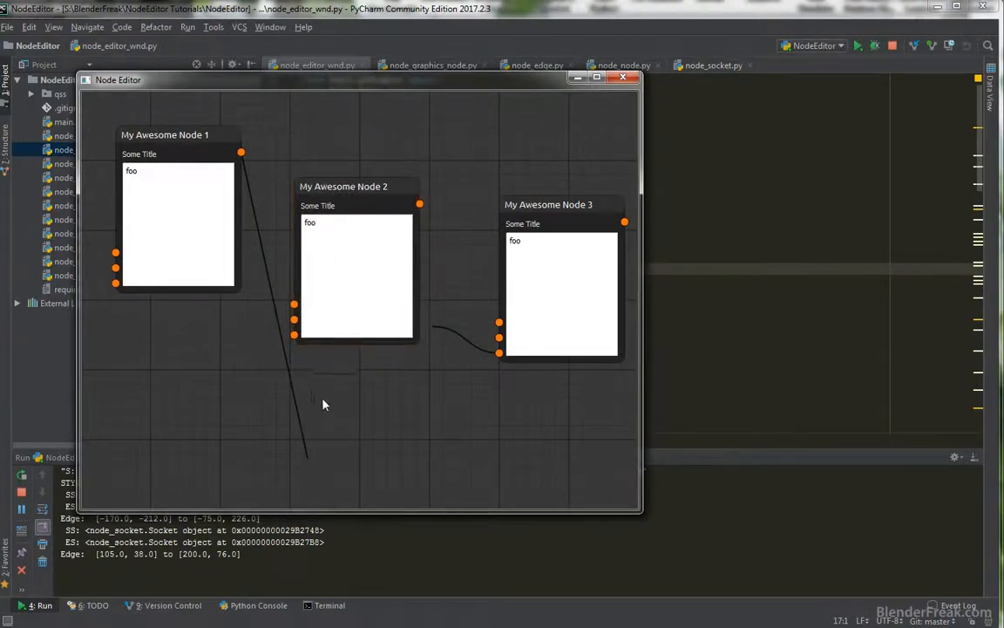
mouse_move(314, 389)
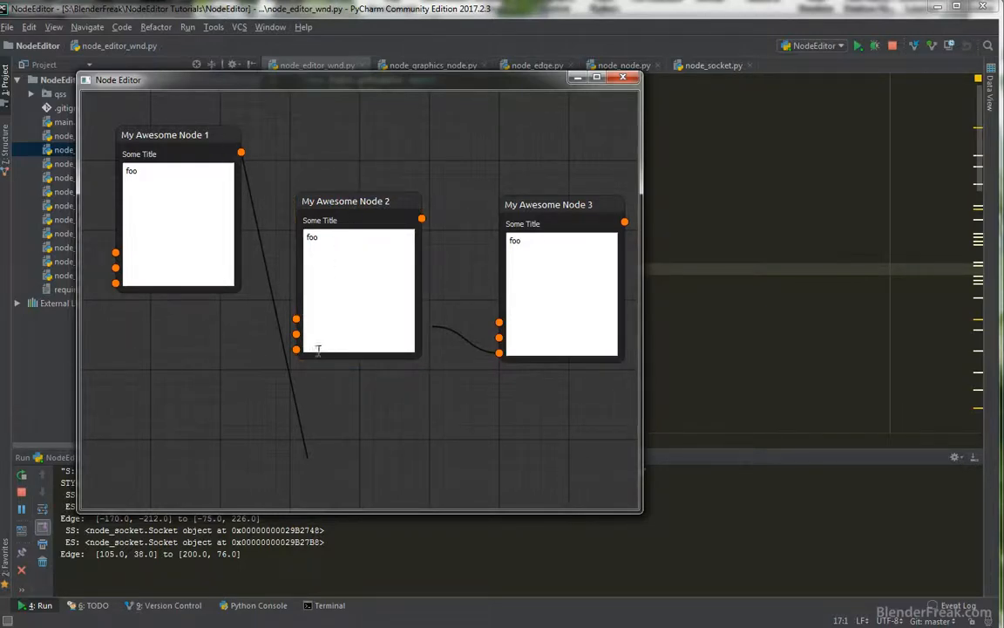
mouse_move(404, 409)
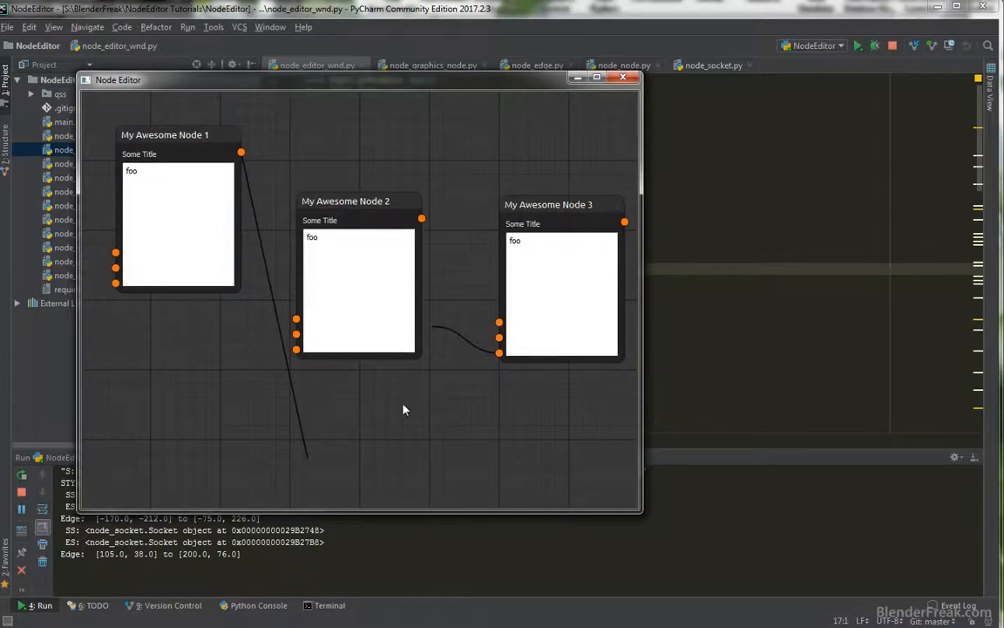
mouse_move(359, 387)
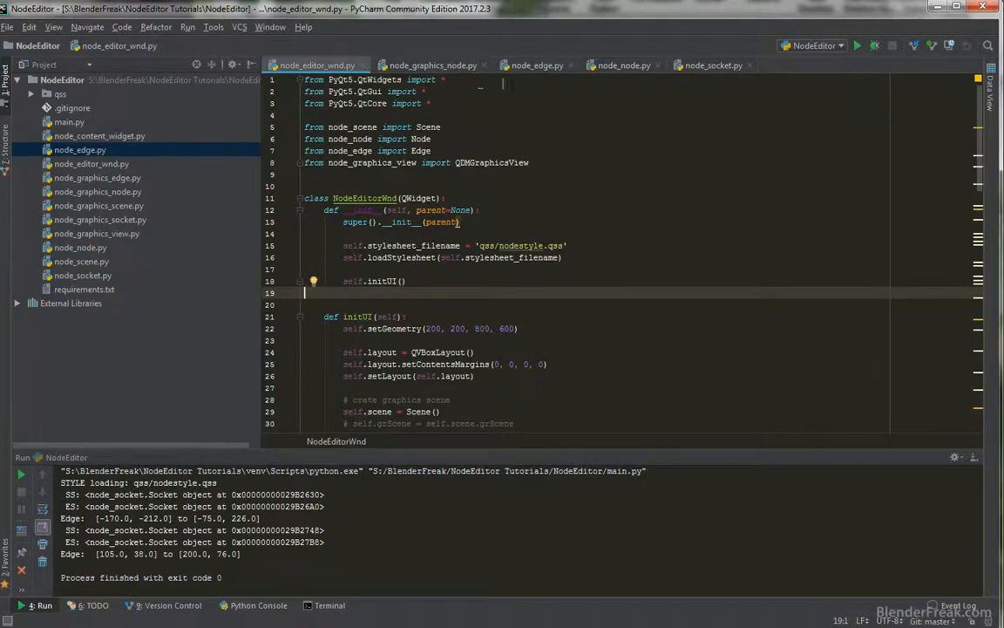
mouse_move(550, 76)
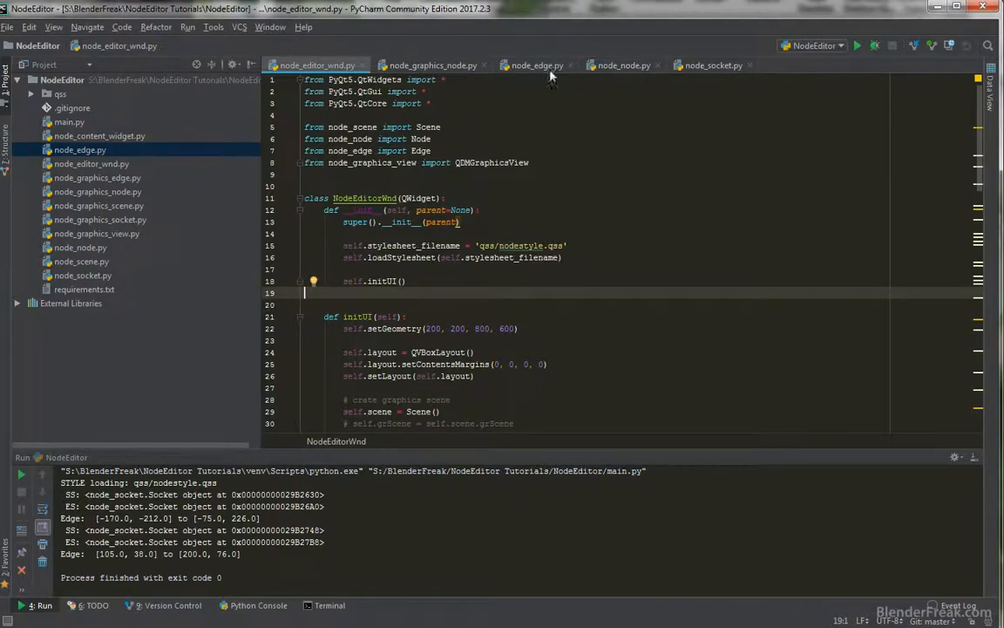
Switch to the node_graphics_node.py source after closing the node editor.
click(622, 65)
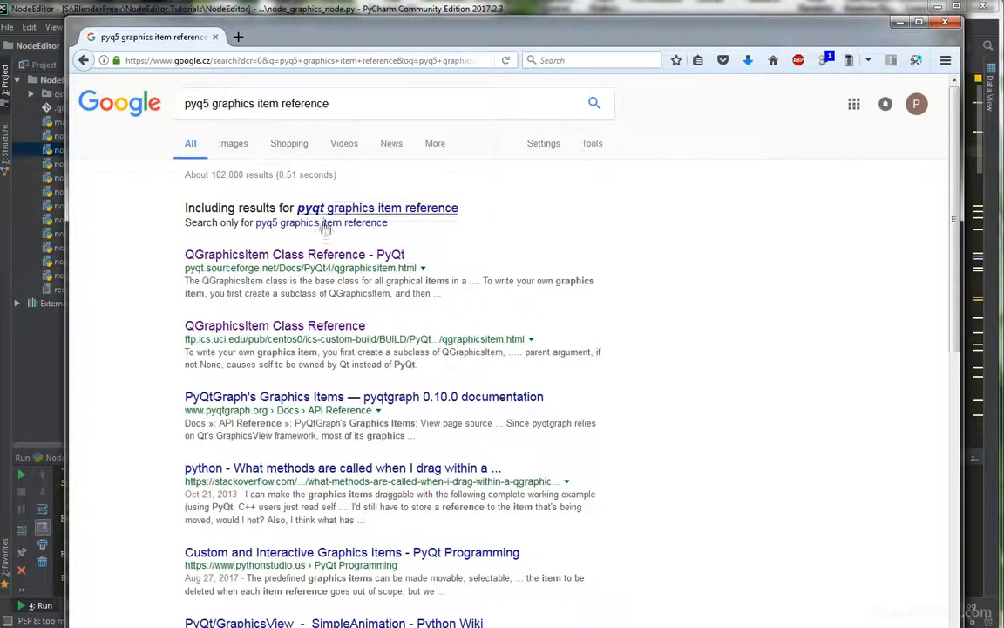
mouse_move(304, 265)
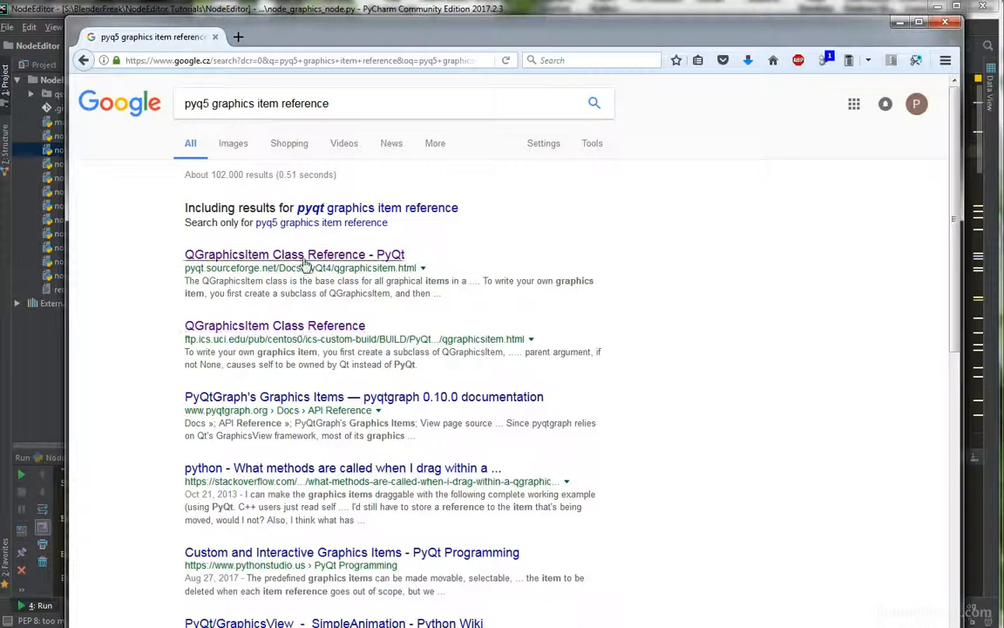
Open the PyQt QGraphicsItem class reference from the Google results.
click(293, 254)
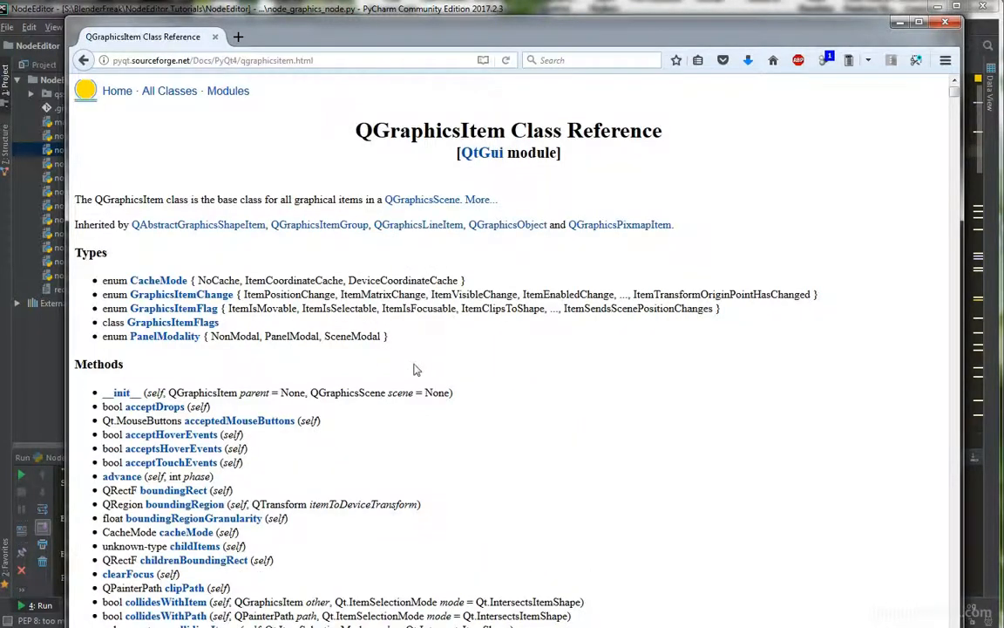
mouse_move(229, 91)
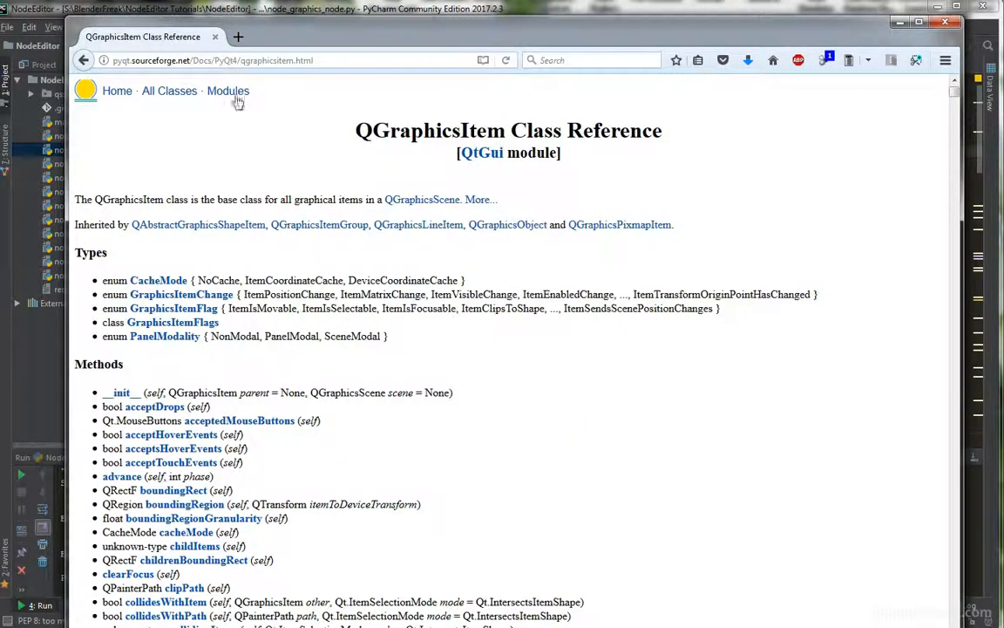
mouse_move(474, 414)
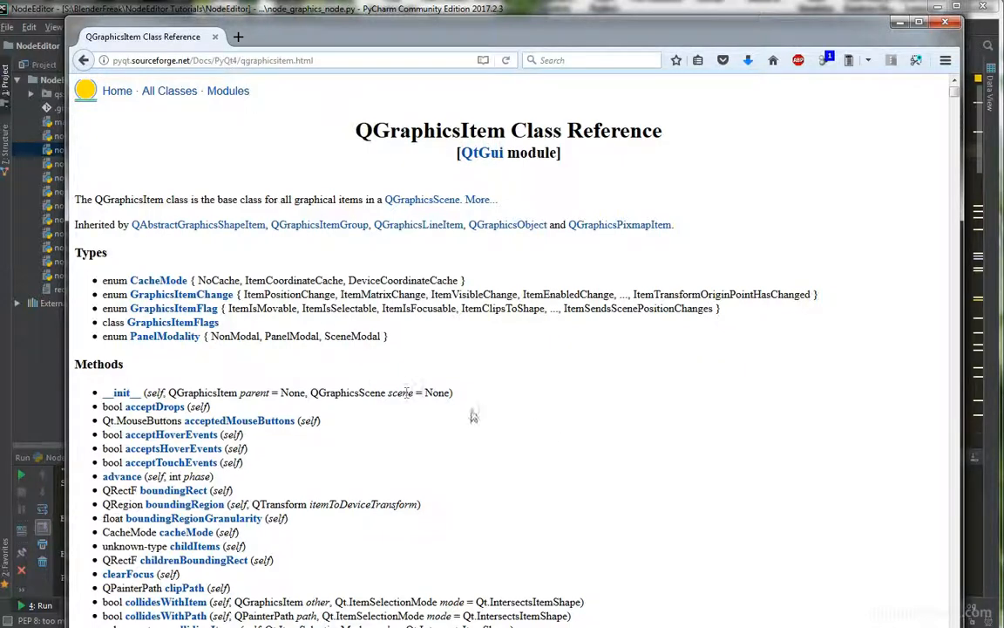
scroll(down, 3)
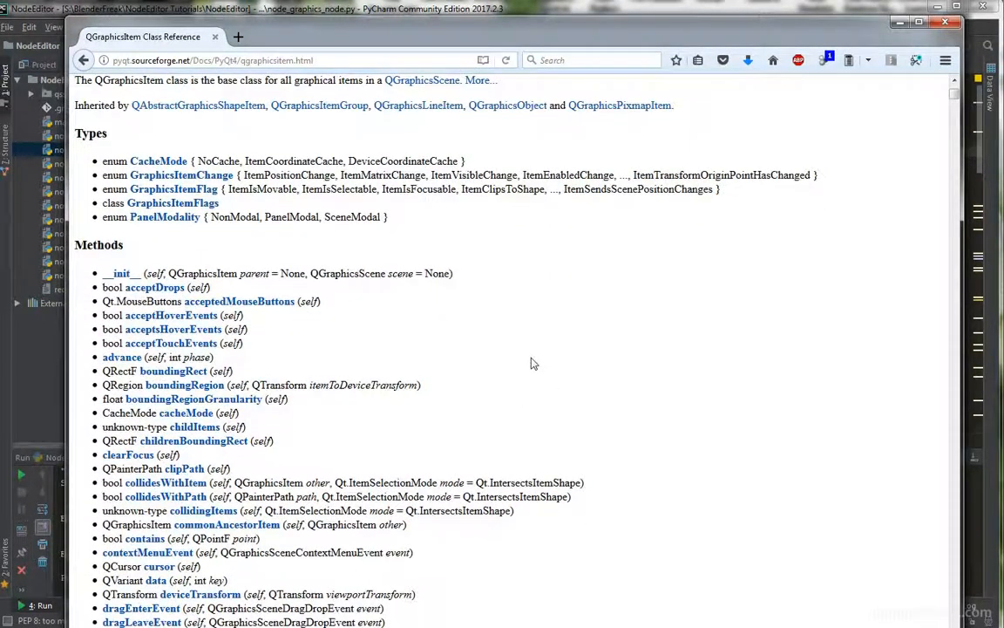
scroll(up, 3)
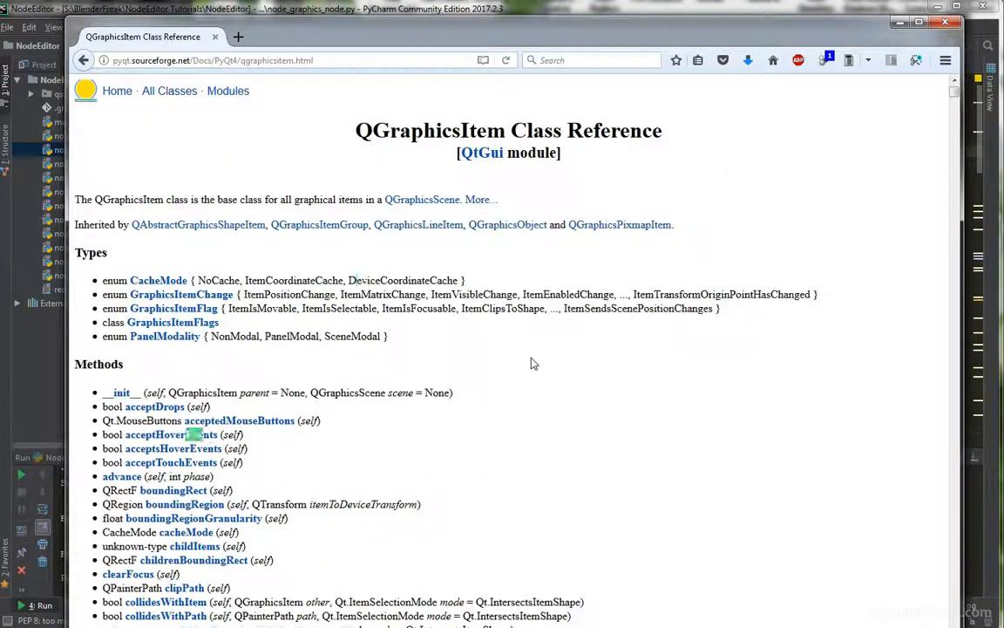
scroll(down, 3)
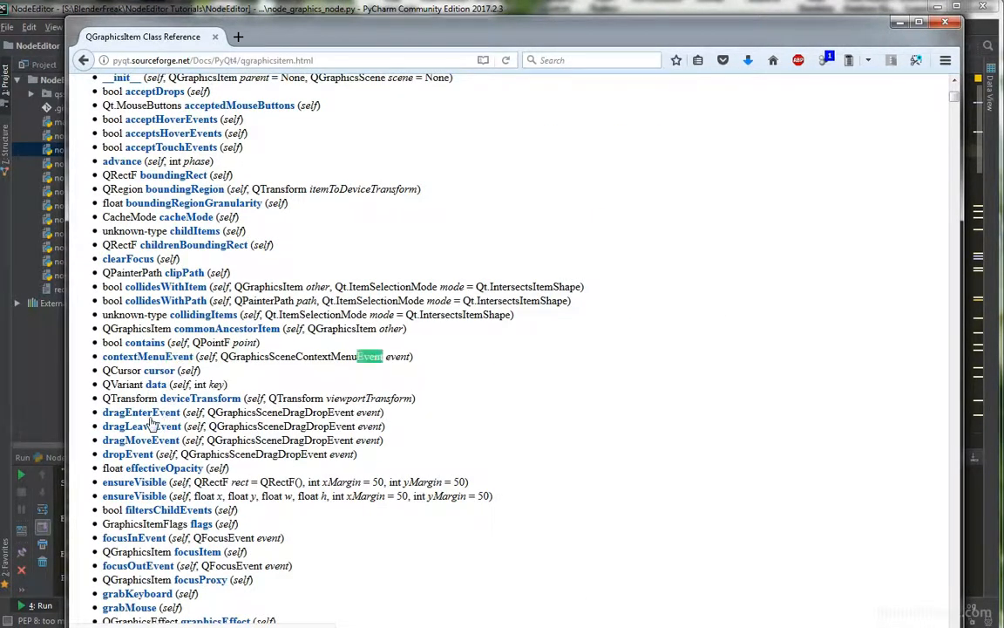
mouse_move(178, 454)
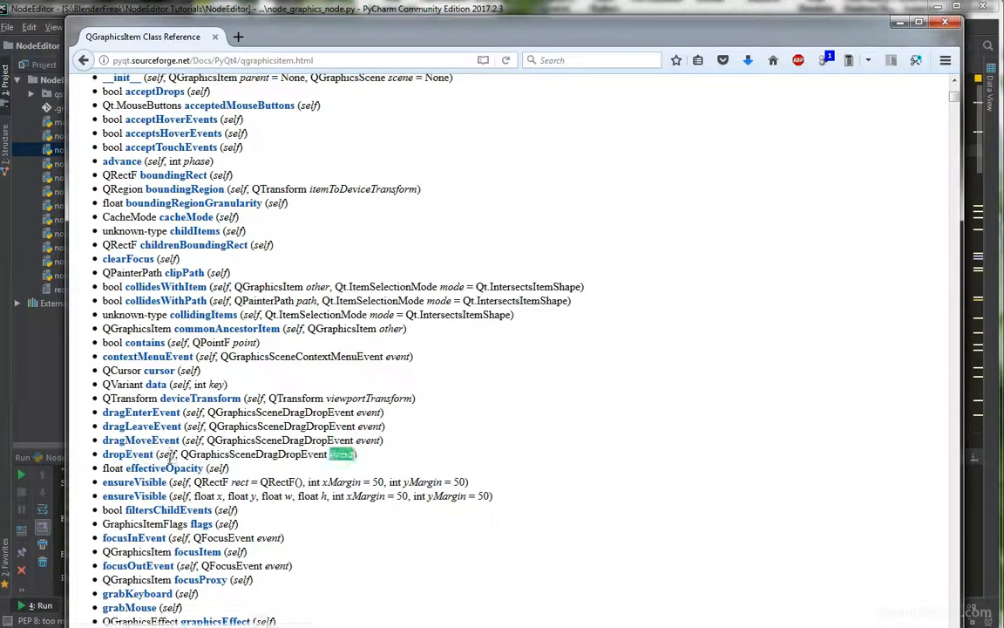
Browse the Methods list past the hover events to the mouse event handlers.
scroll(down, 3)
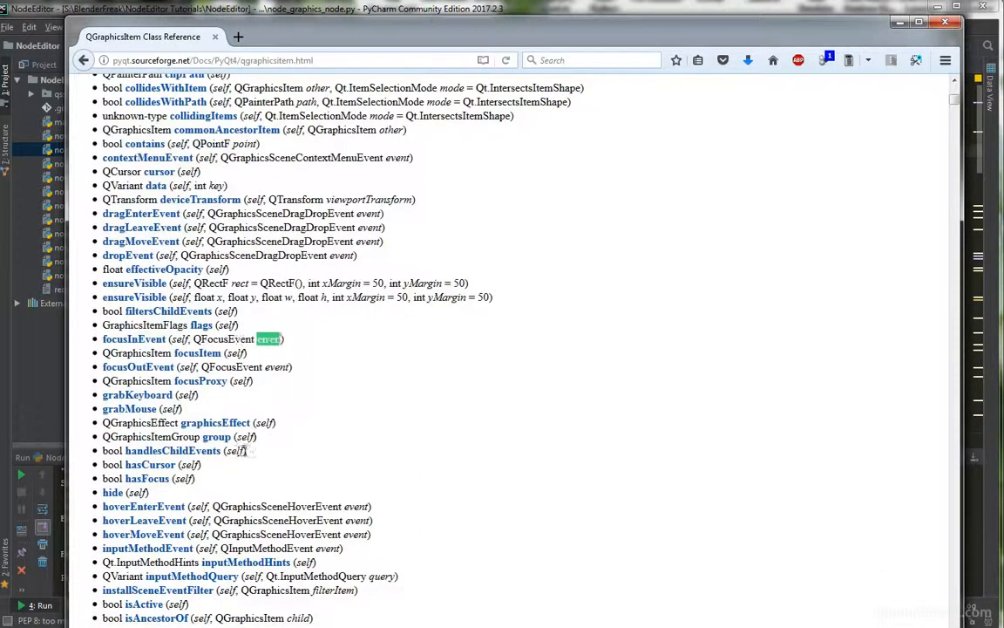
scroll(down, 3)
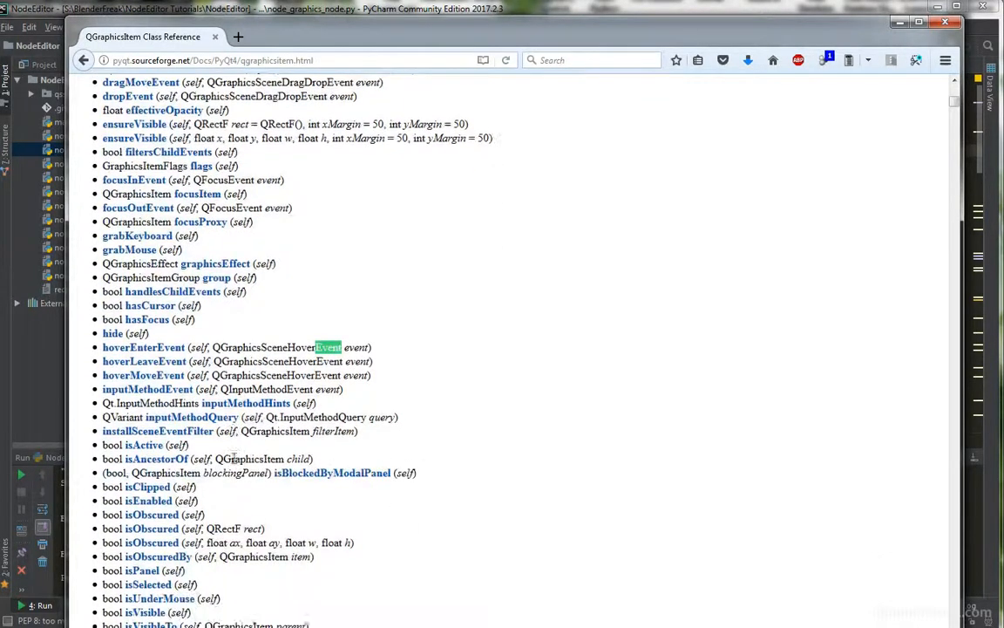
scroll(up, 3)
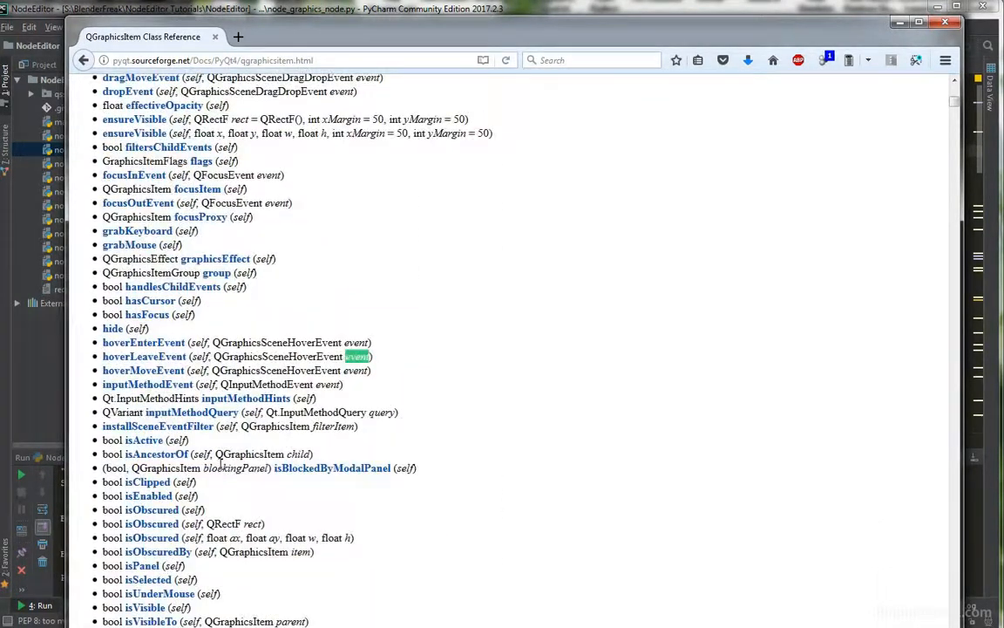
scroll(down, 3)
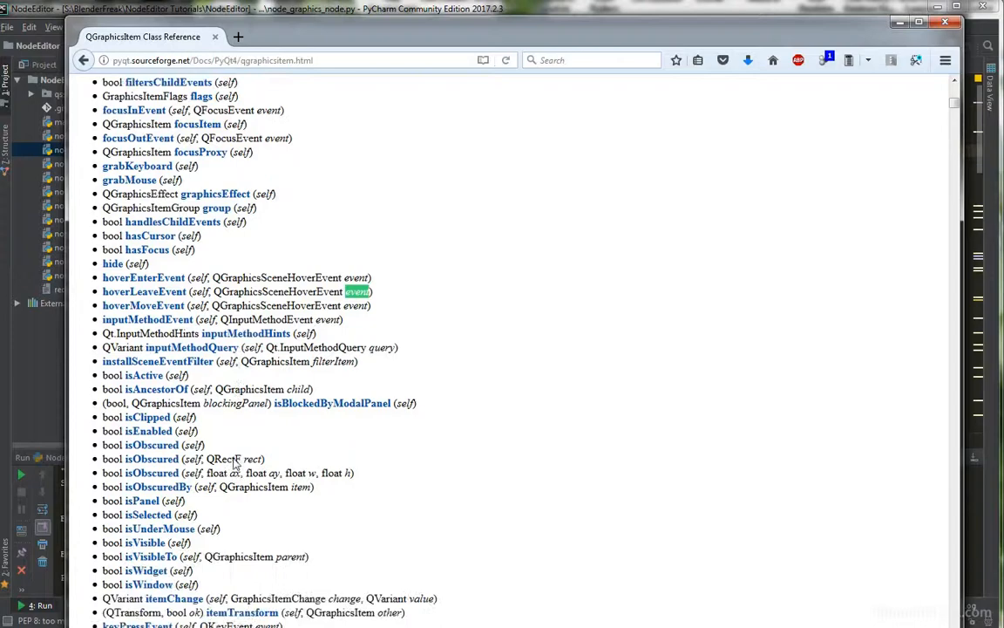
scroll(down, 3)
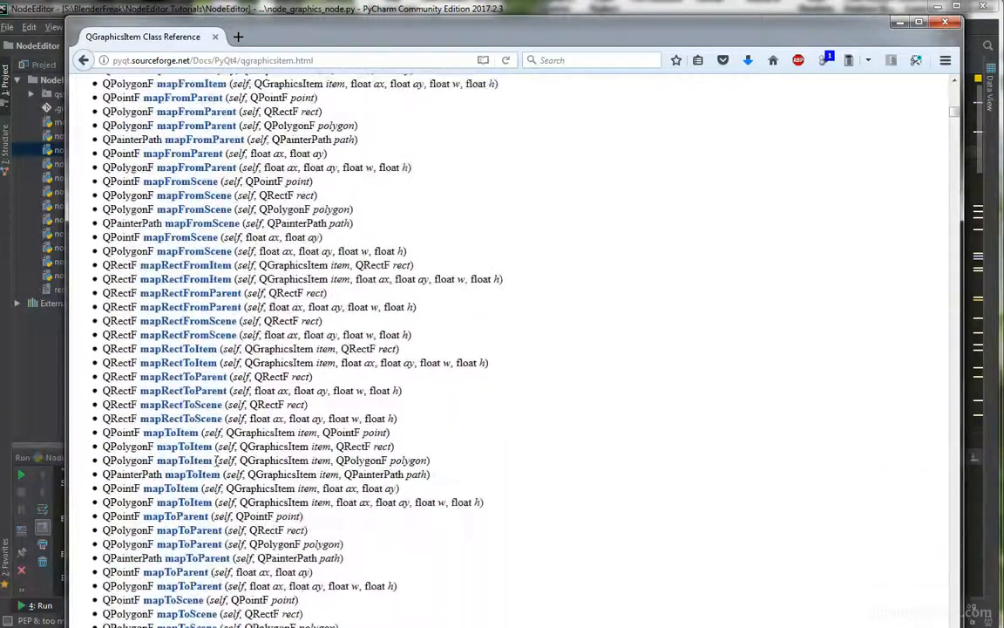
scroll(down, 3)
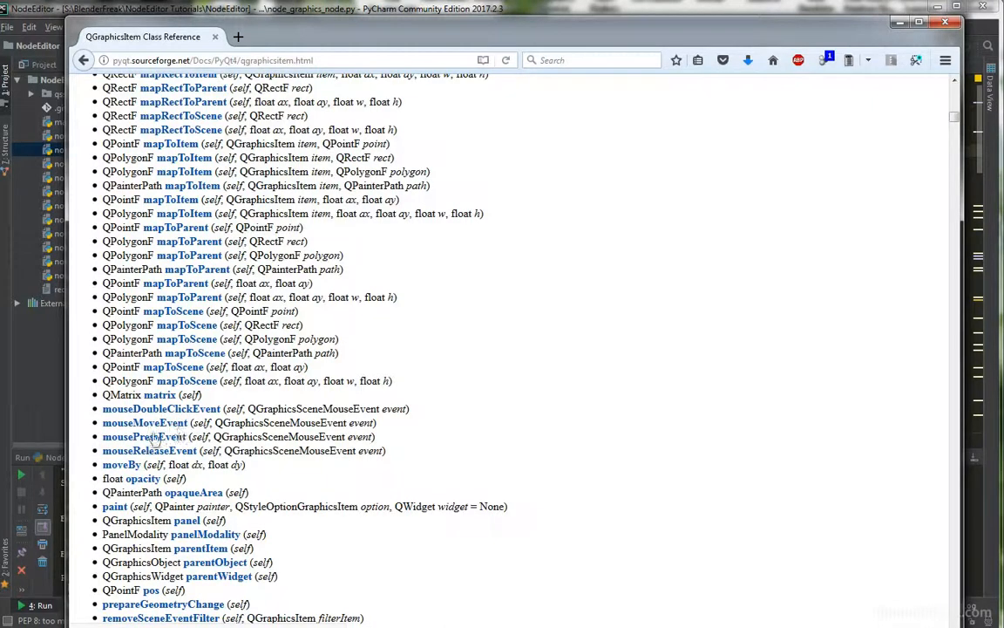
mouse_move(174, 432)
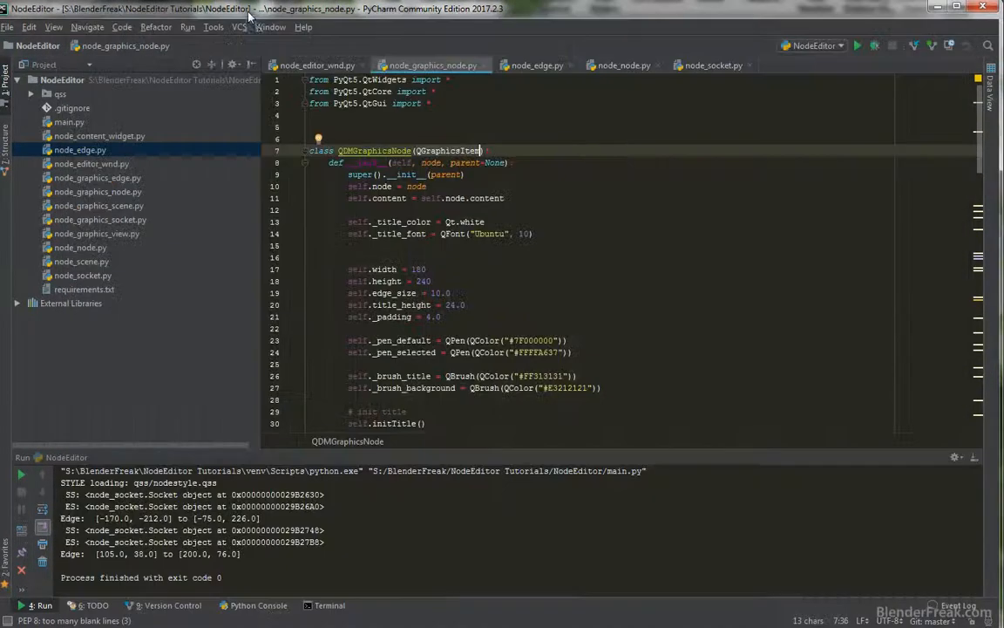
Add mouseMoveEvent calling super().mouseMoveEvent(event) plus a print('im moving').
scroll(down, 3)
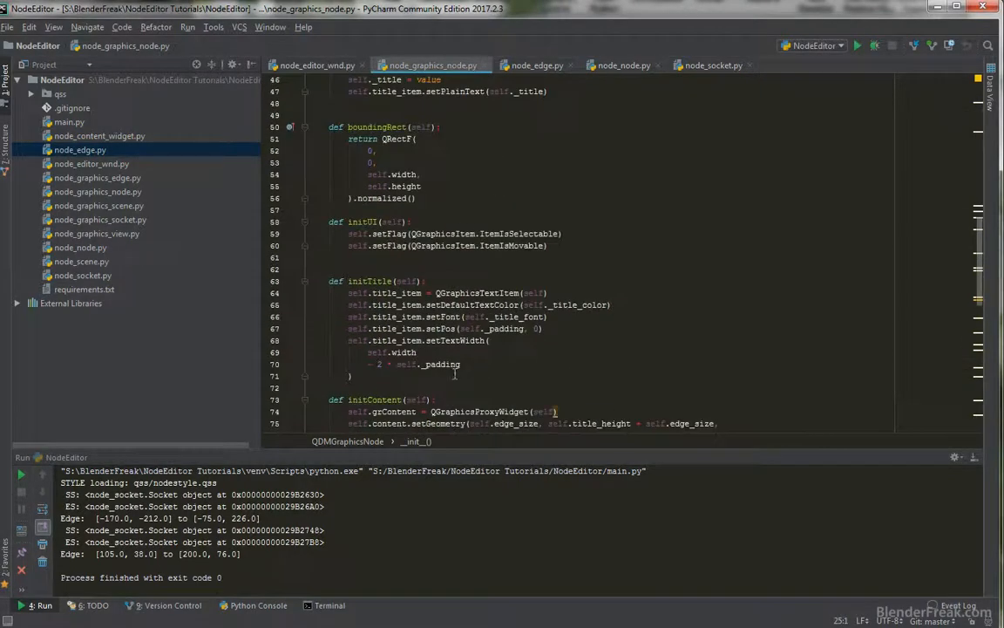
scroll(up, 3)
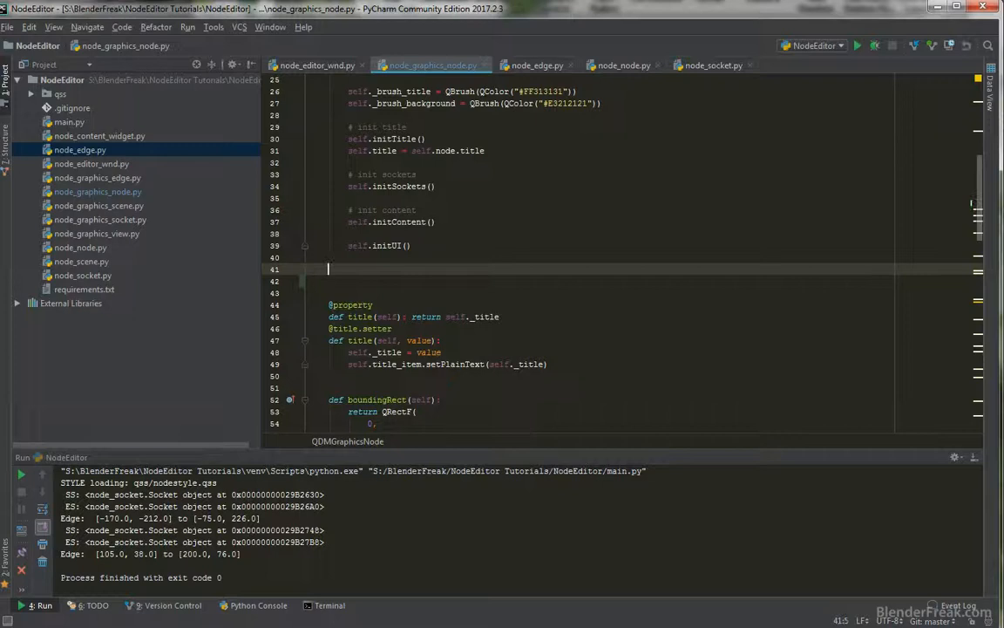
text(def mouseMoveEvent(self, event):)
click(641, 281)
text(supe)
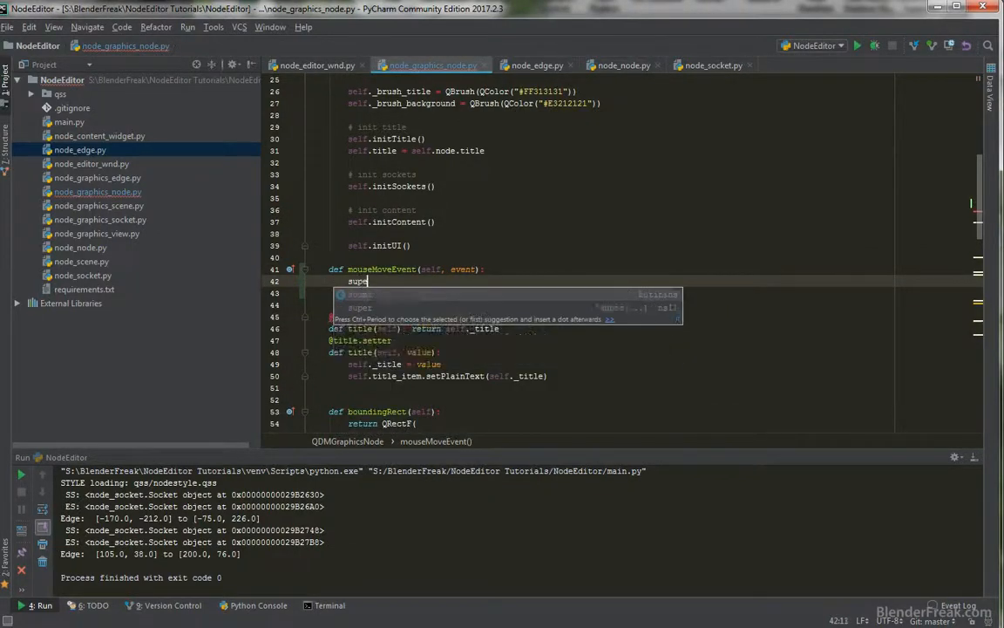
text(().mouseMoveEvent()
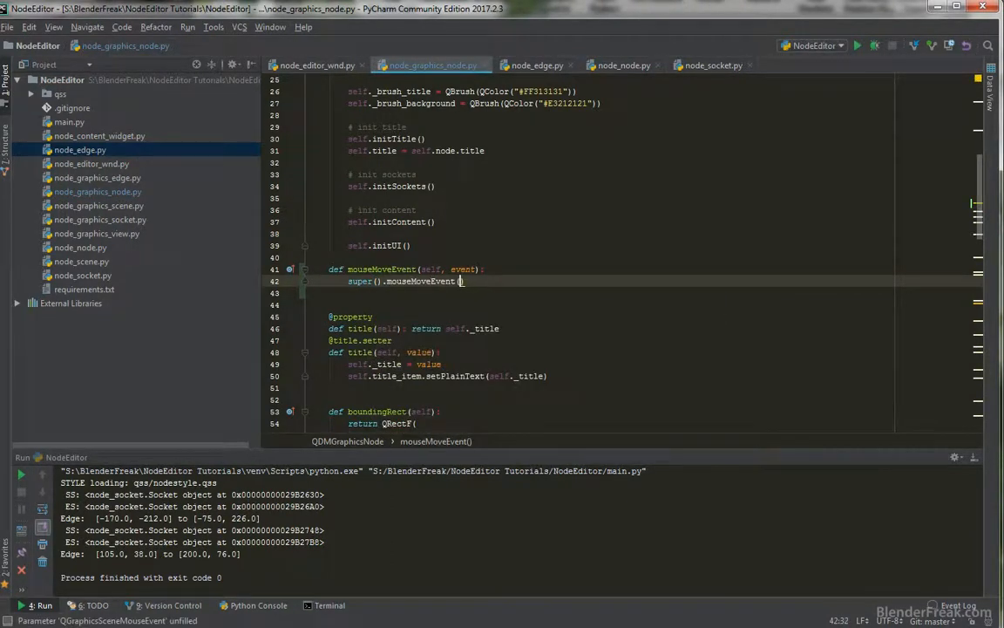
text(event)
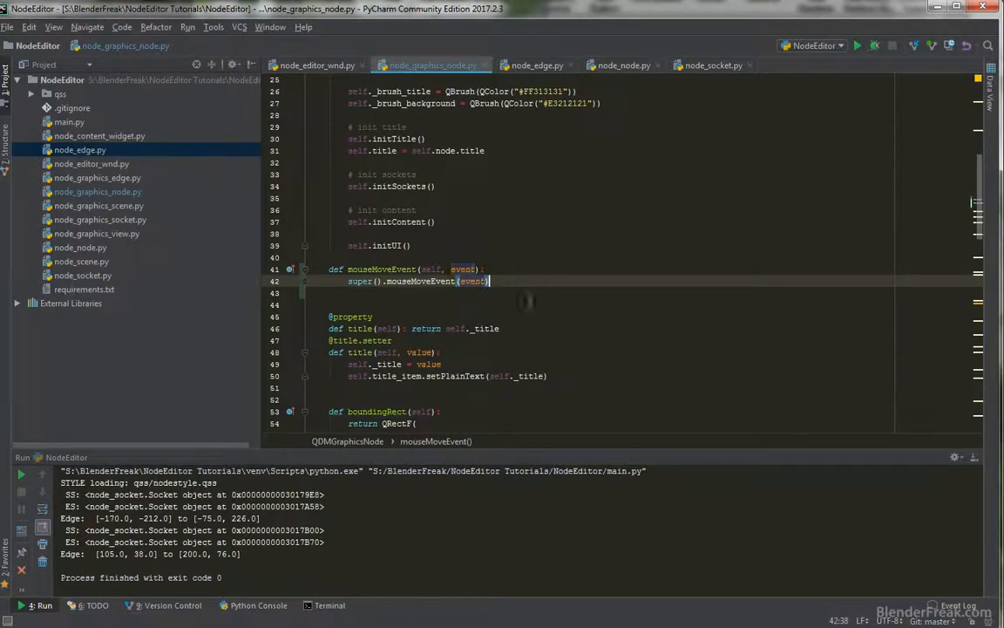
text(print())
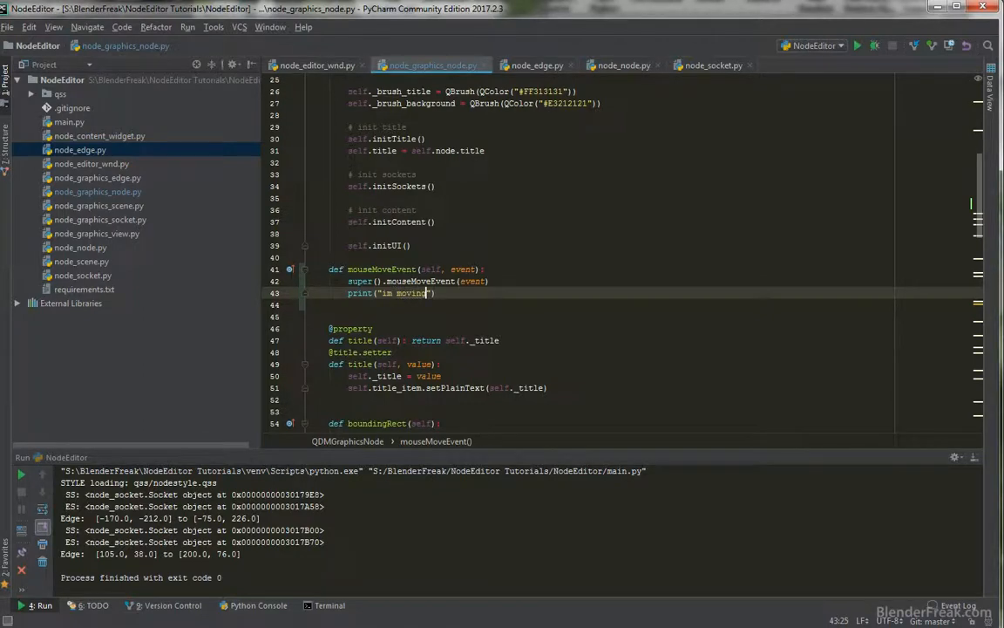
Run the app to see 'im moving' logged, then delete the temporary print.
click(857, 45)
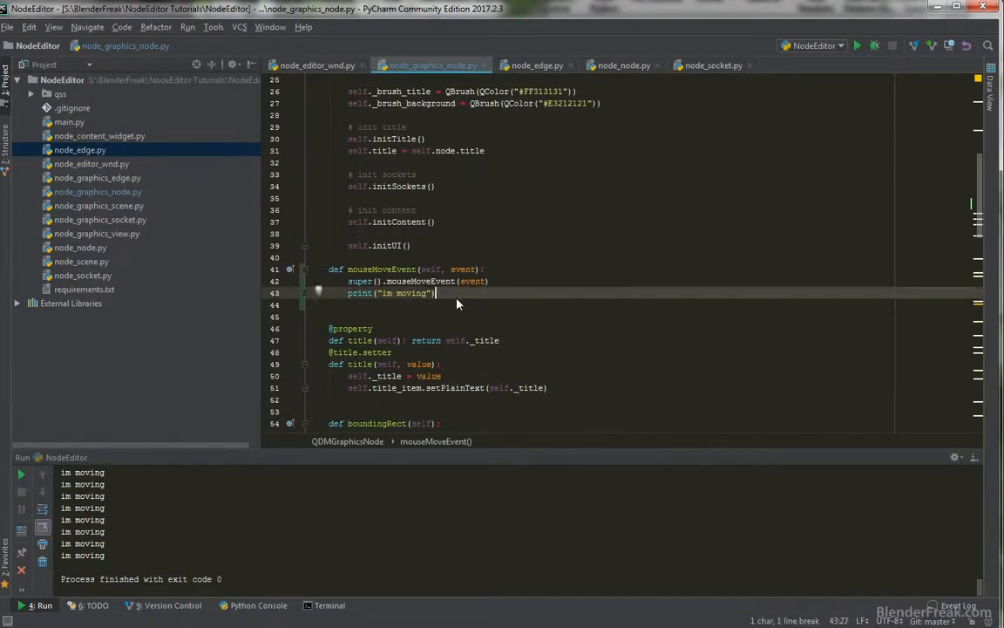
key(Delete)
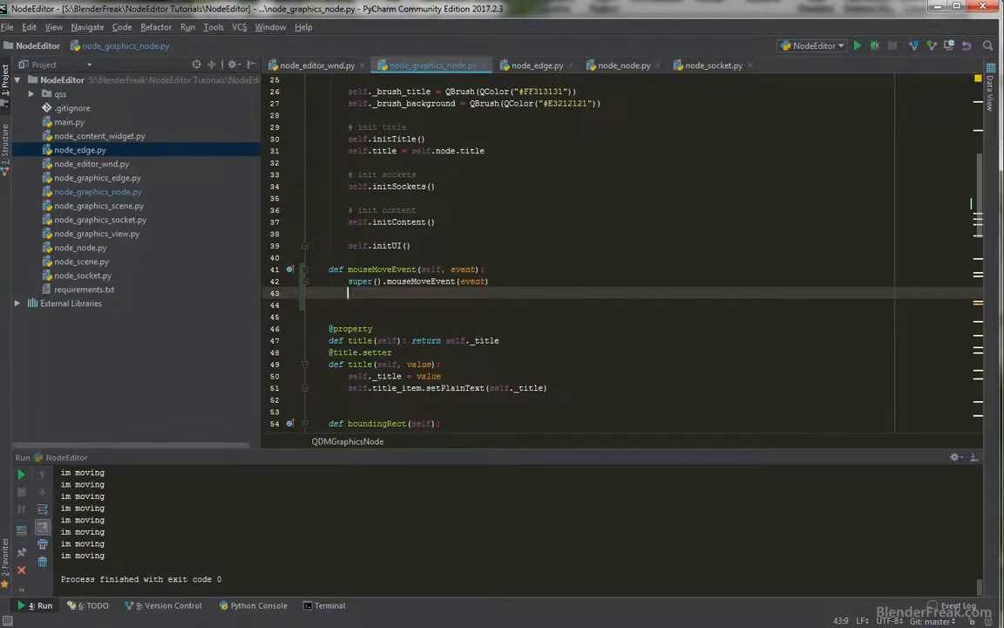
Call self.node.updateConnectedEdges() after the super() call in mouseMoveEvent.
text(sel)
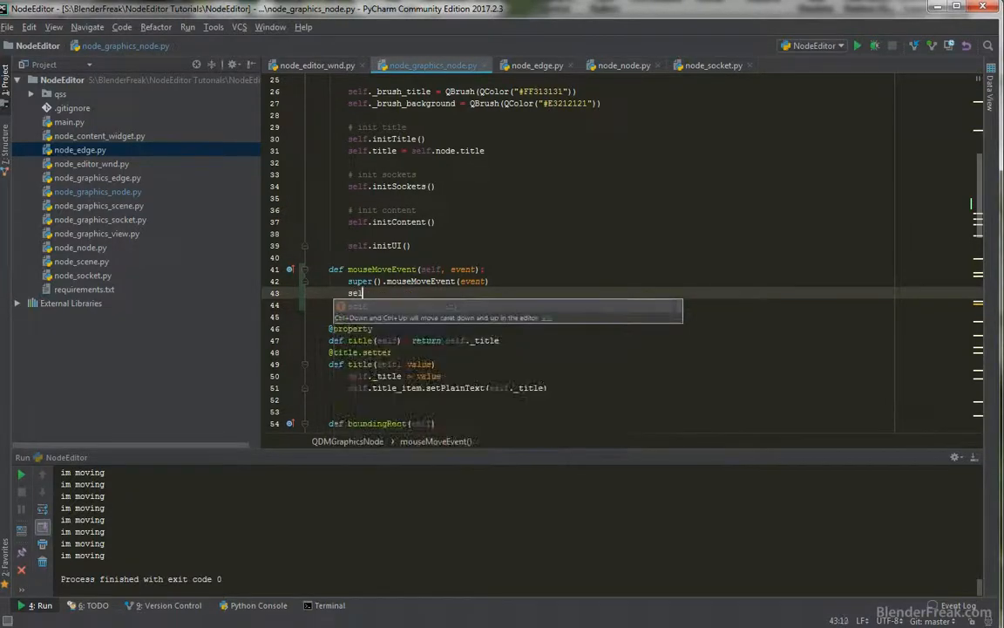
text(.node.updateConnectedEdges()
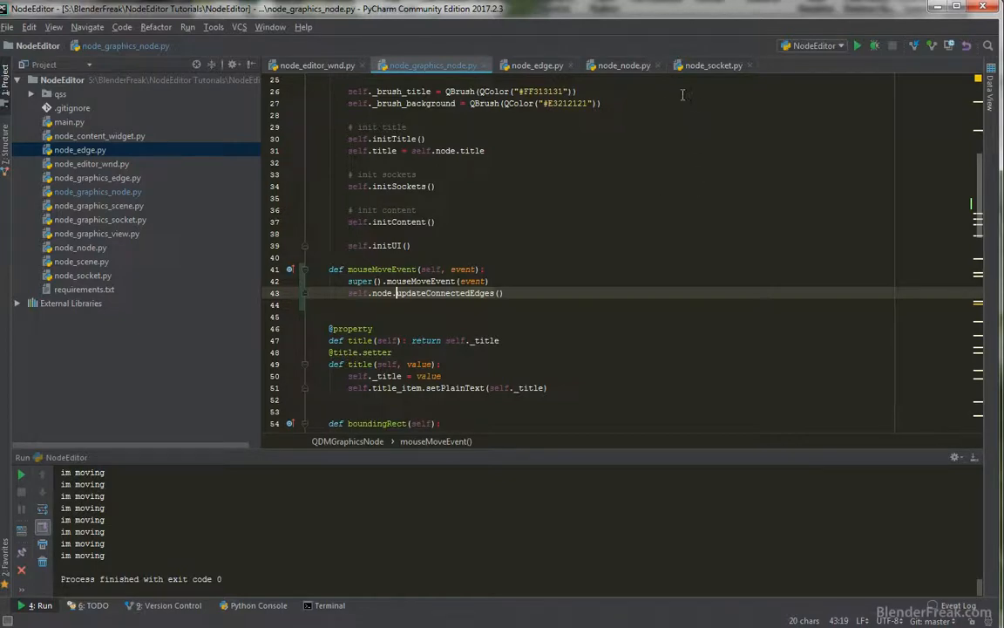
Add Node.updateConnectedEdges looping sockets and calling socket.edge.updatePositions() when hasEdge.
click(624, 64)
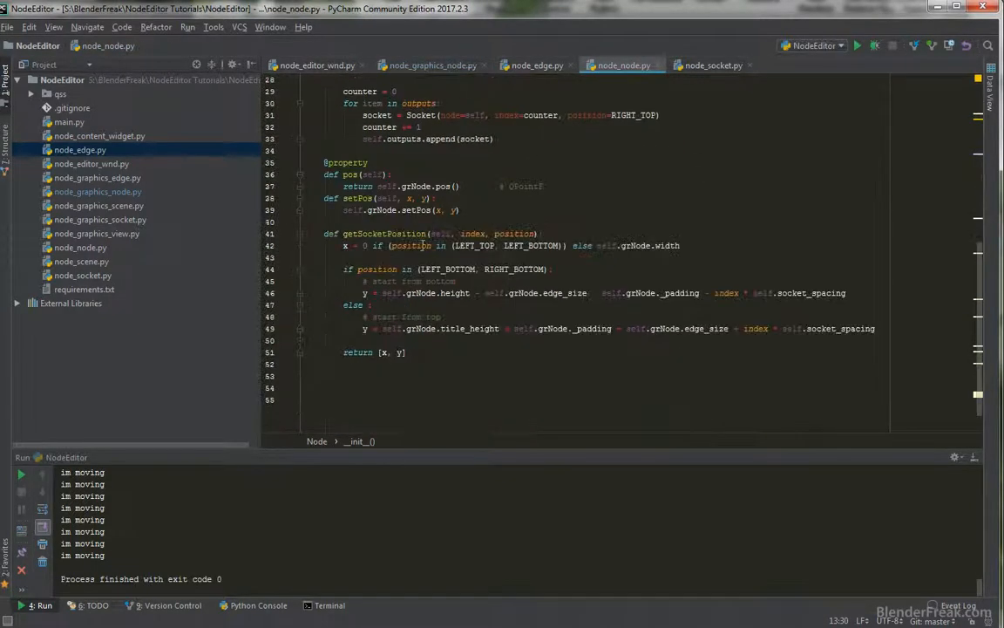
scroll(up, 3)
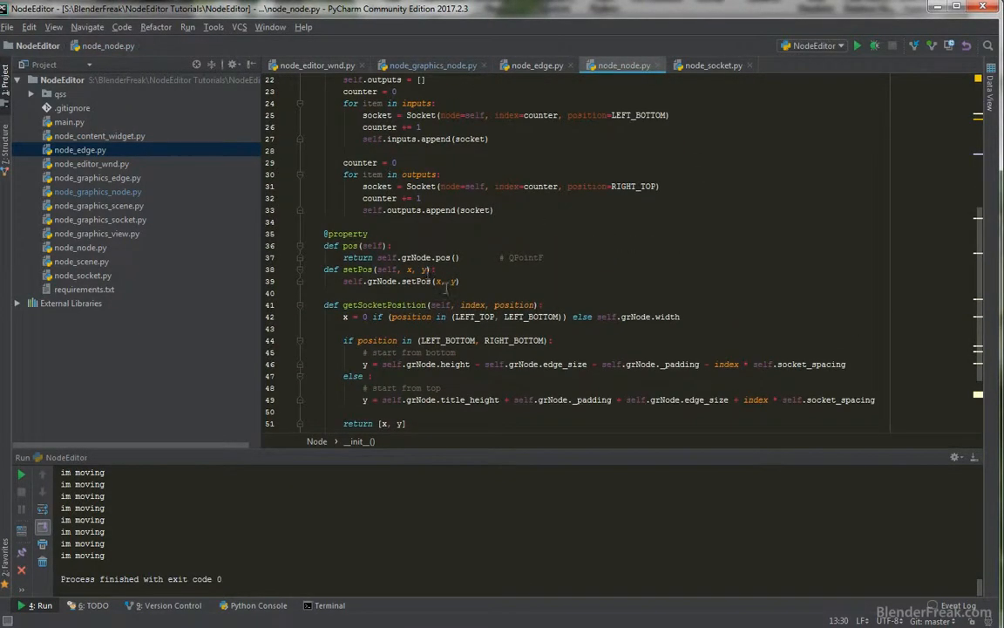
scroll(up, 3)
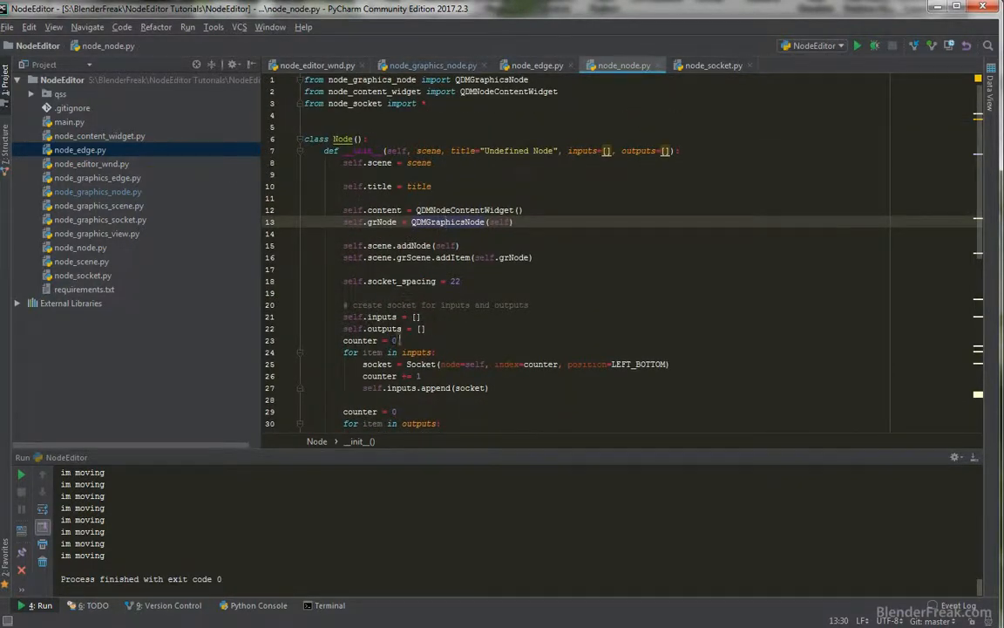
scroll(down, 3)
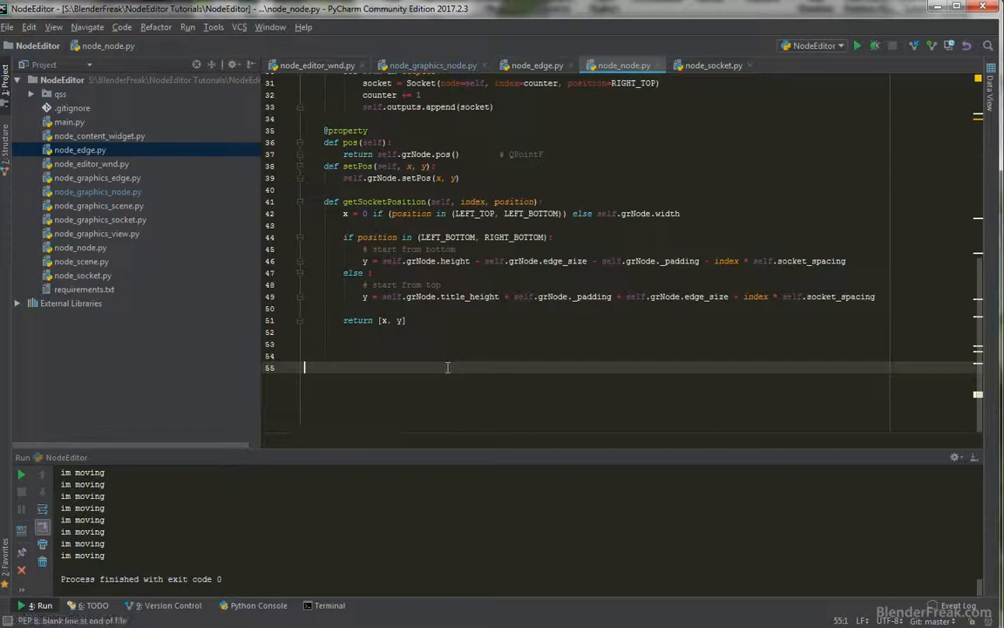
text(def updateConnectedEdges(self):)
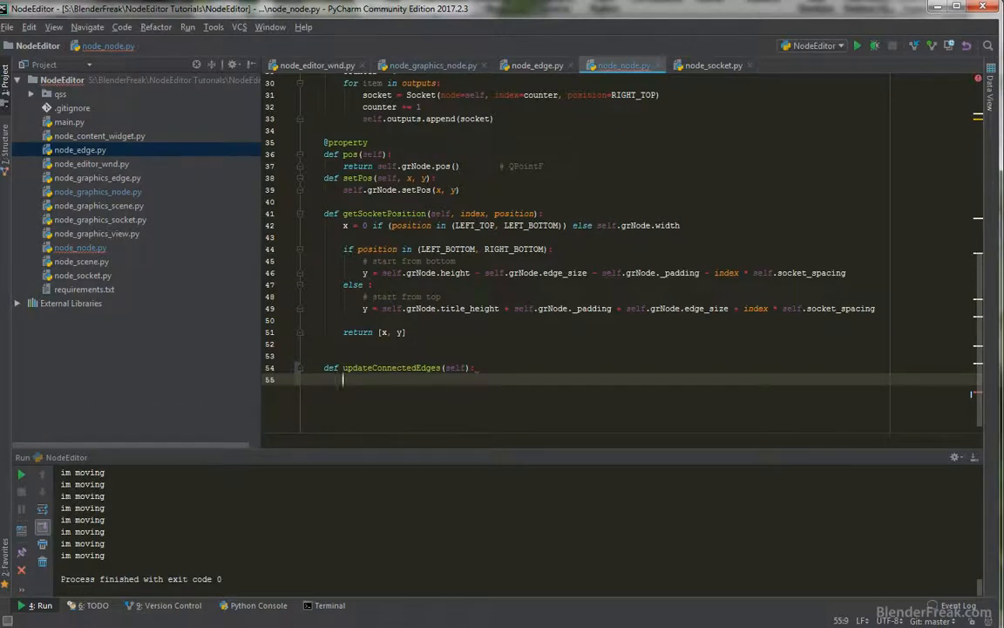
text(for)
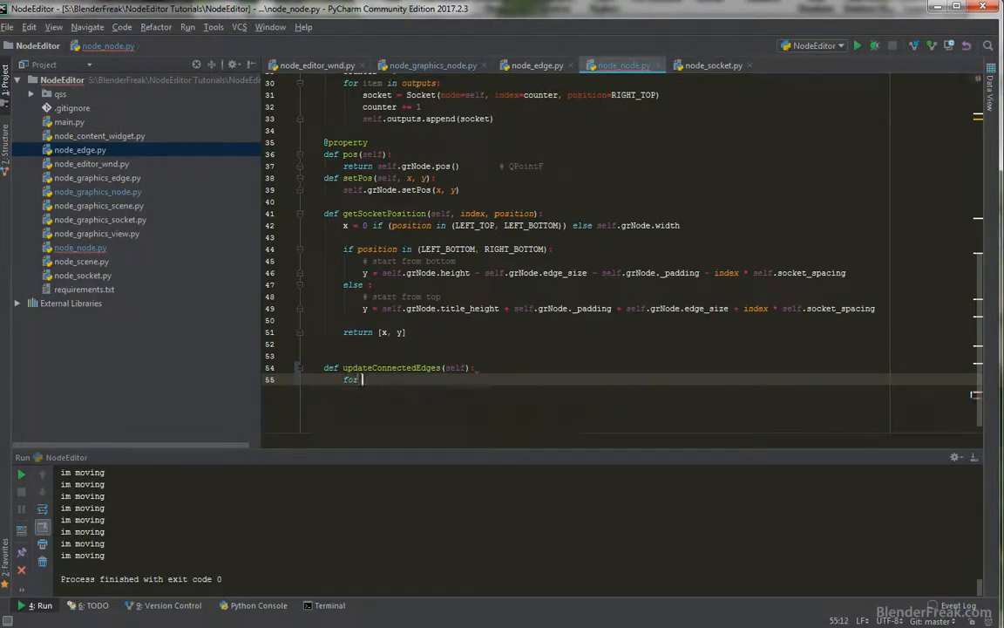
text(socket in self.inputs:)
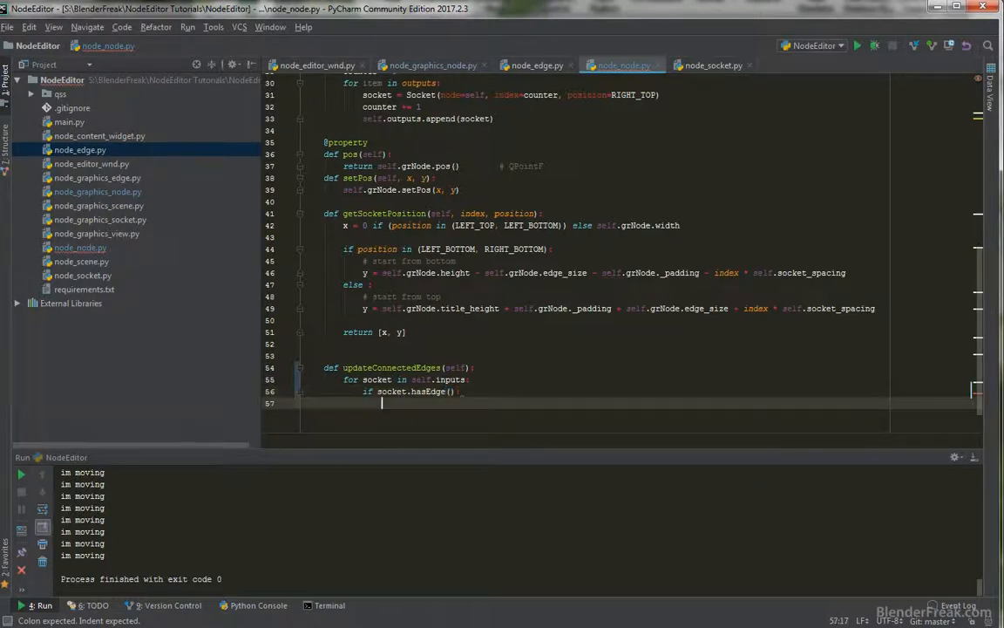
text(socket.edge)
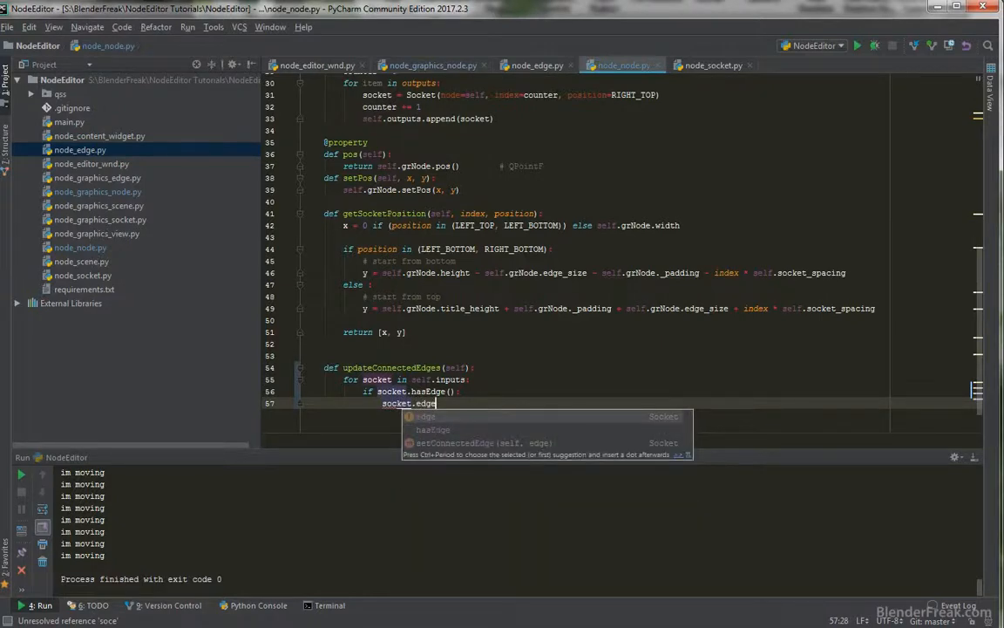
text(.updatePositions()
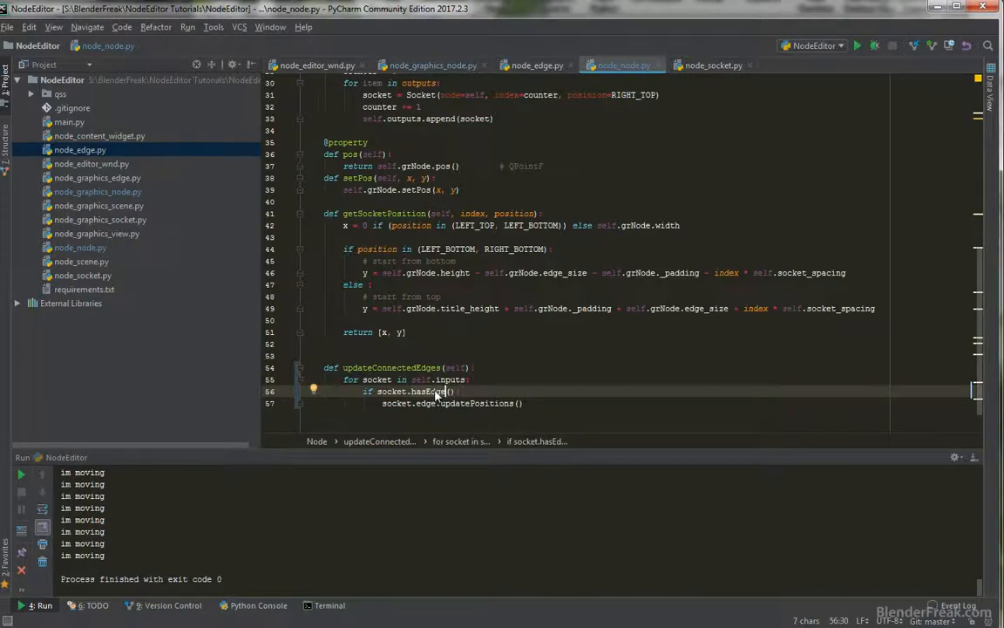
Add Socket.hasEdge returning self.edge is not None.
click(713, 64)
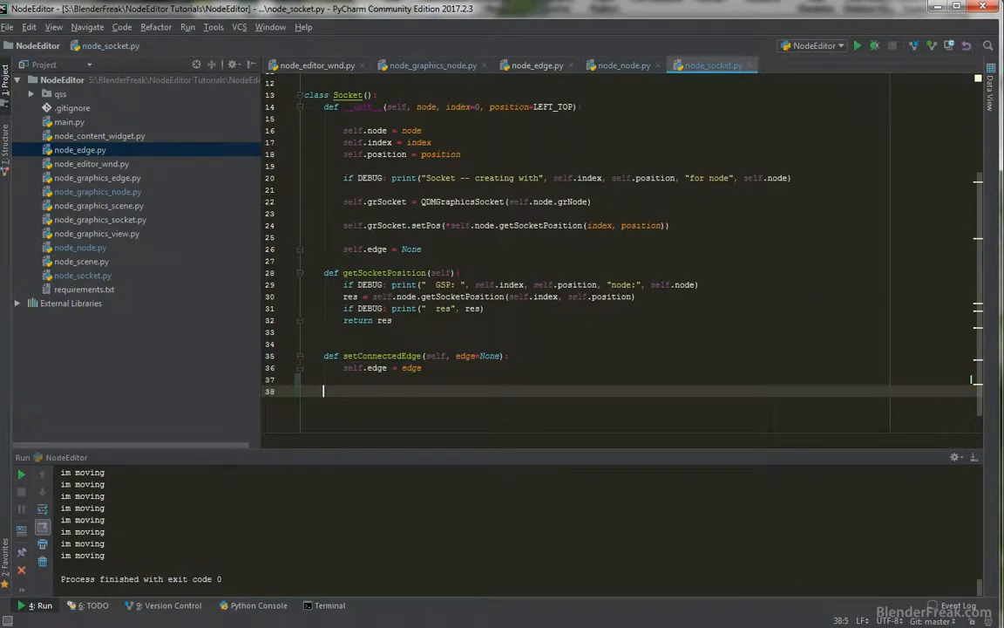
text(def hasEdge(self):)
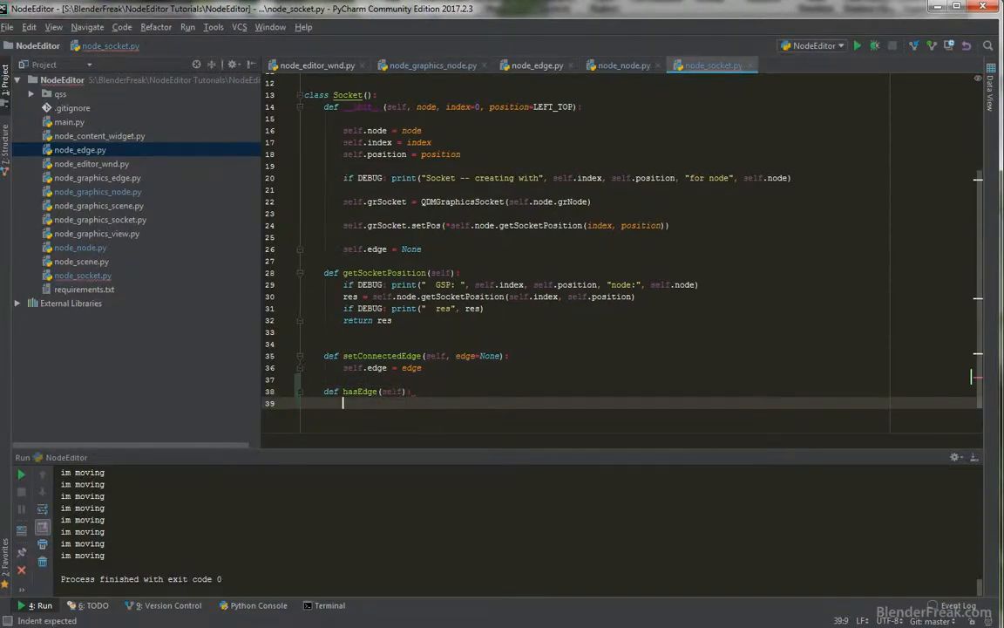
text(return self.e)
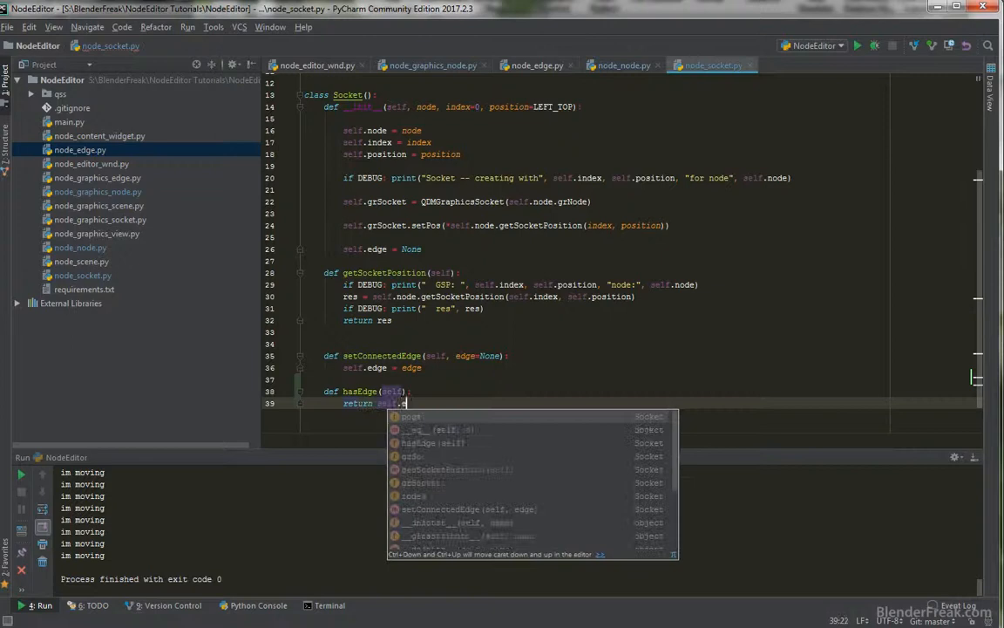
text(is)
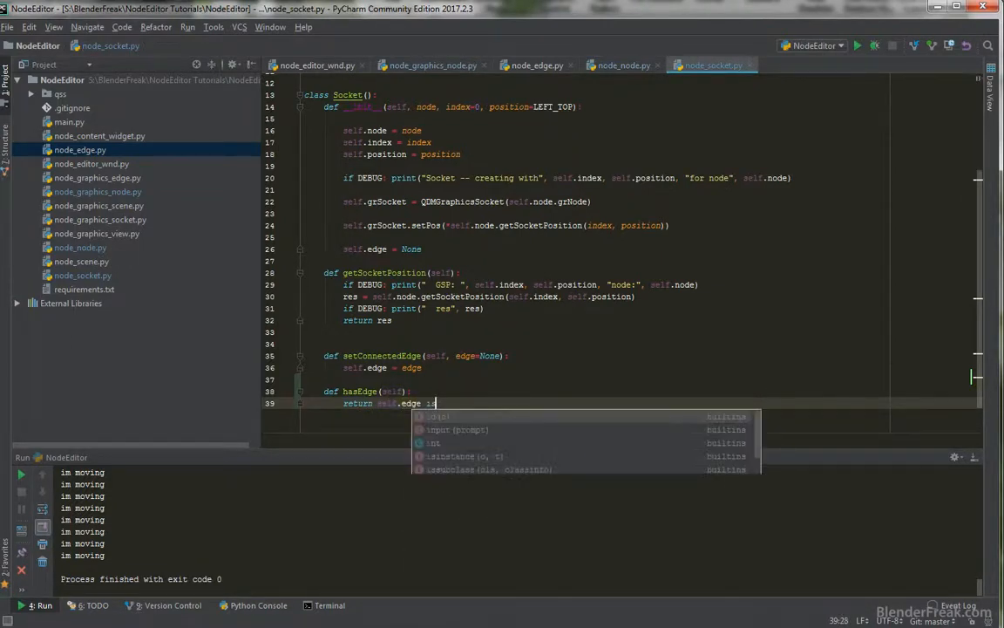
text(is not None)
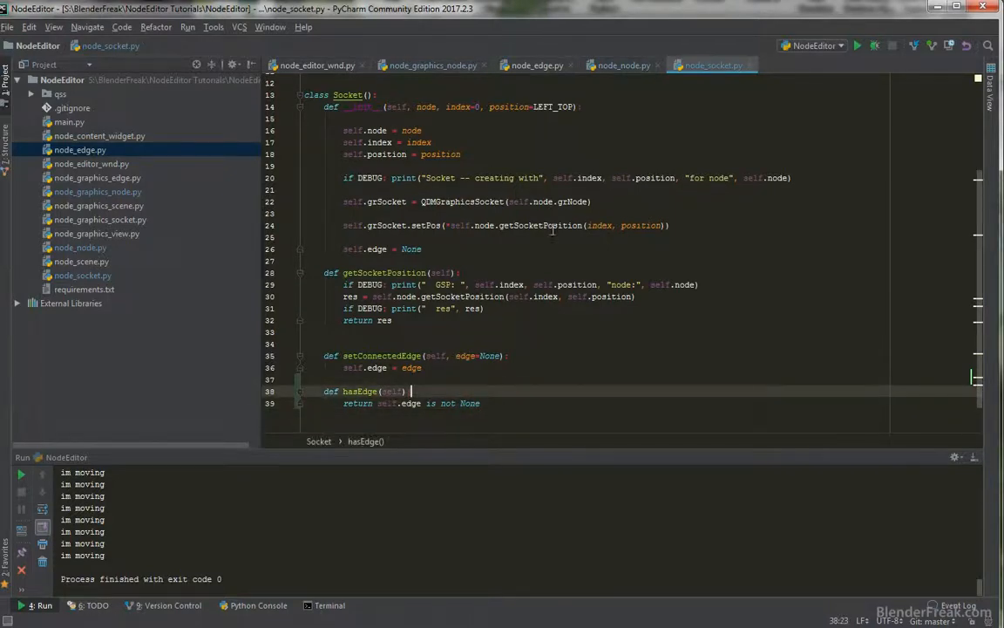
Rerun the node editor to log socket and edge coordinates, then return to updateConnectedEdges.
click(427, 64)
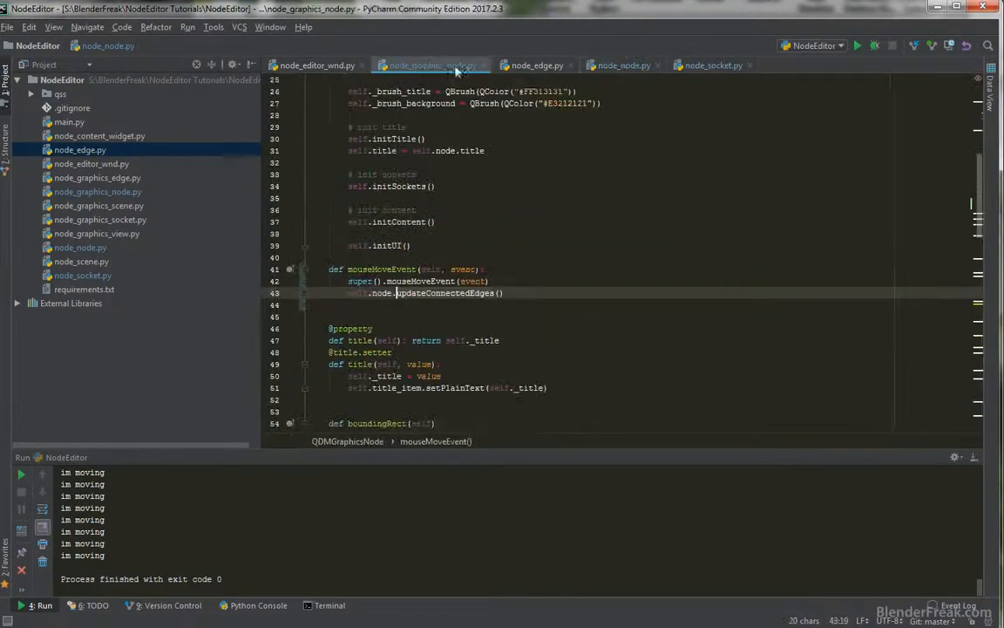
scroll(down, 3)
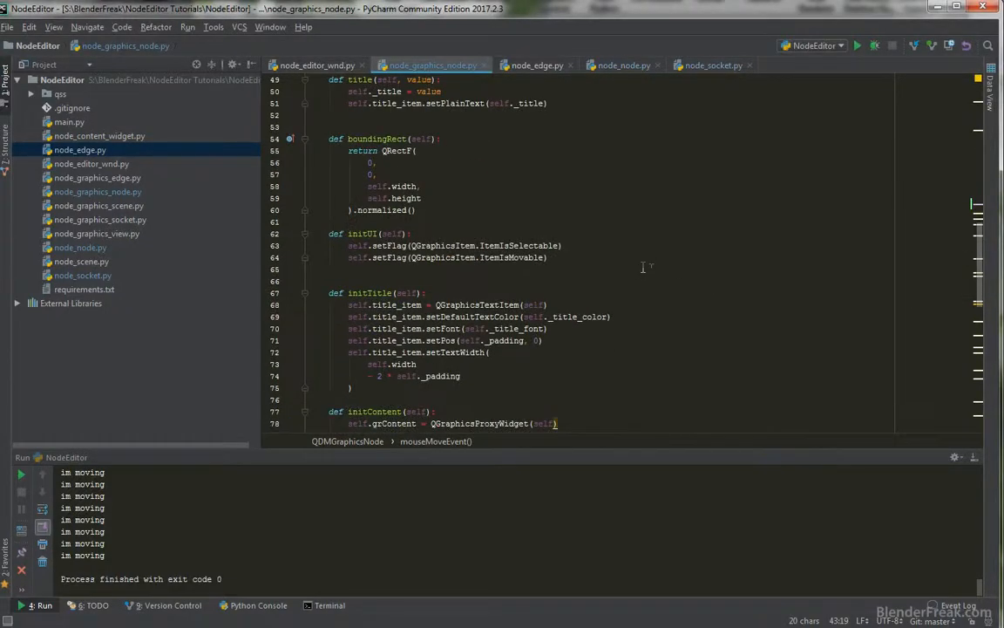
scroll(up, 3)
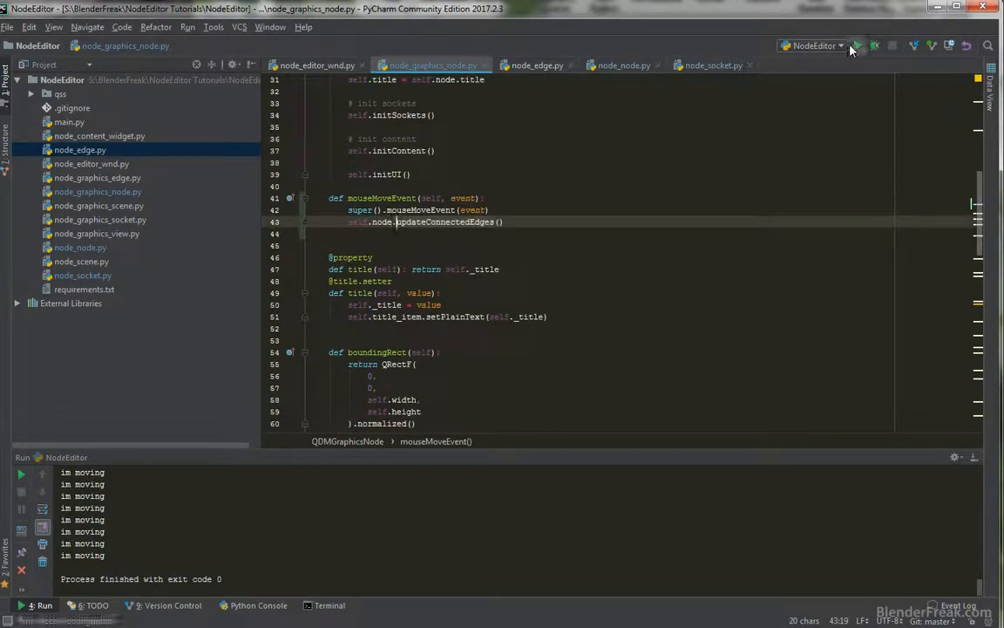
click(857, 45)
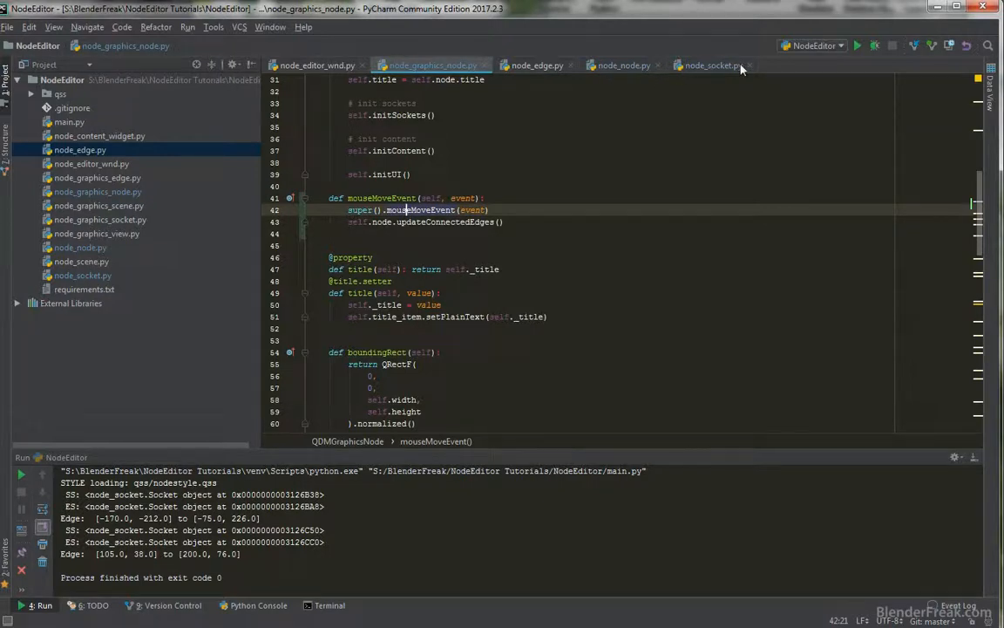
click(624, 65)
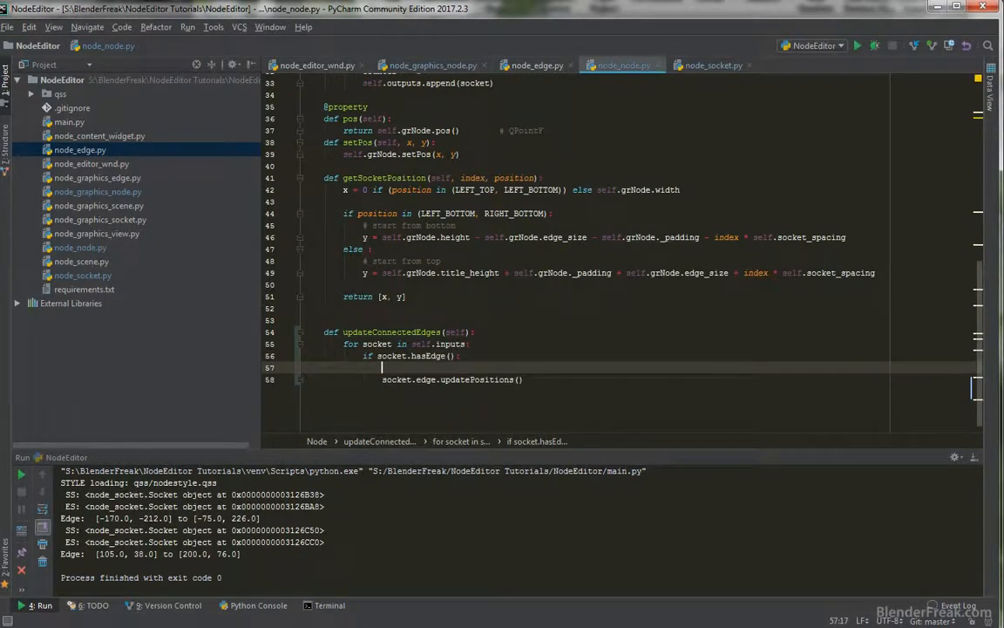
Add temporary print('updating') and else: print('noop') inside updateConnectedEdges.
text(print('updating)
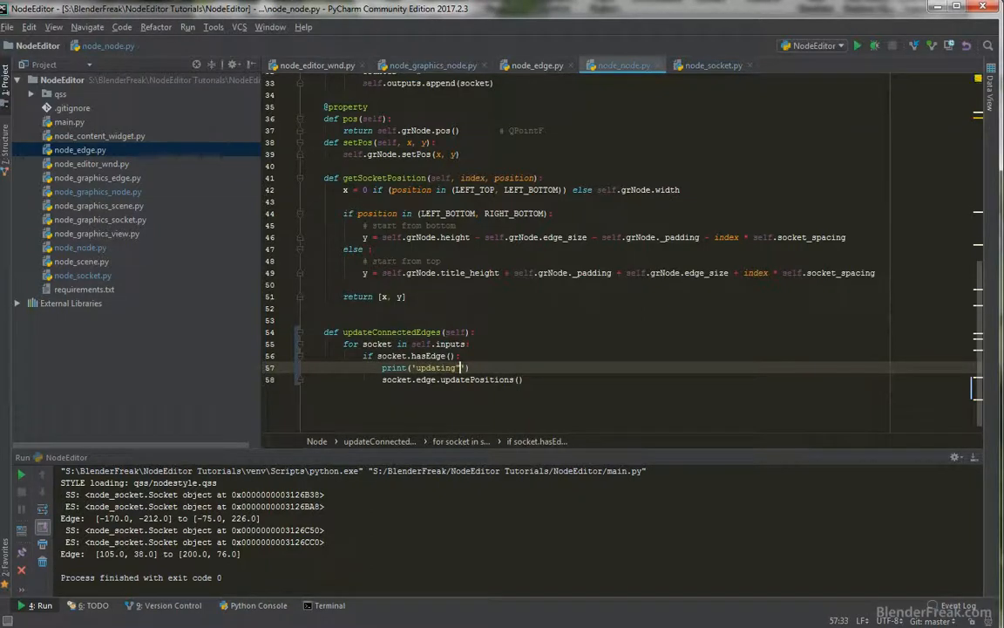
key(enter)
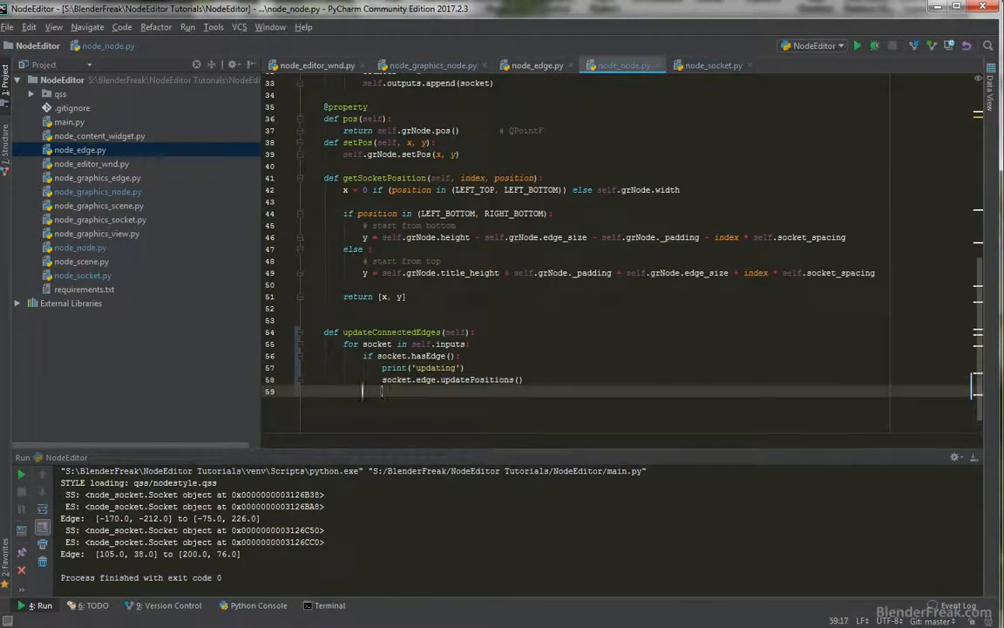
text(else:)
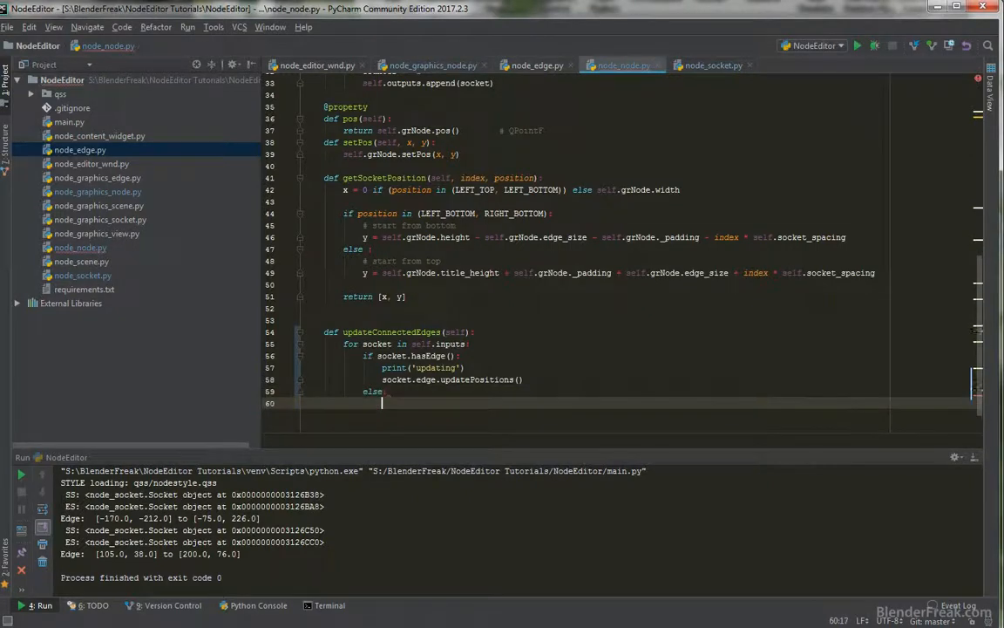
text(print()
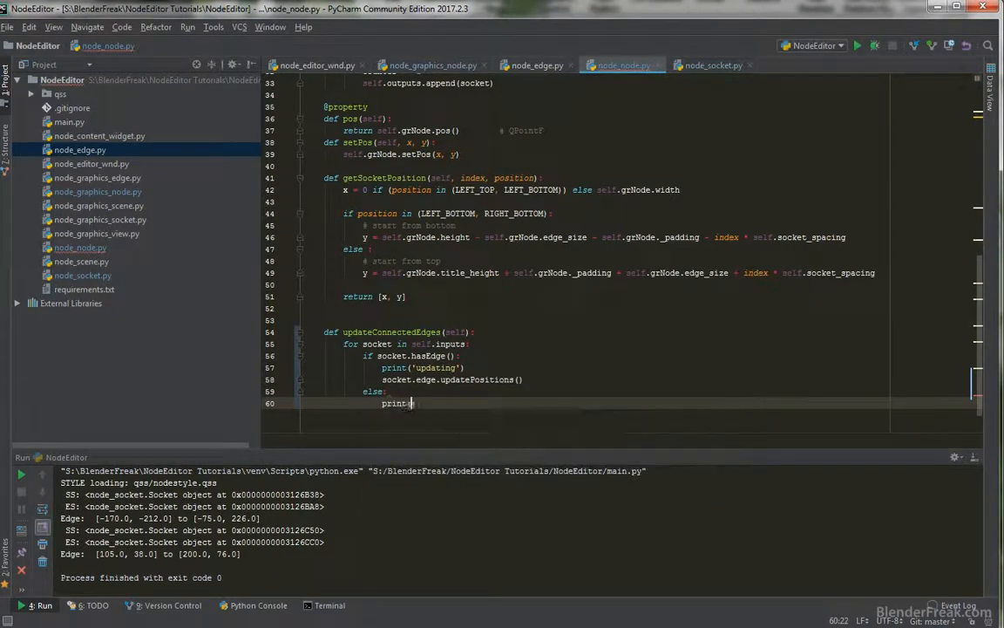
text(noop)
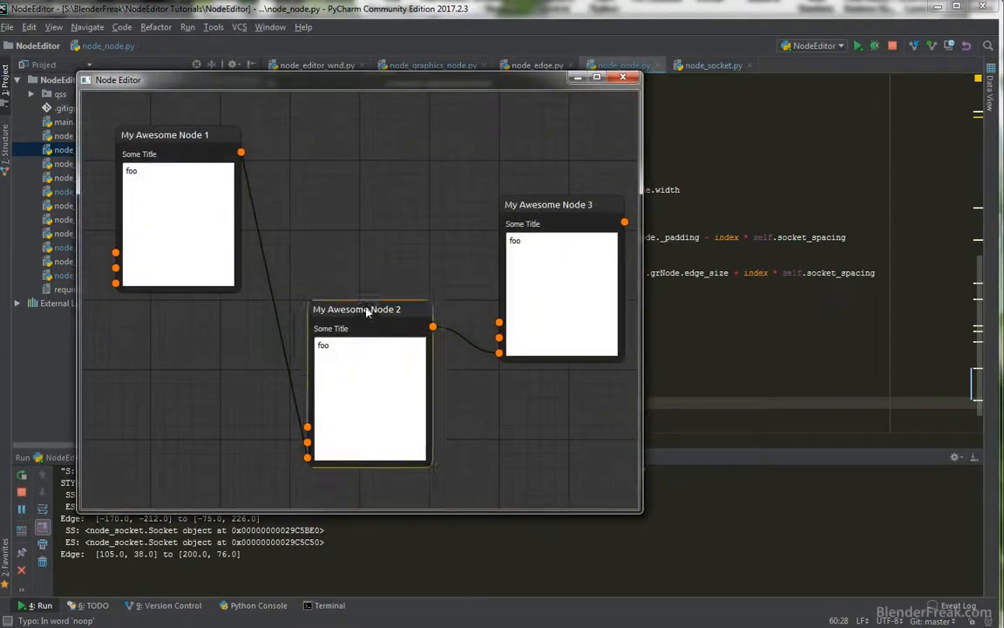
Move Node 2 to see only 'noop' logged, remove the prints and open Edge's constructor.
drag(358, 308, 310, 233)
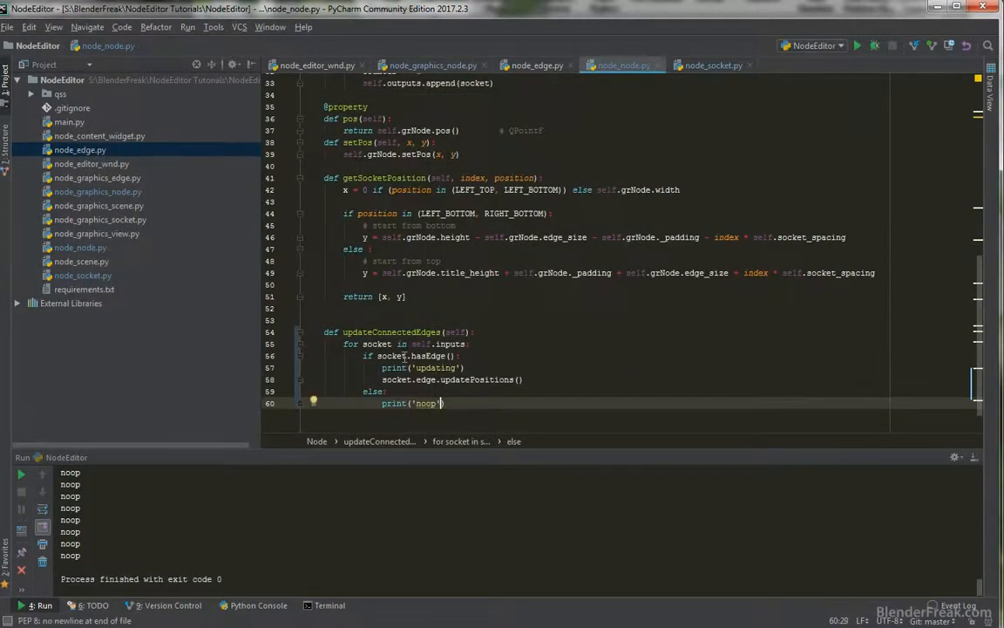
click(462, 356)
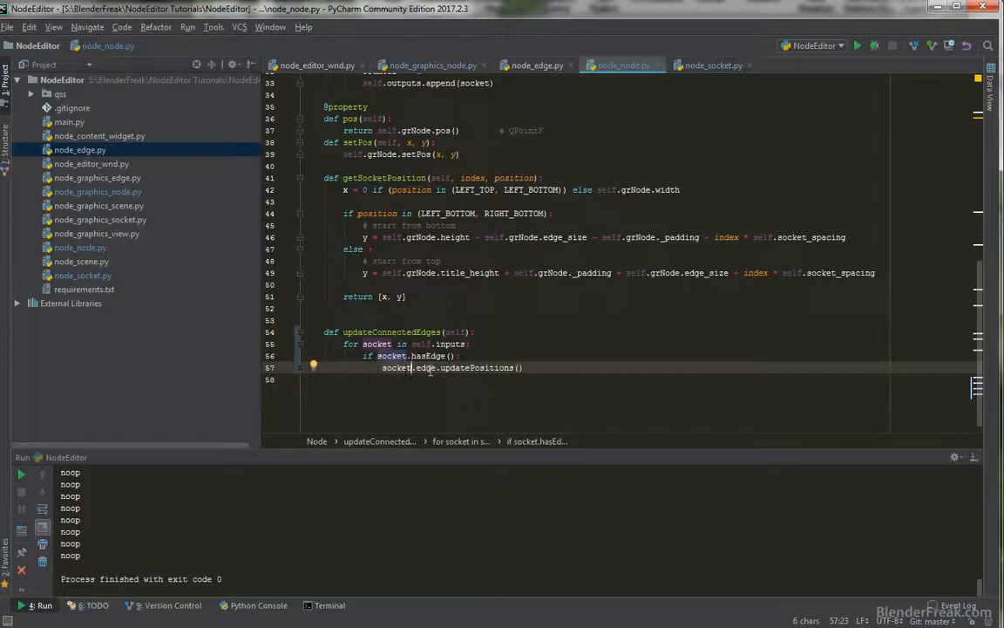
click(537, 64)
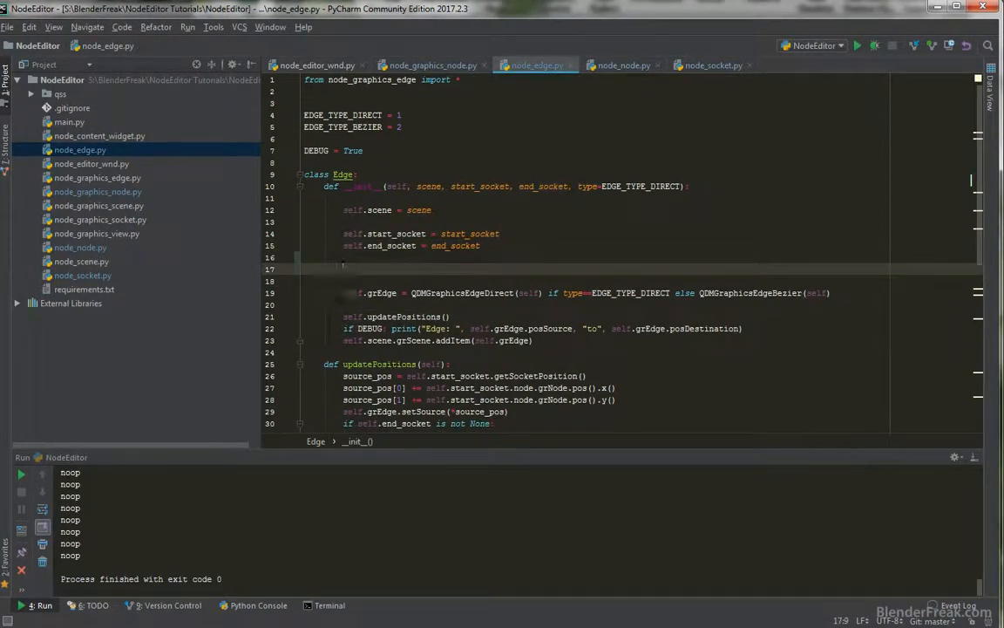
Set self.start_socket.edge = self and, if end_socket is not None, end_socket.edge = self.
text(self.start_socket)
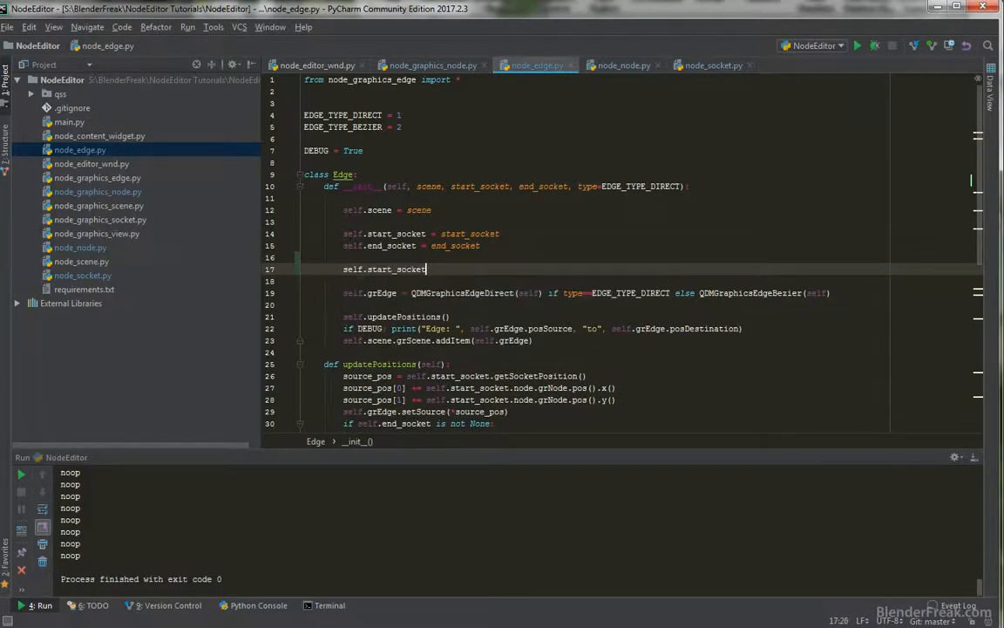
text(.edge = self)
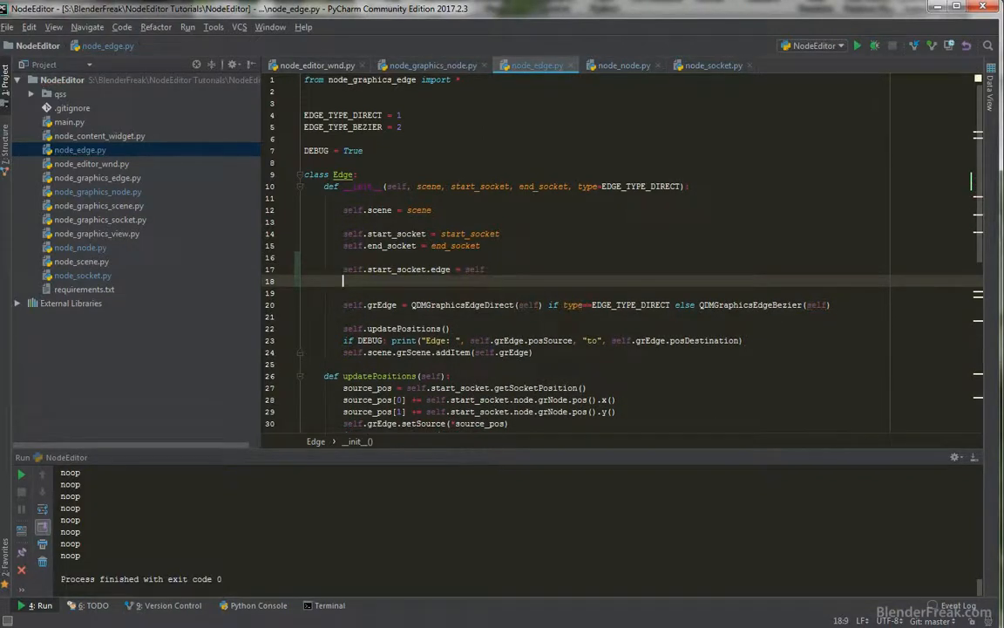
text(if)
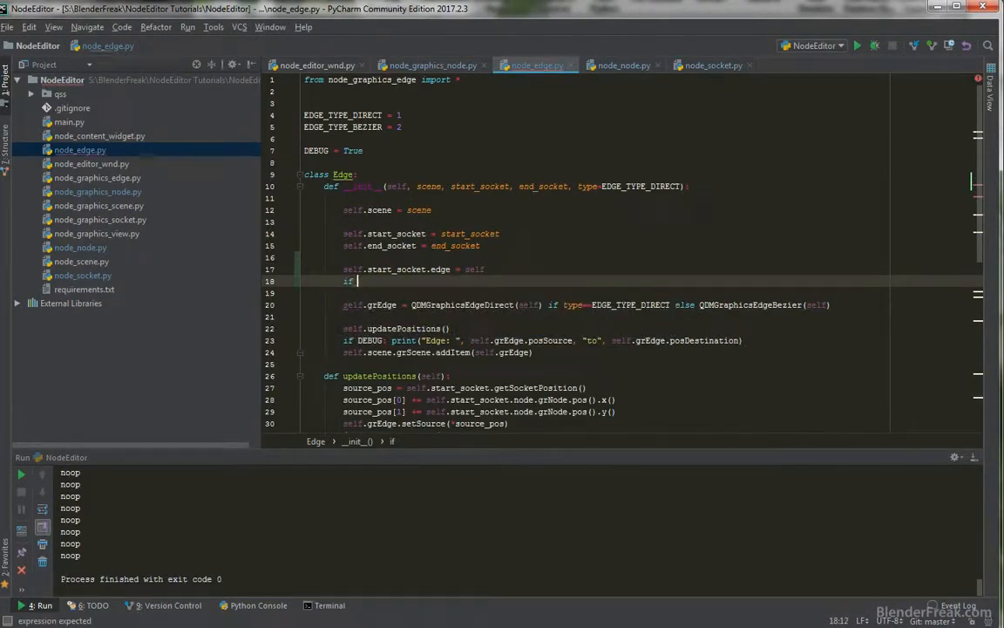
text(self.end_socket is not None:)
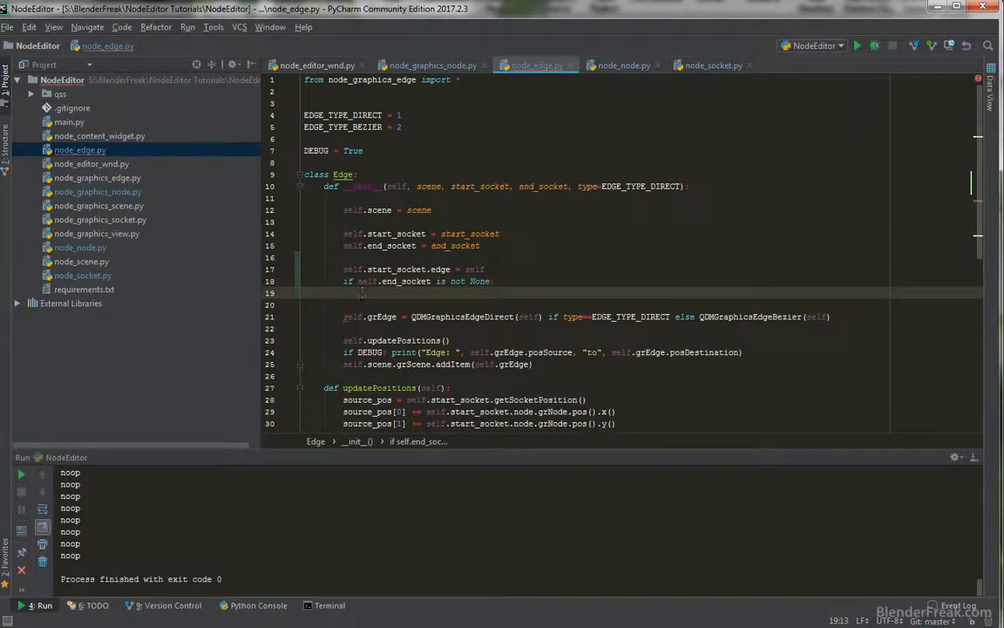
text(self.end)
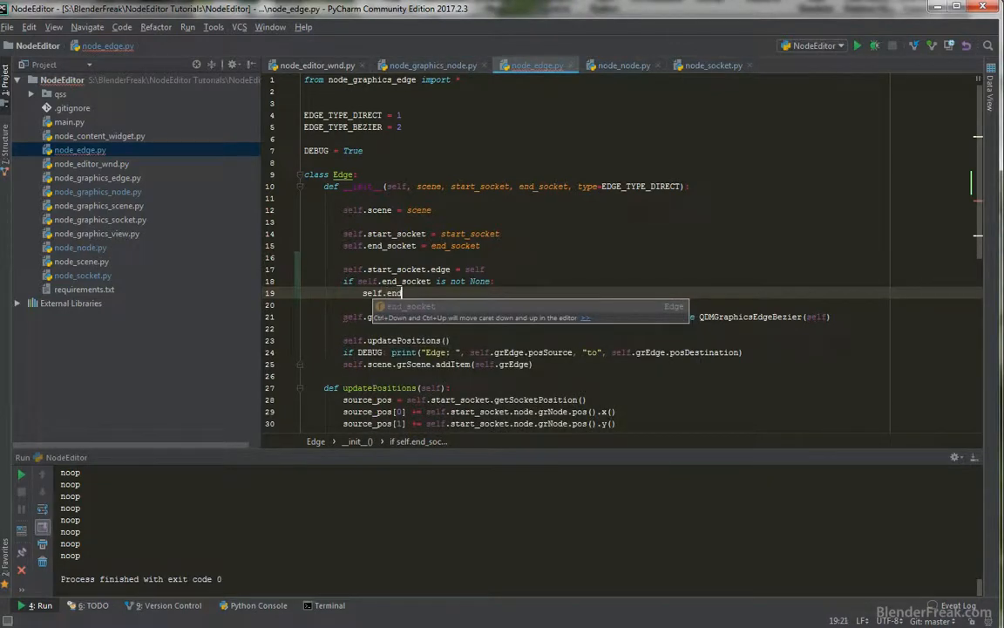
text(.edge = self)
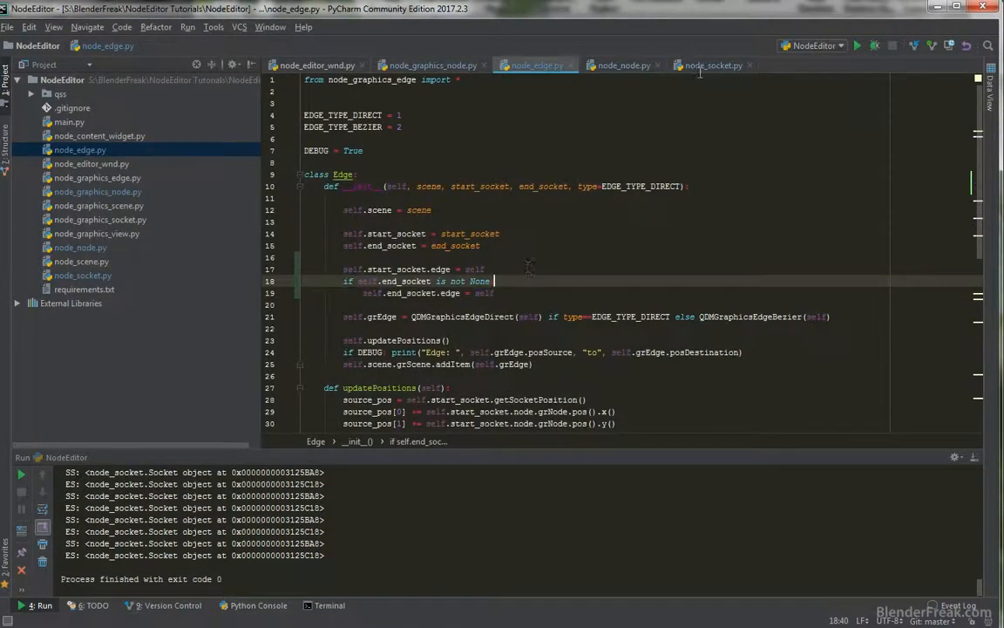
Make updateConnectedEdges loop over self.inputs + self.outputs in node_node.py.
click(713, 65)
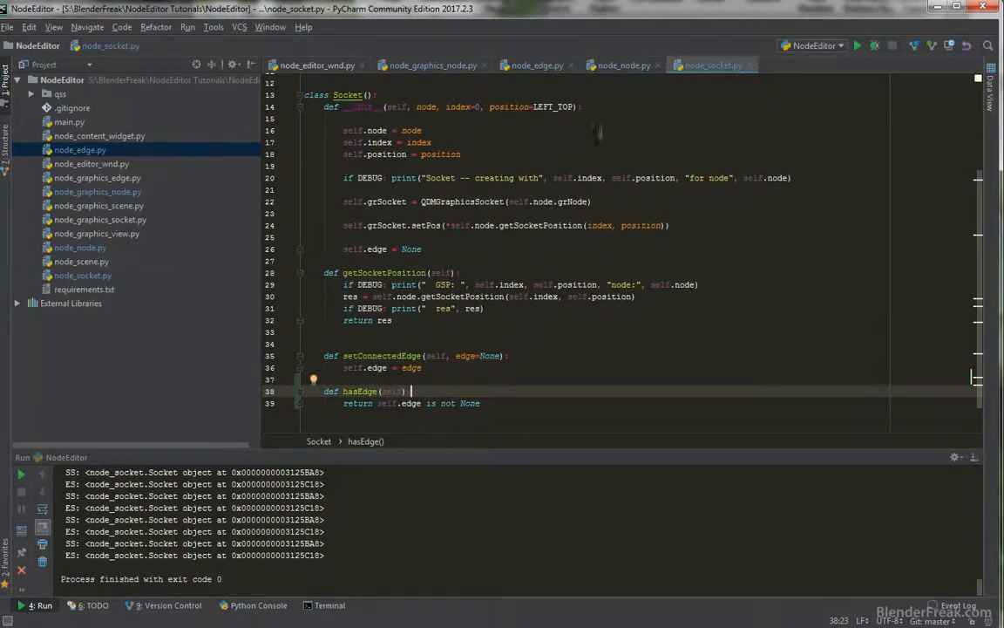
click(625, 65)
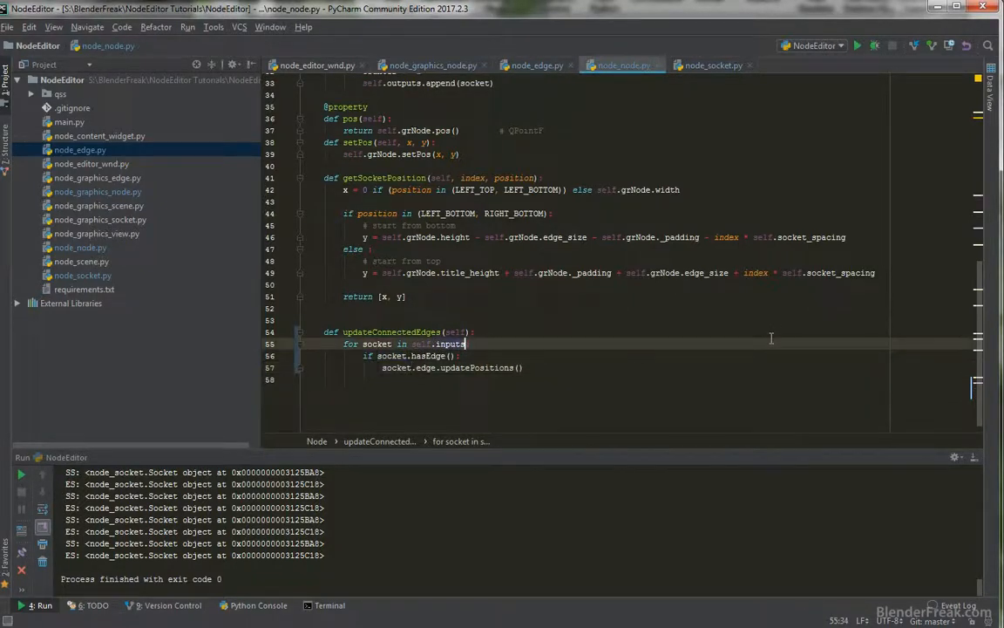
click(469, 331)
text(:)
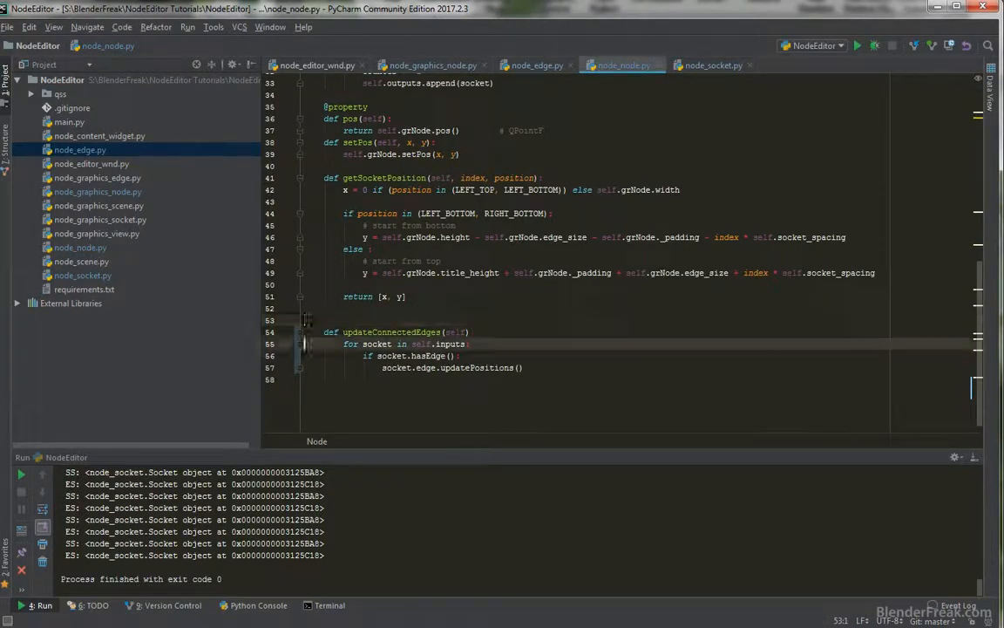
text(s)
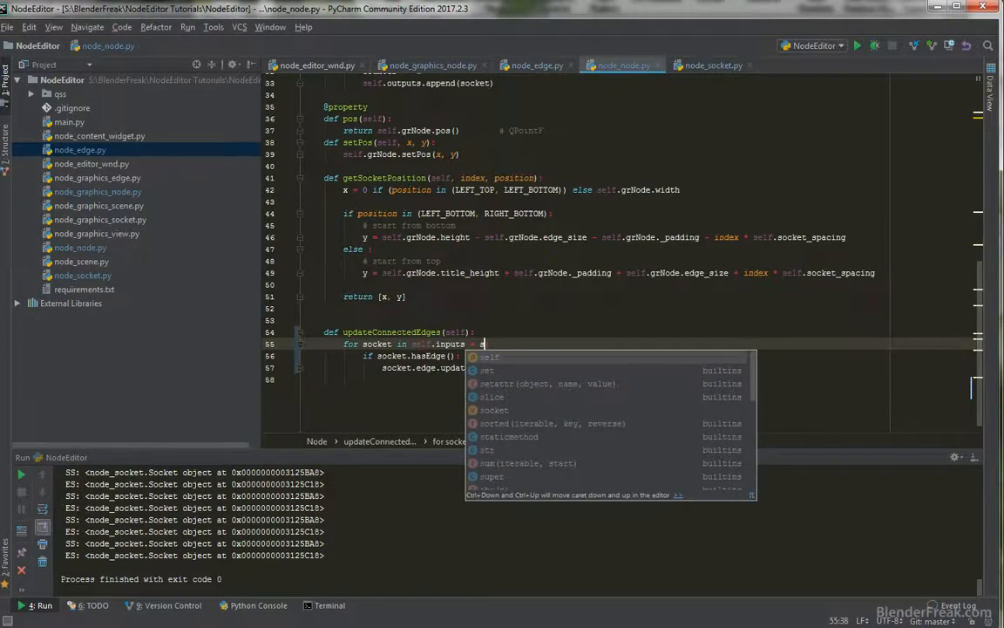
text(self.outputs)
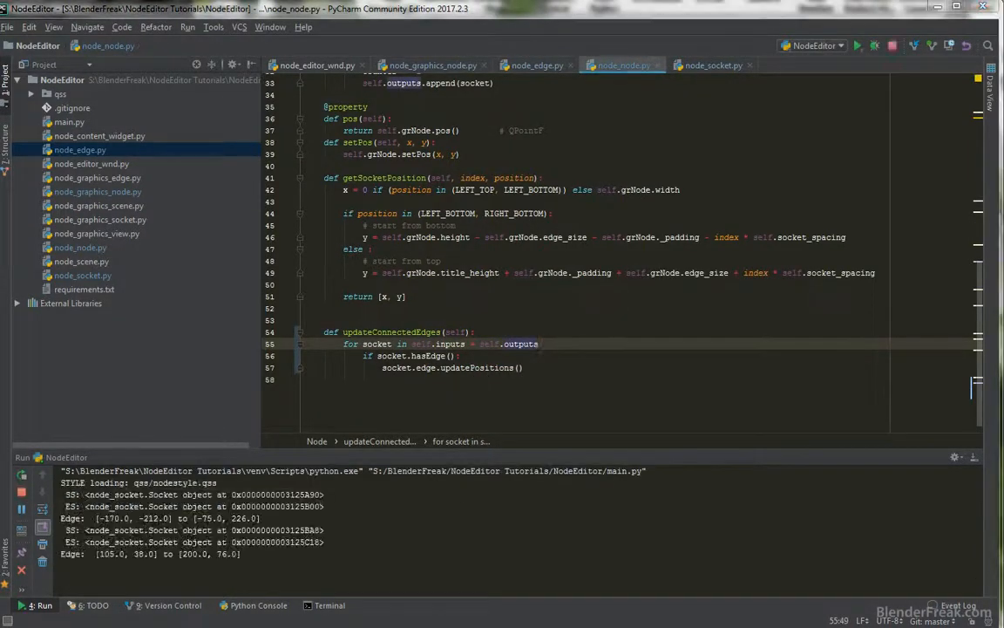
Run the editor and drag Node 2 up and Node 1 down to confirm edges follow.
click(857, 46)
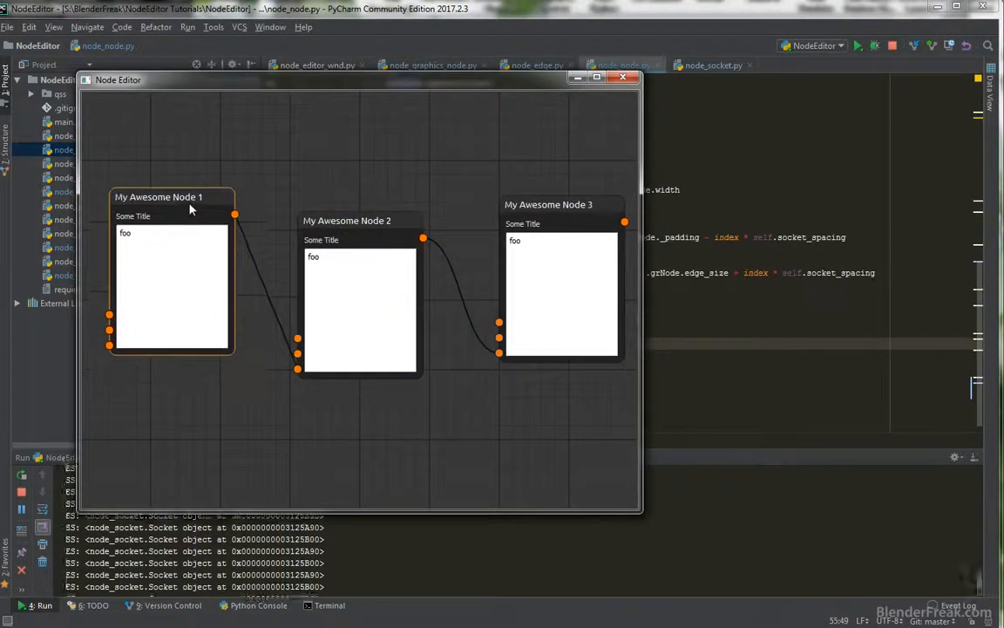
drag(347, 220, 349, 157)
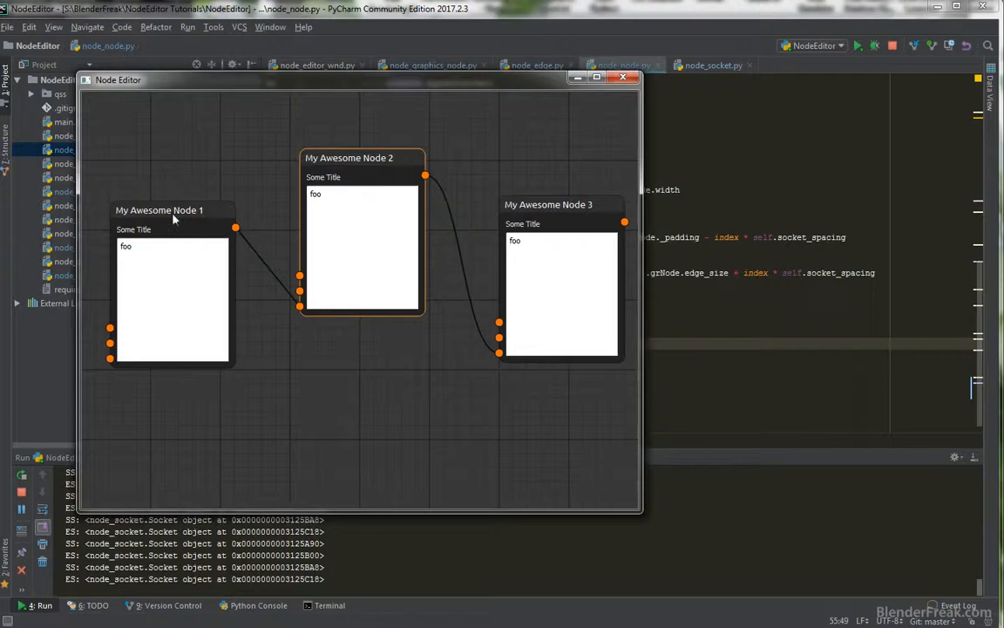
drag(159, 209, 157, 265)
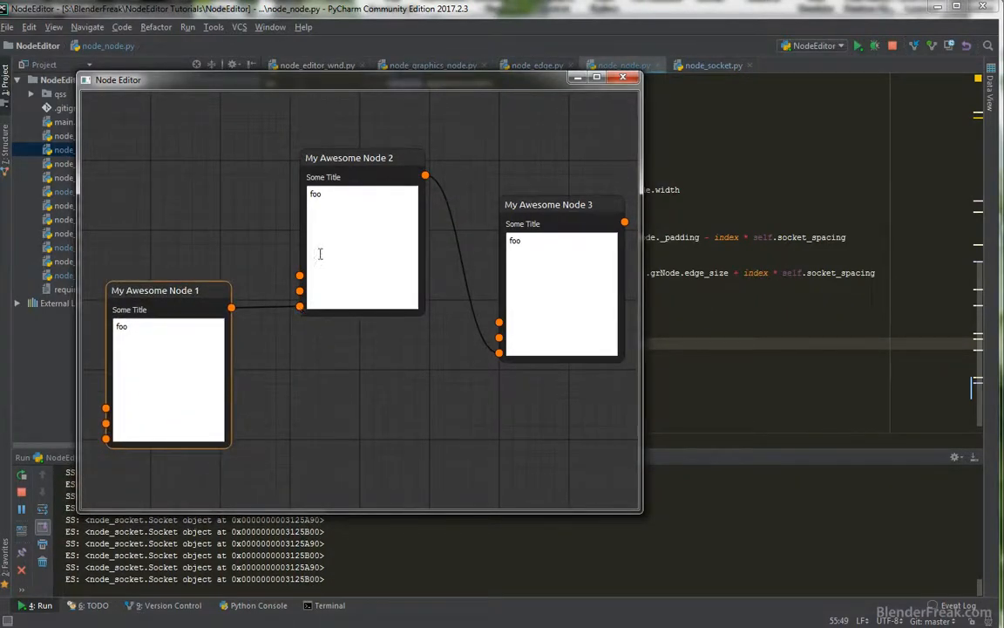
click(624, 76)
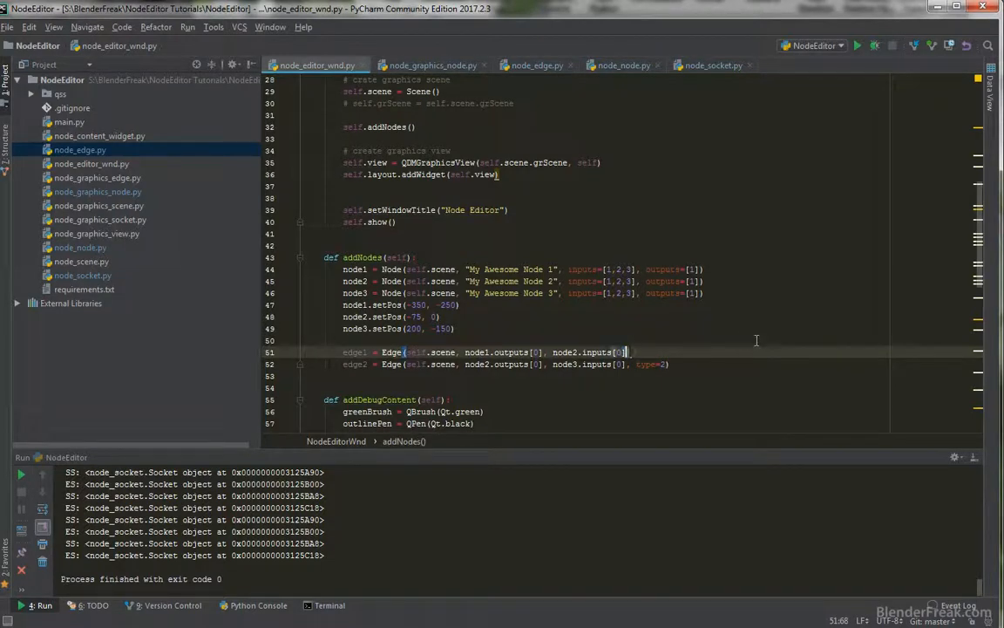
Give the second edge in addNodes the EDGE_TYPE_BEZIER type.
text(type=)
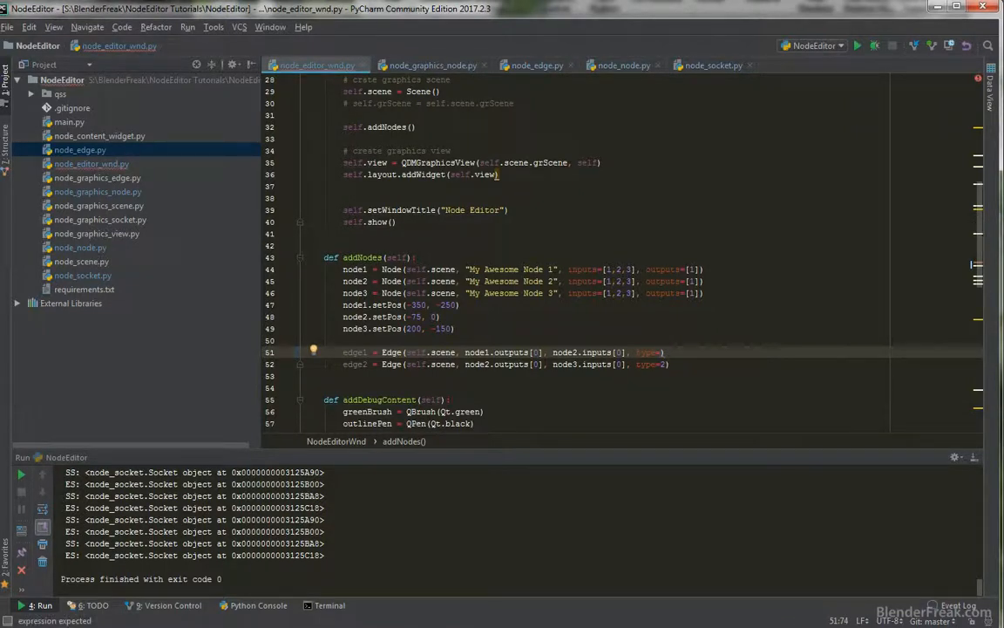
click(537, 64)
text(EDGE_TYPE_BEZIER)
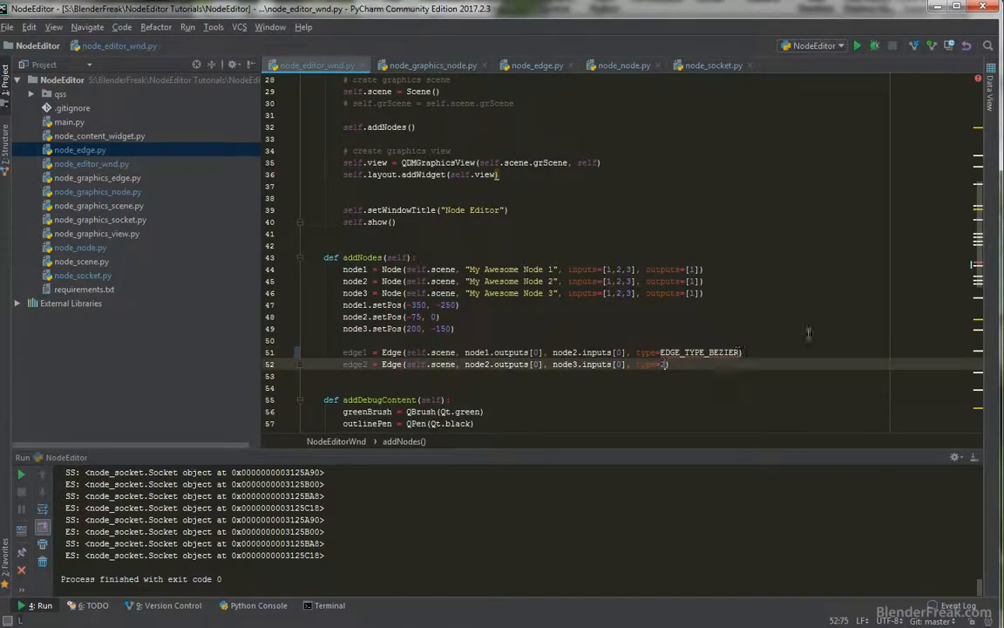
scroll(up, 3)
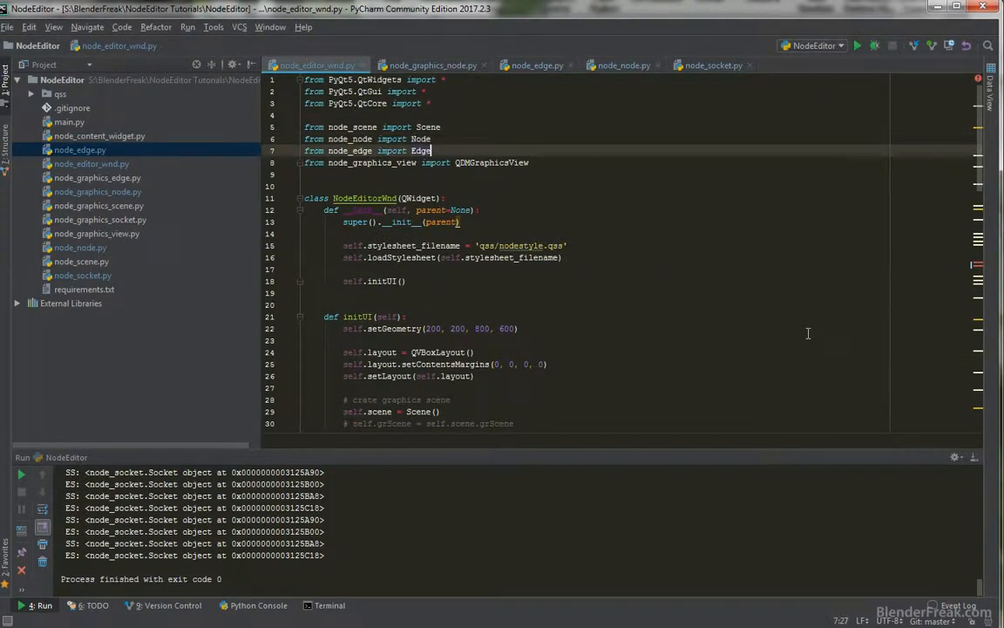
text(, EDGE_TYPE_BEZIER)
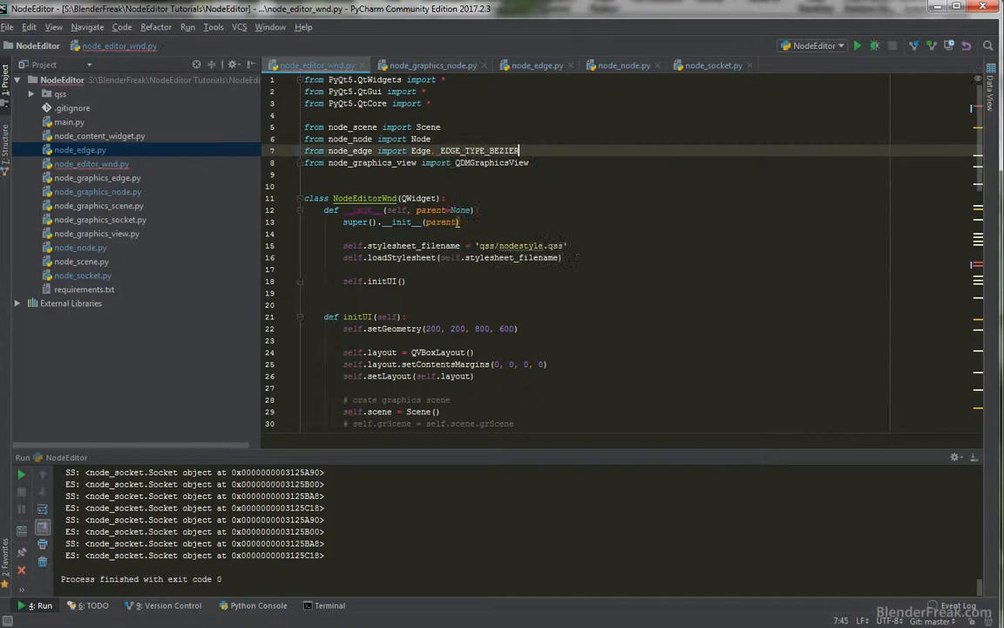
scroll(down, 3)
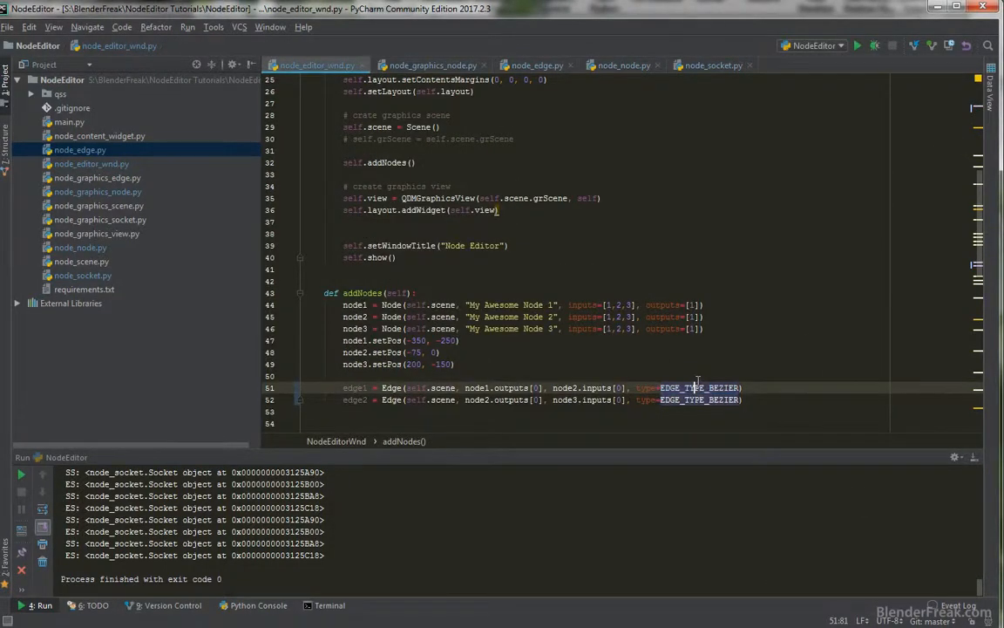
Run the editor and move both nodes to confirm the bezier edges stay attached.
click(858, 45)
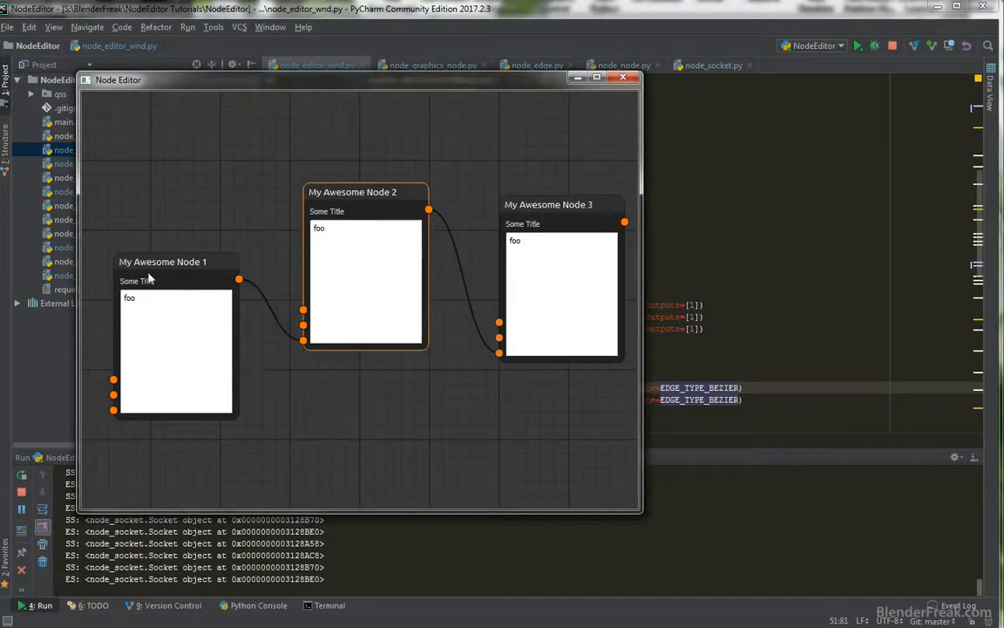
drag(164, 262, 208, 348)
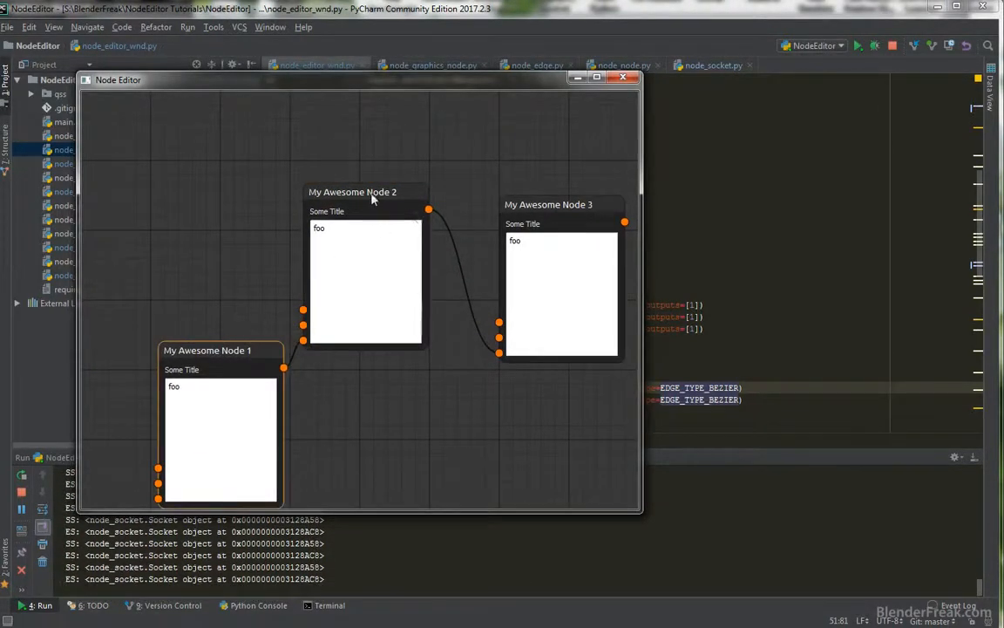
drag(373, 199, 211, 136)
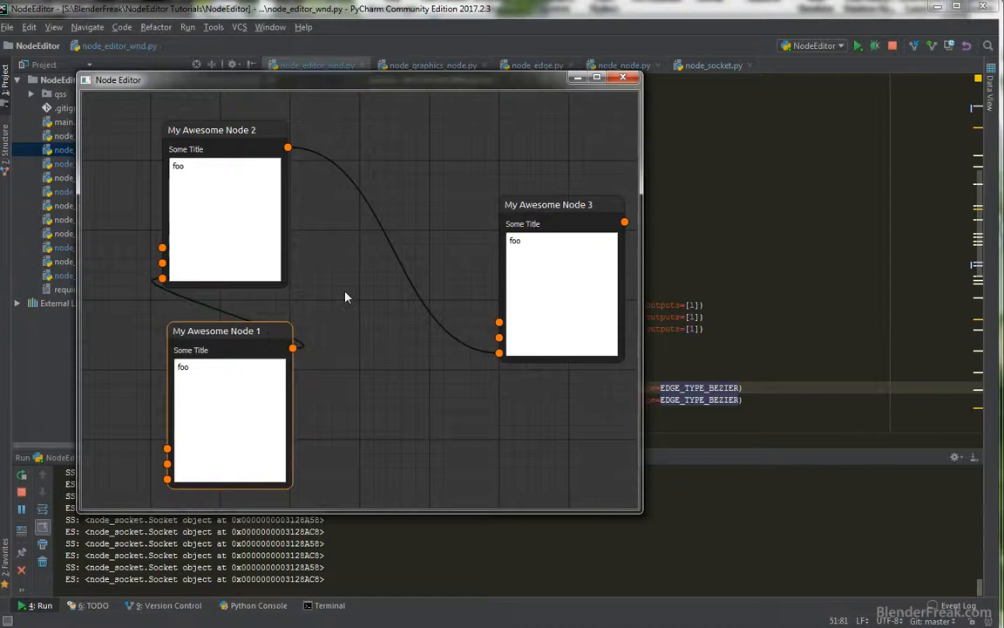
click(624, 76)
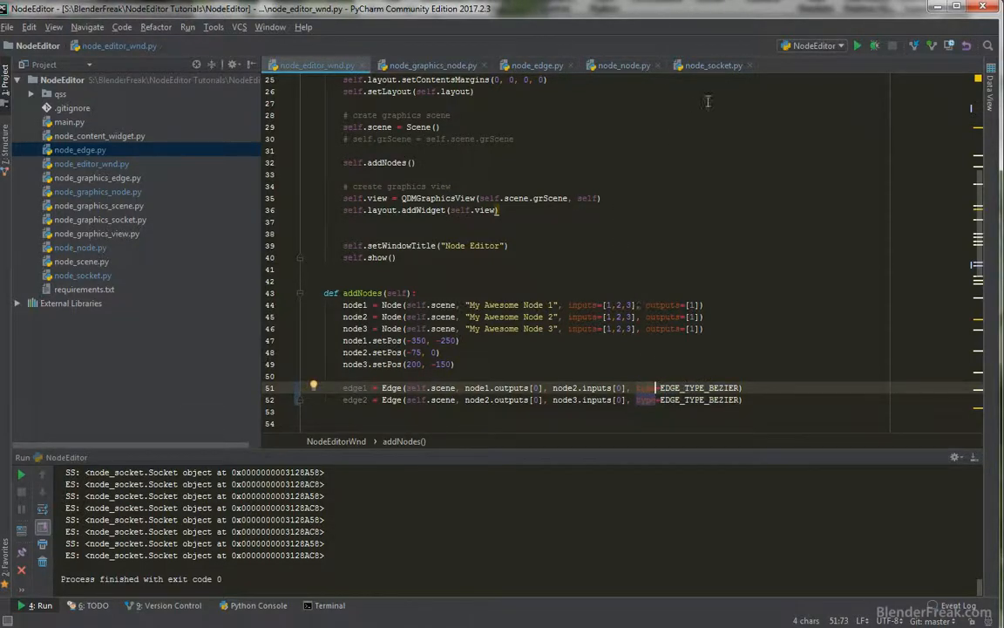
mouse_move(574, 94)
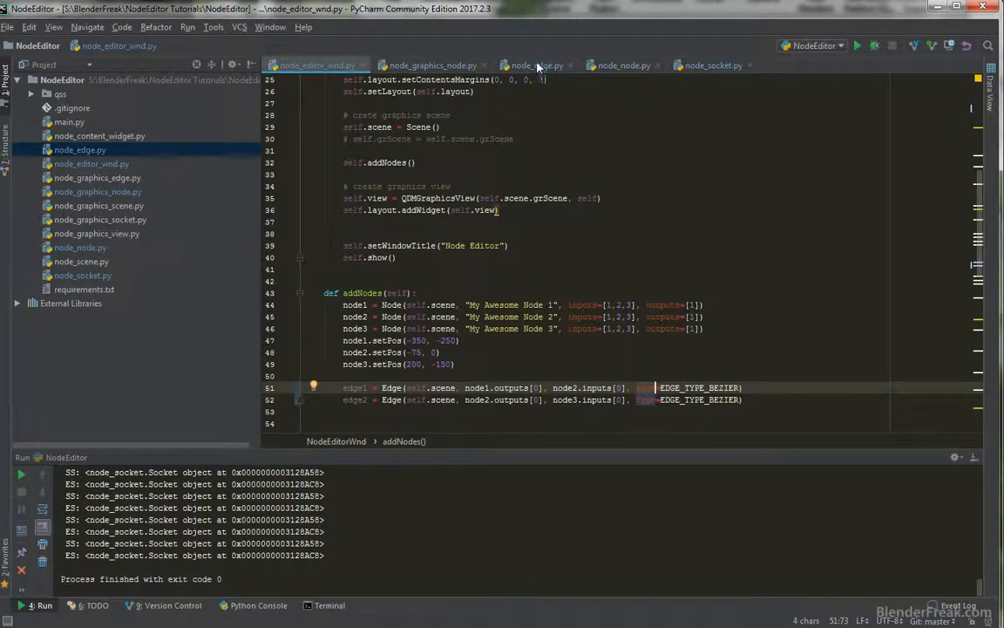
Rename Edge's 'type' parameter to edge_type via Refactor, then relaunch the editor from node_editor_wnd.py.
click(537, 65)
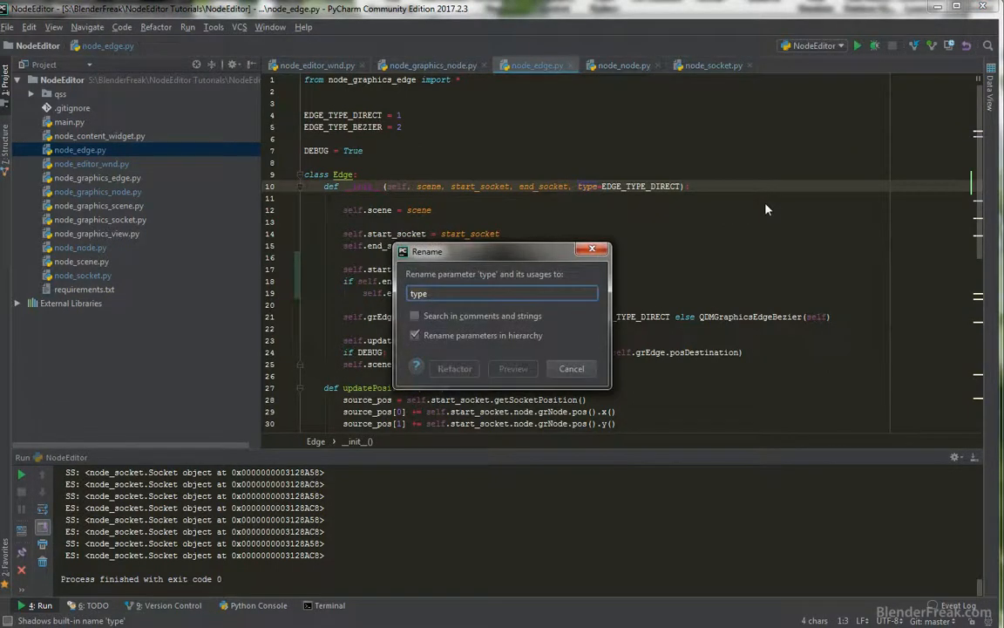
text(dge_)
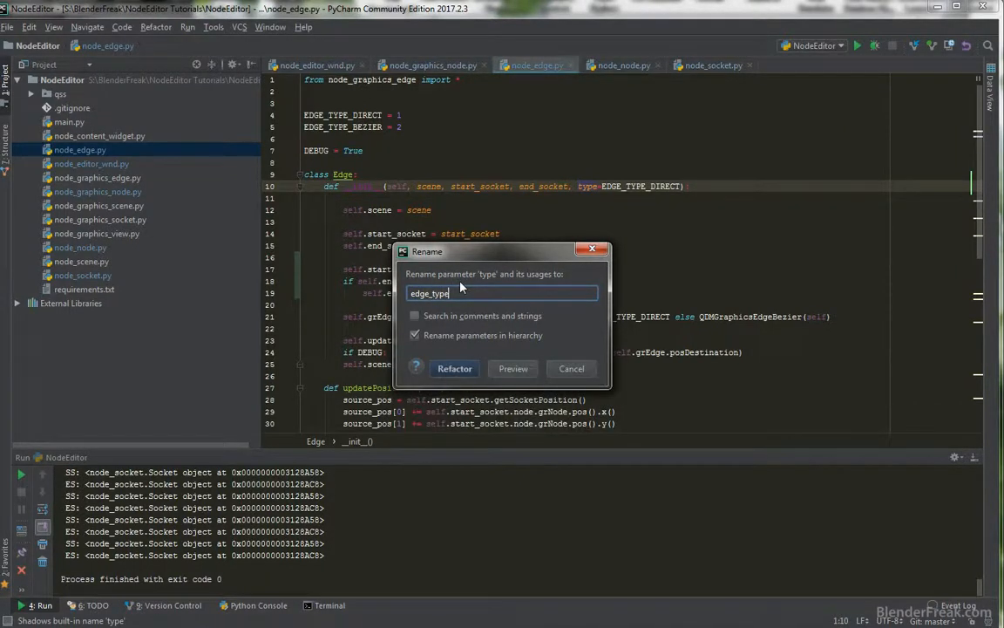
click(453, 368)
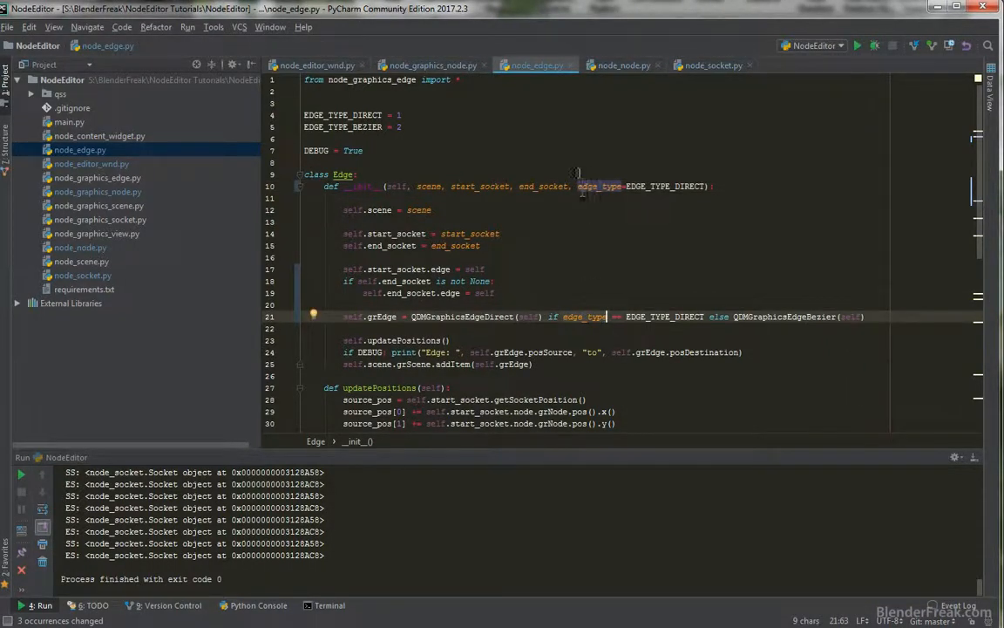
click(314, 65)
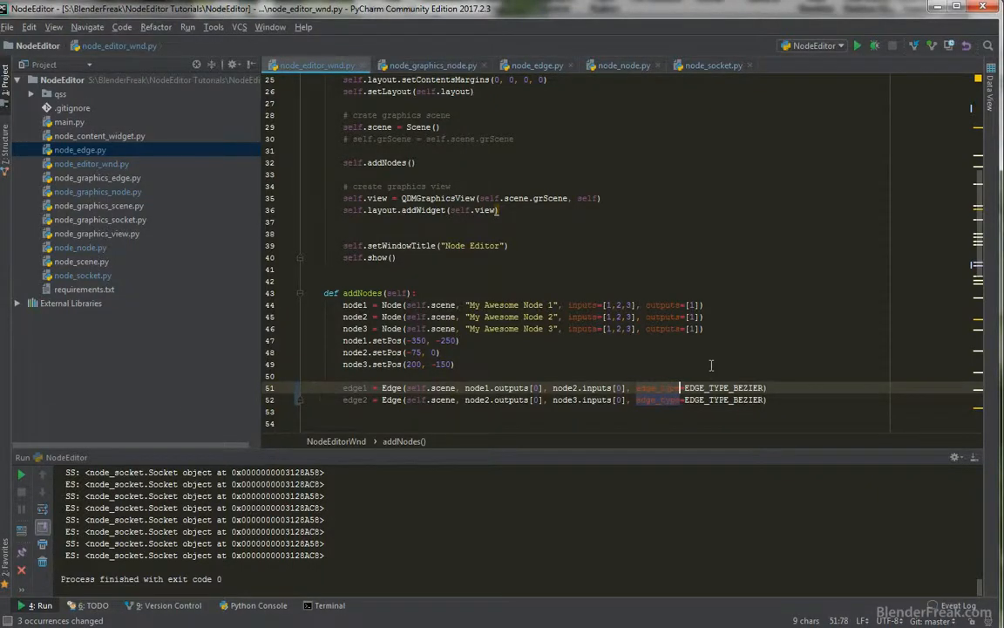
click(858, 46)
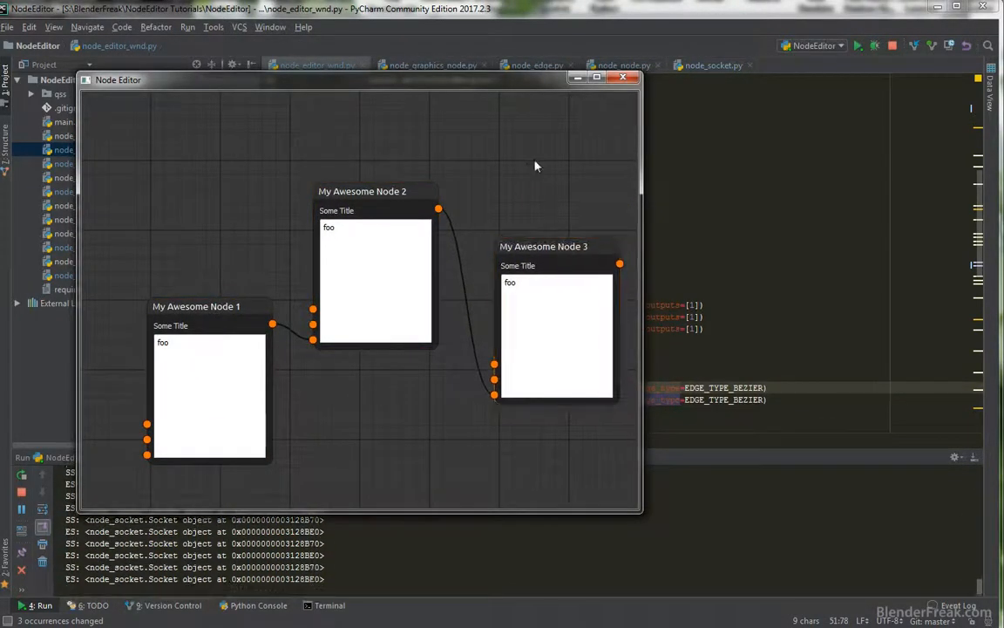
drag(210, 392, 188, 314)
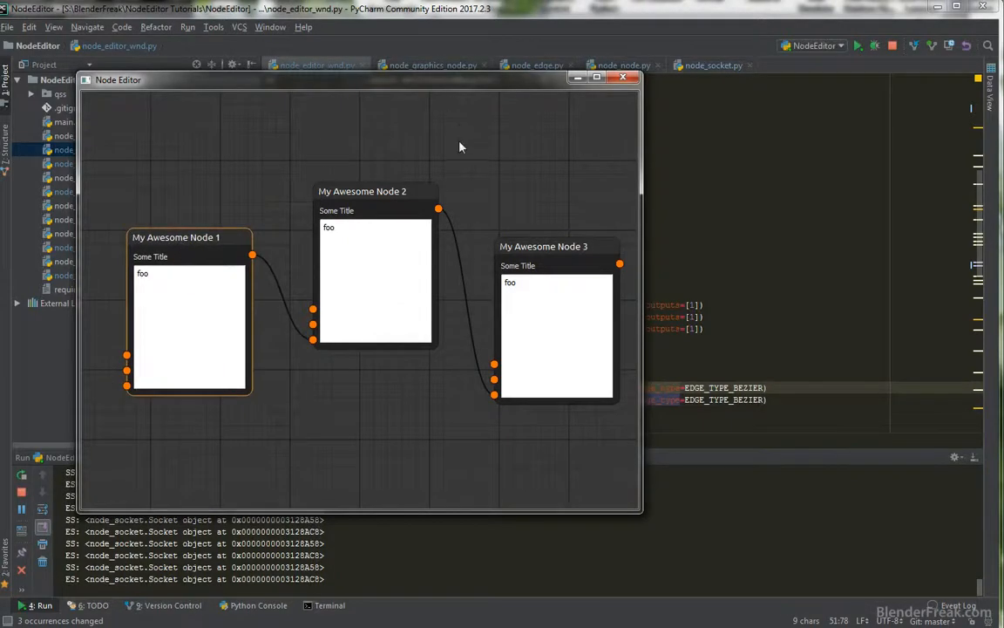
drag(363, 190, 362, 317)
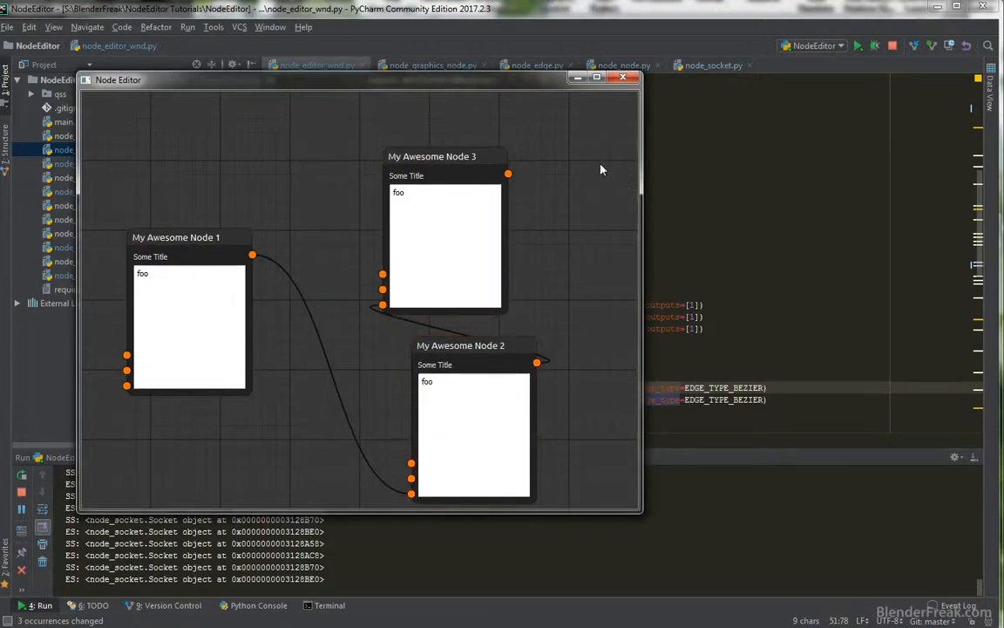
click(624, 77)
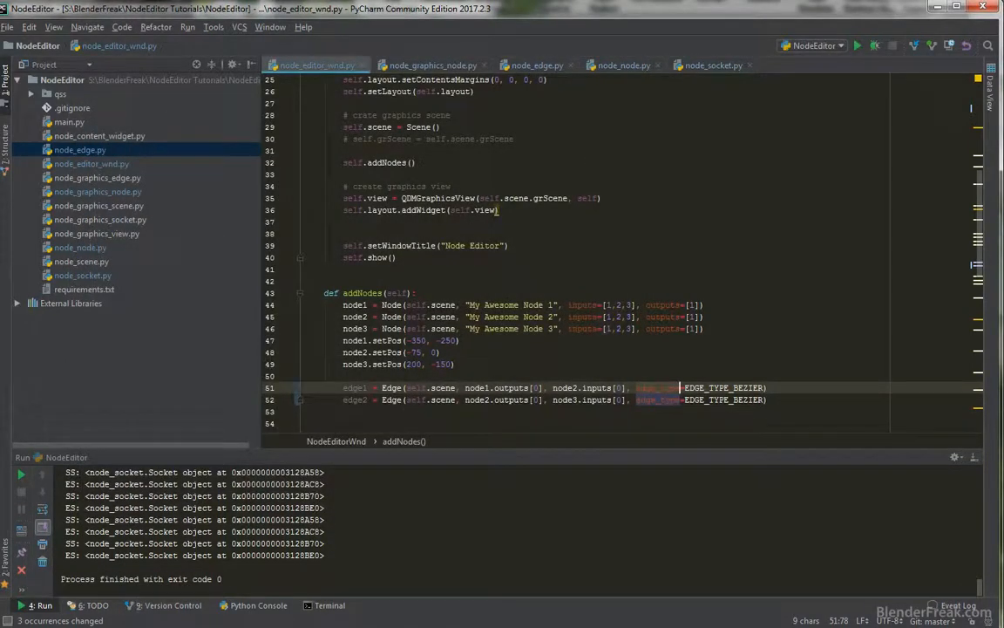
Launch the node editor once more and close it.
click(731, 65)
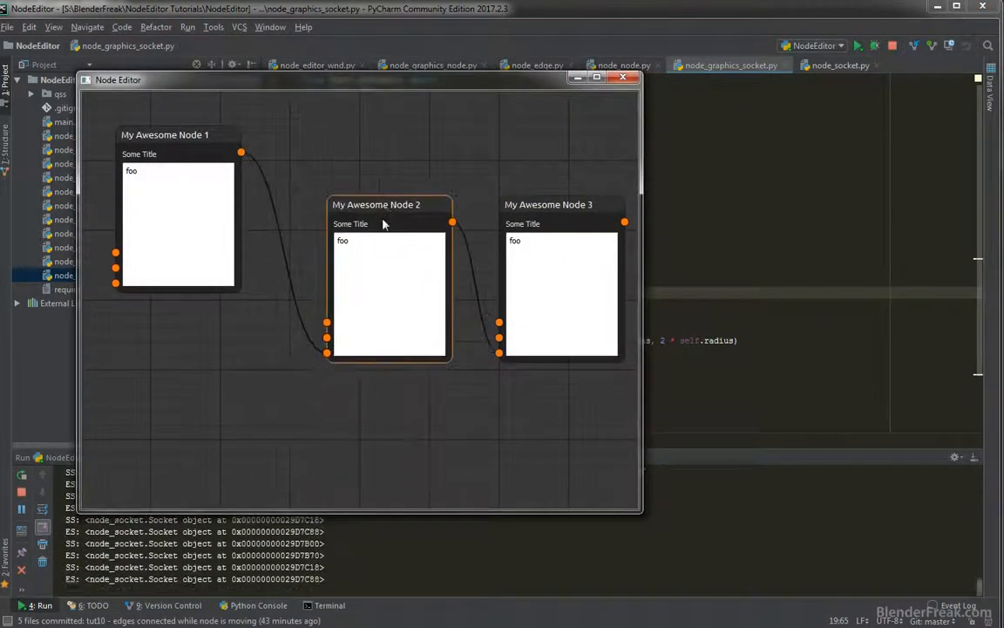
click(366, 224)
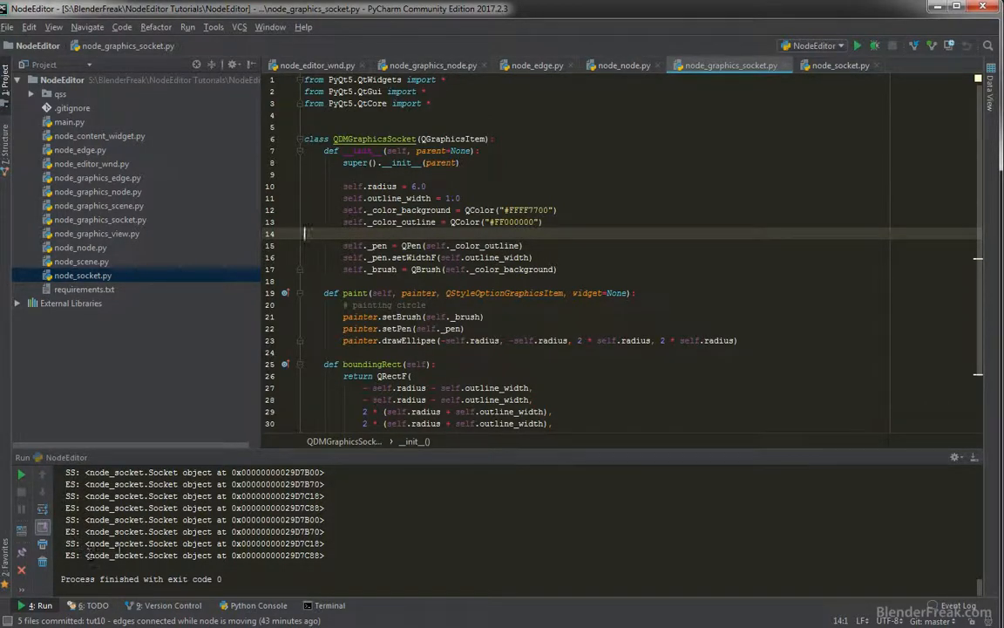
Review node_edge.py and run the editor to see the edge debug output.
click(537, 65)
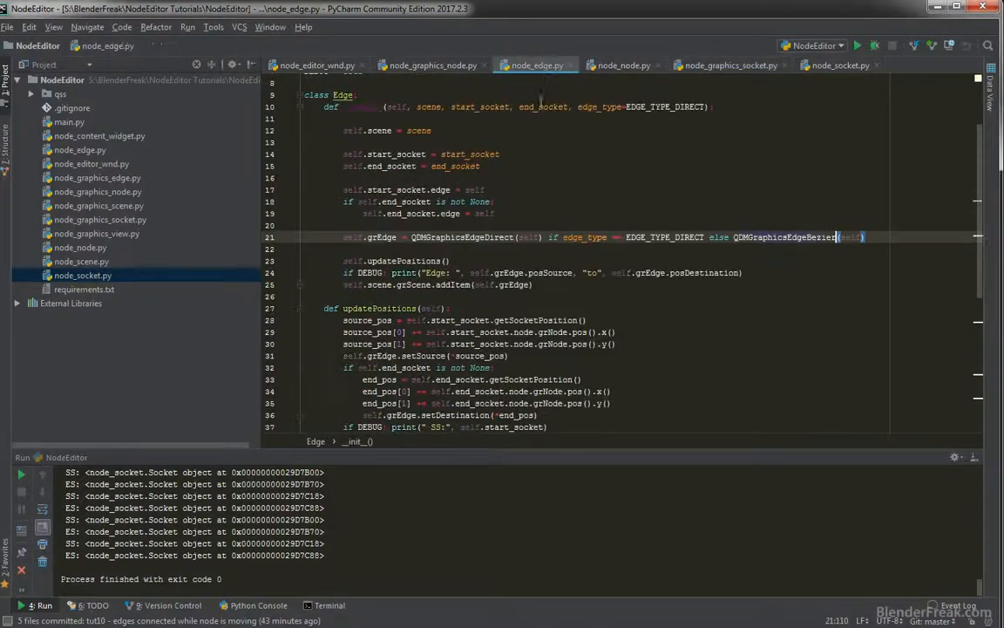
scroll(down, 3)
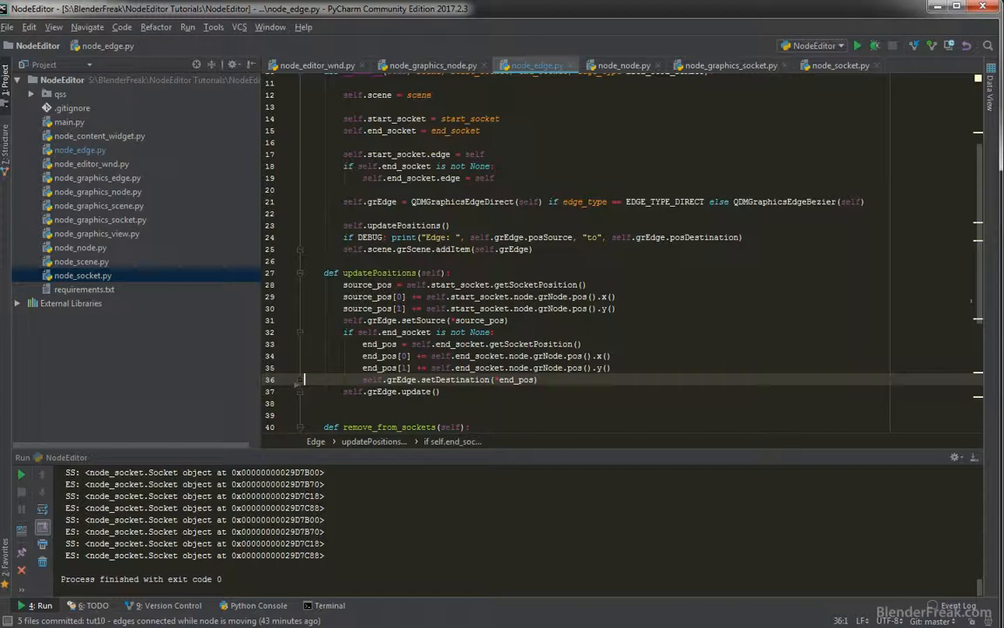
scroll(up, 3)
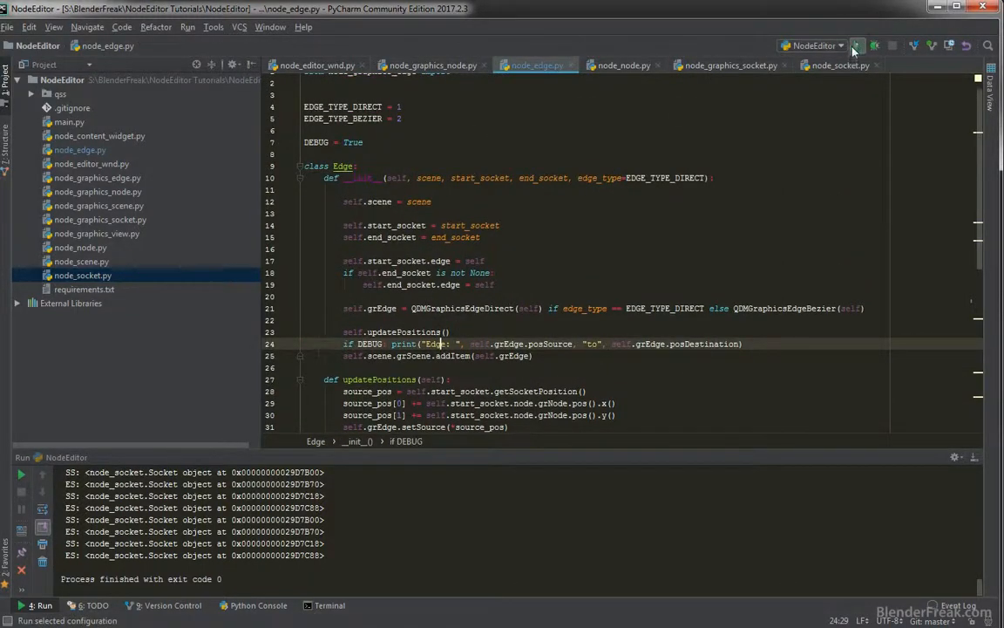
click(857, 45)
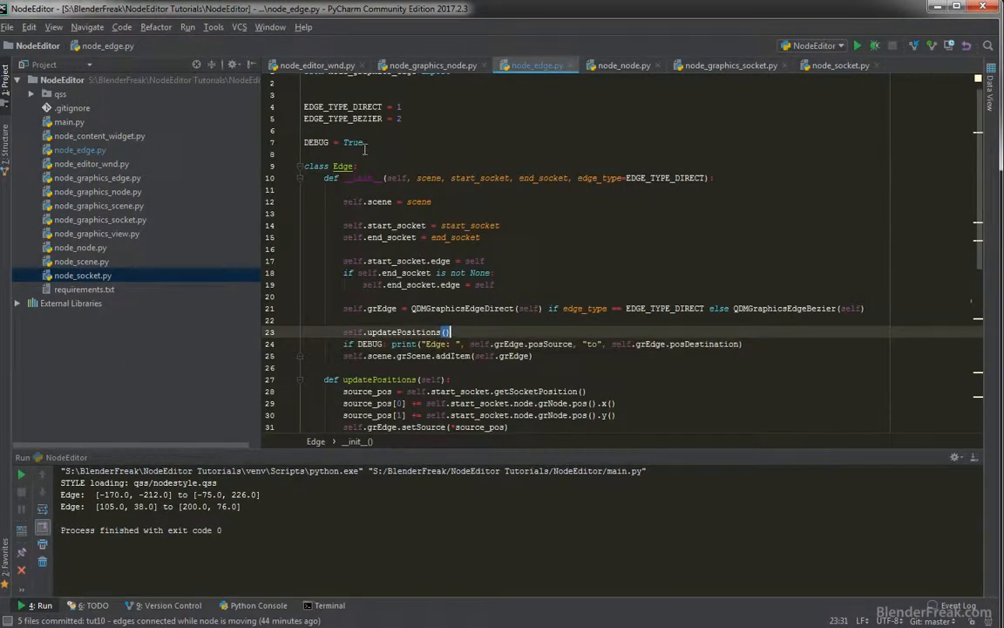
Set DEBUG = False in node_edge.py and rerun to confirm no edge coordinates are logged.
text(Fals)
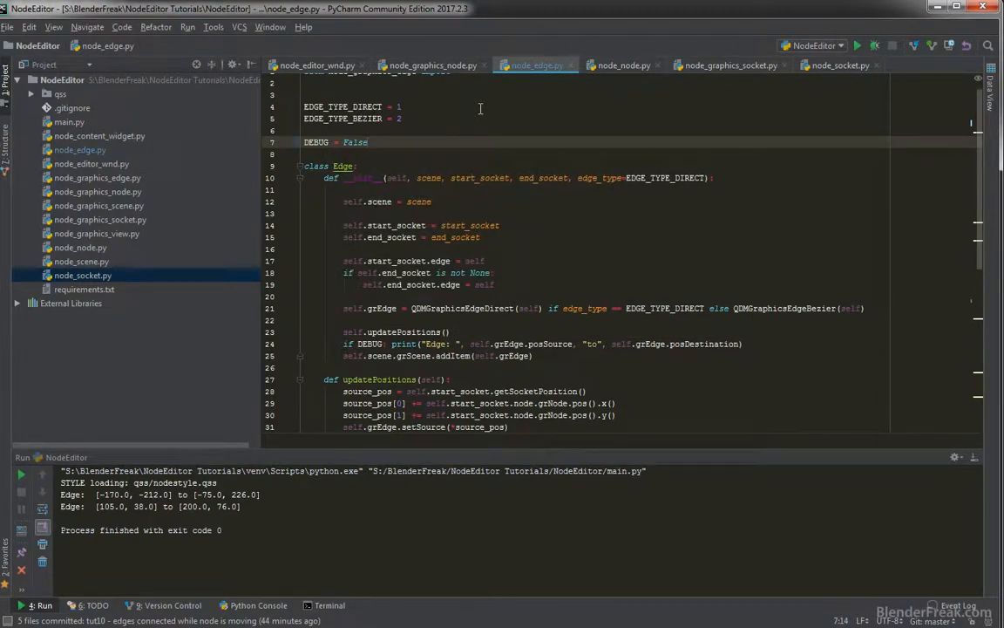
click(858, 45)
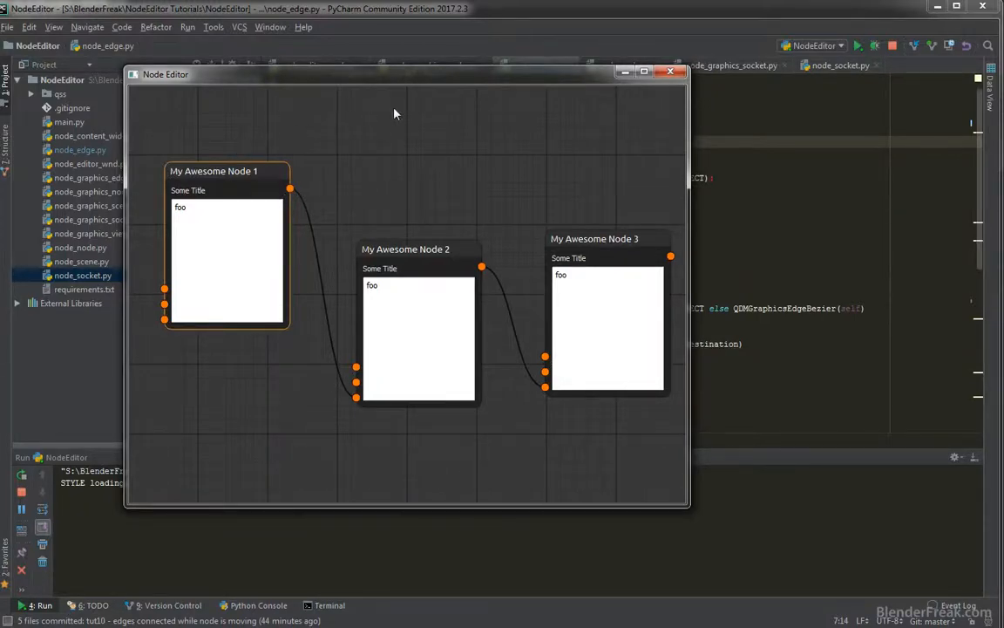
click(669, 70)
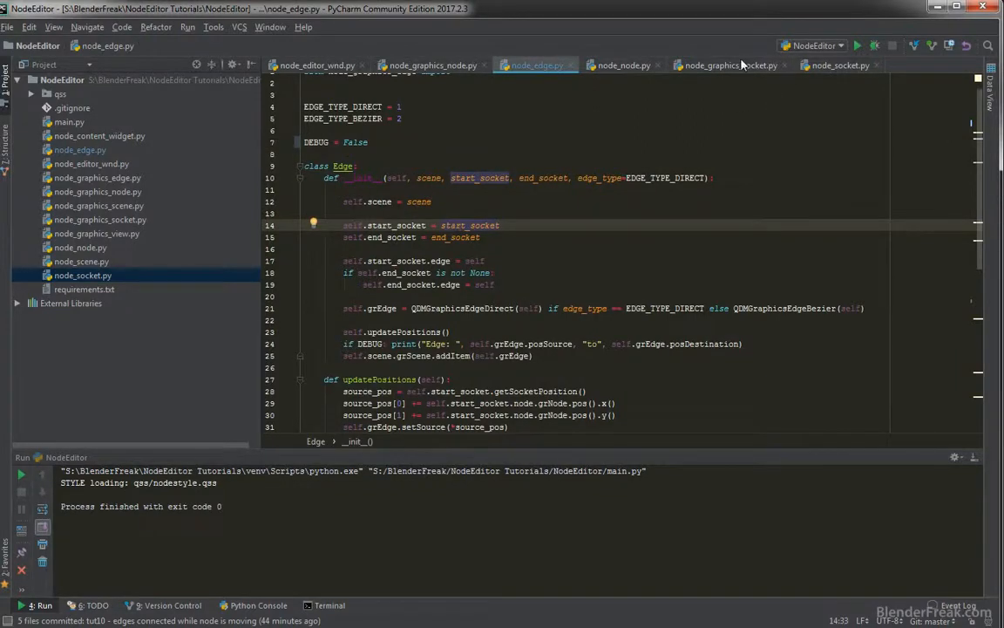
Pass socket_type=item to the input and output Socket calls in node_node.py.
click(314, 65)
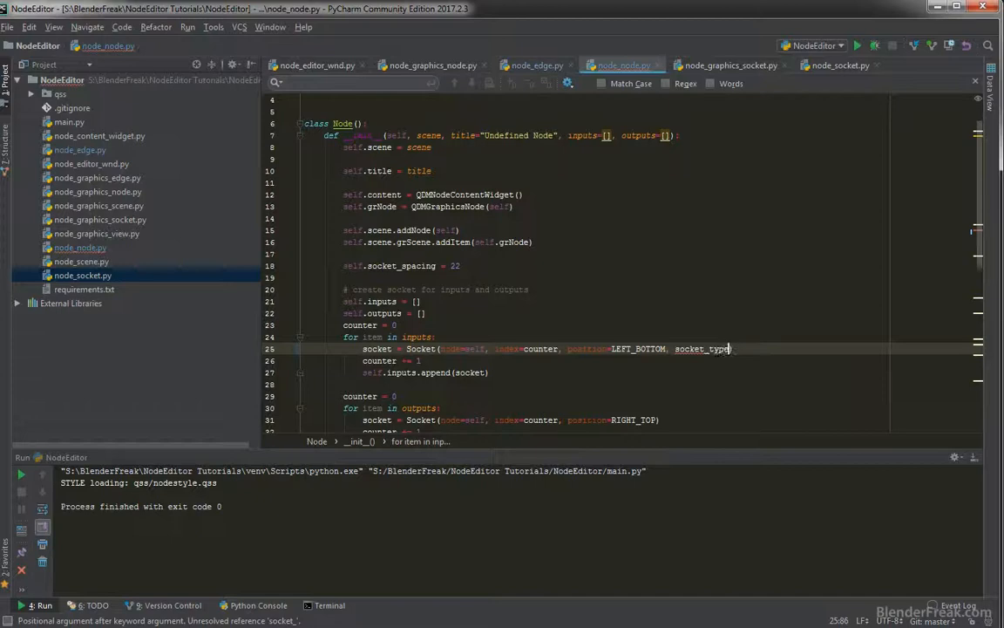
text(=item)
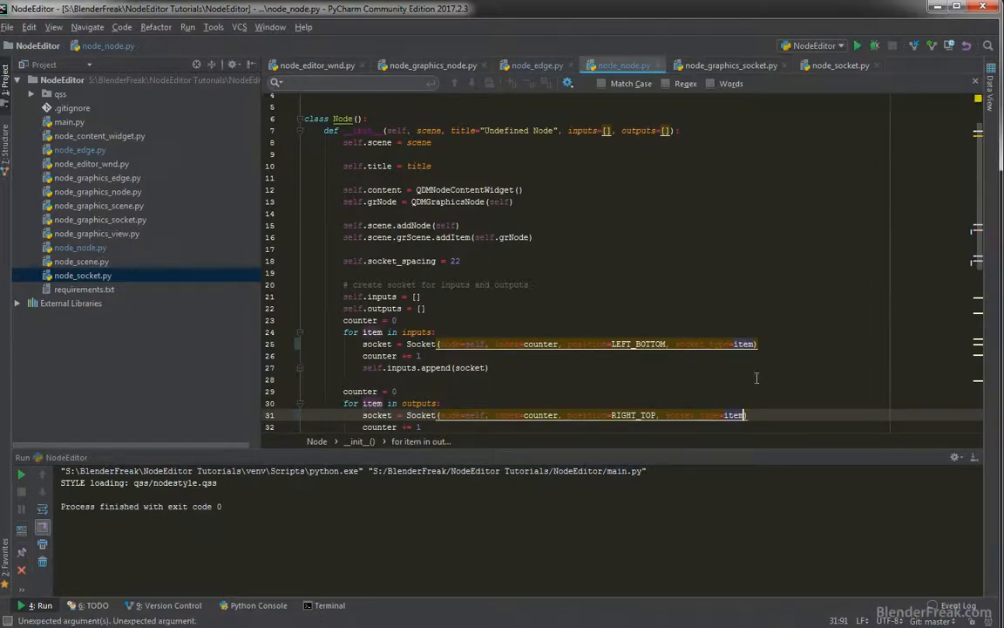
click(840, 64)
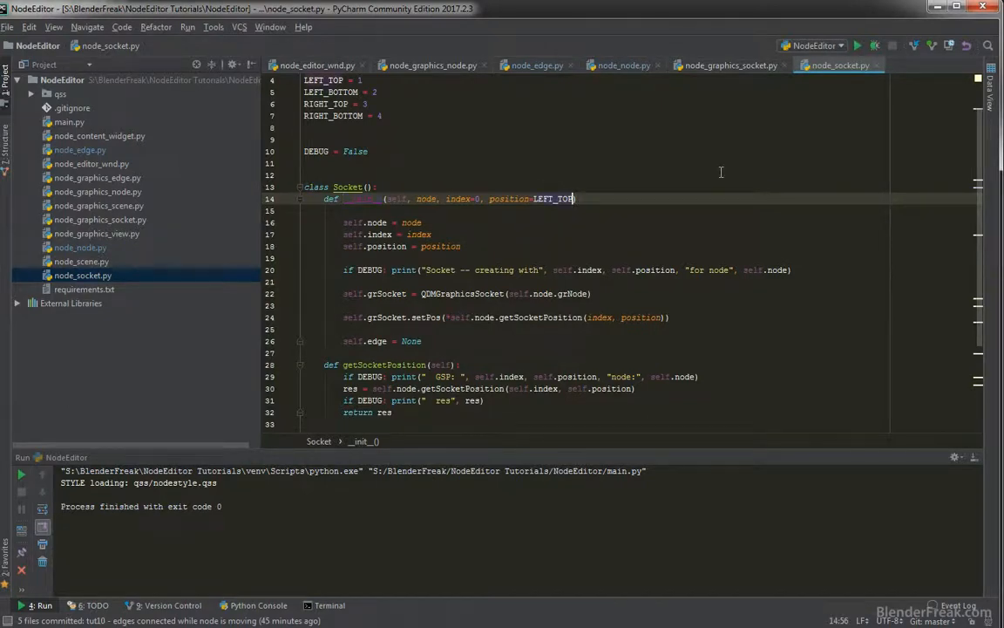
Add a socket_type parameter to Socket.__init__ and store it as self.socket_type.
text(, socket_type=1)
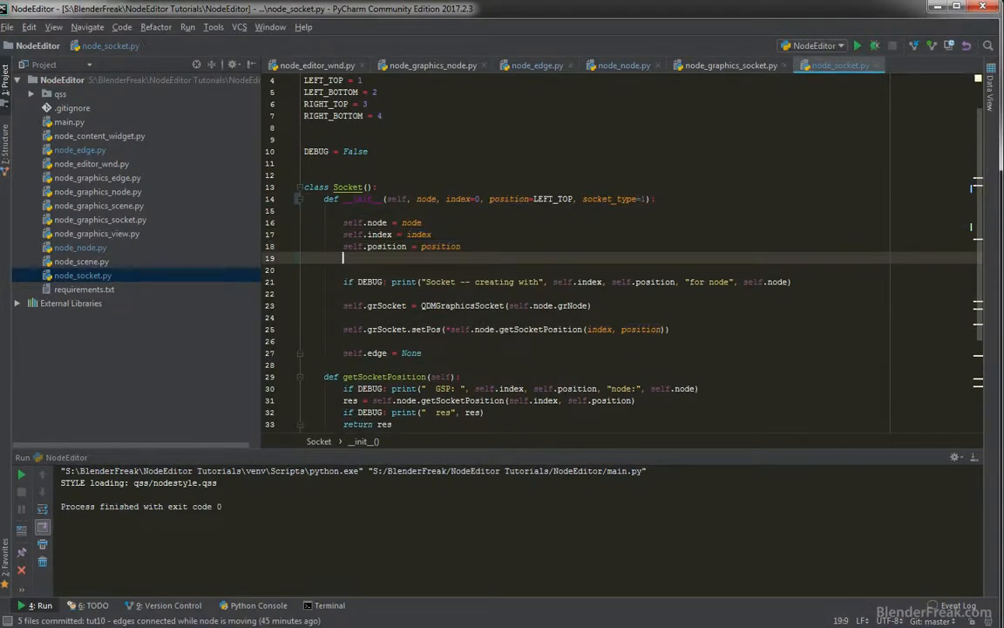
text(se)
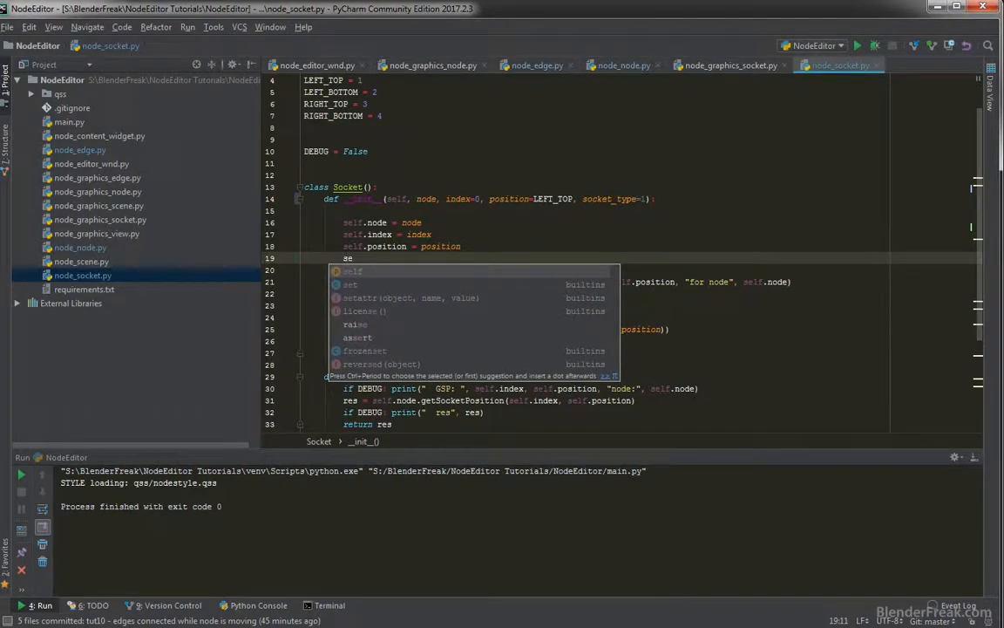
key(Escape)
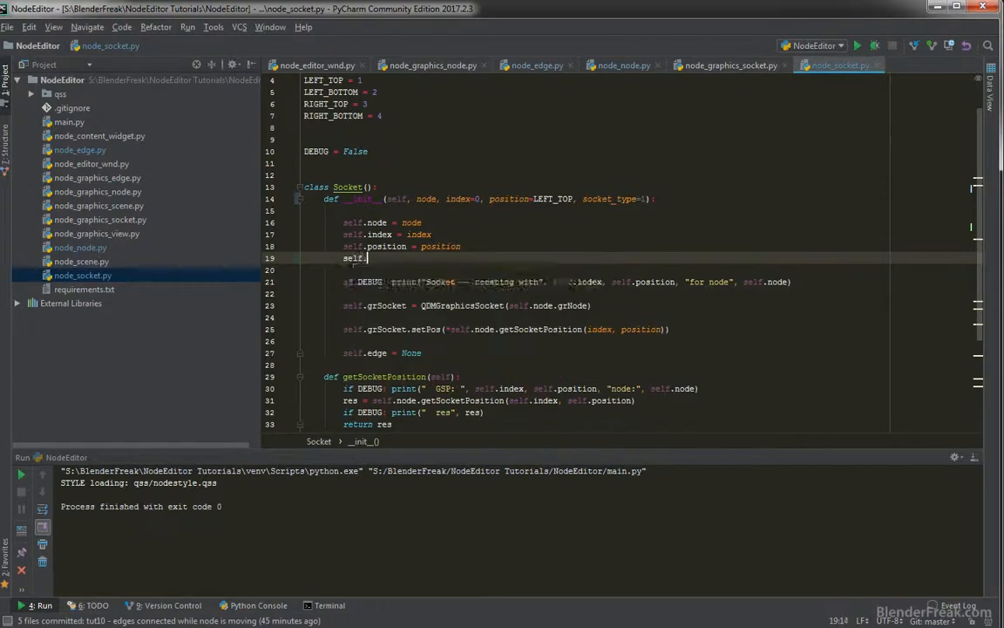
text(set)
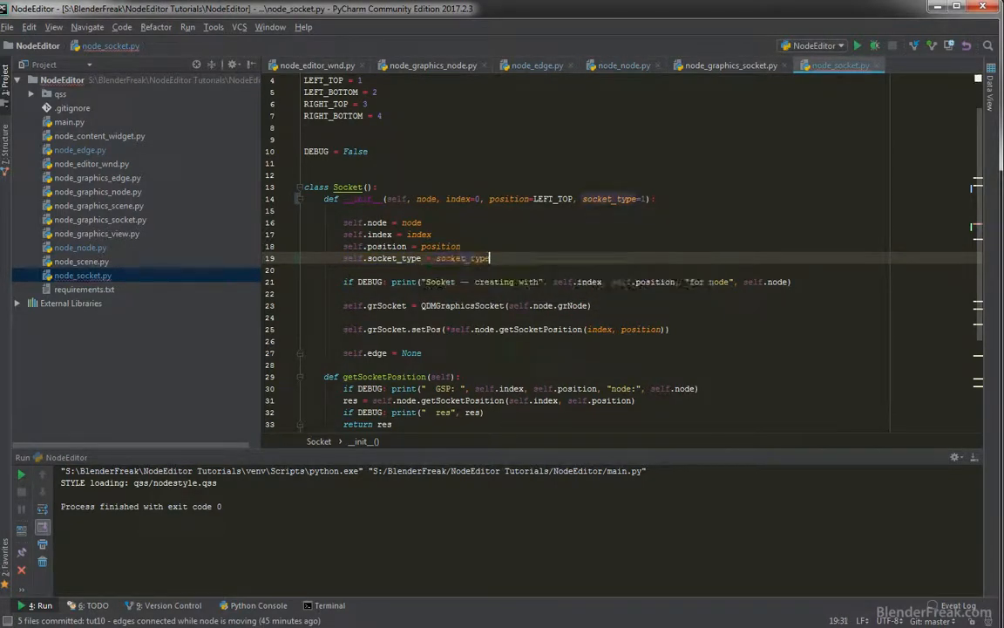
click(488, 327)
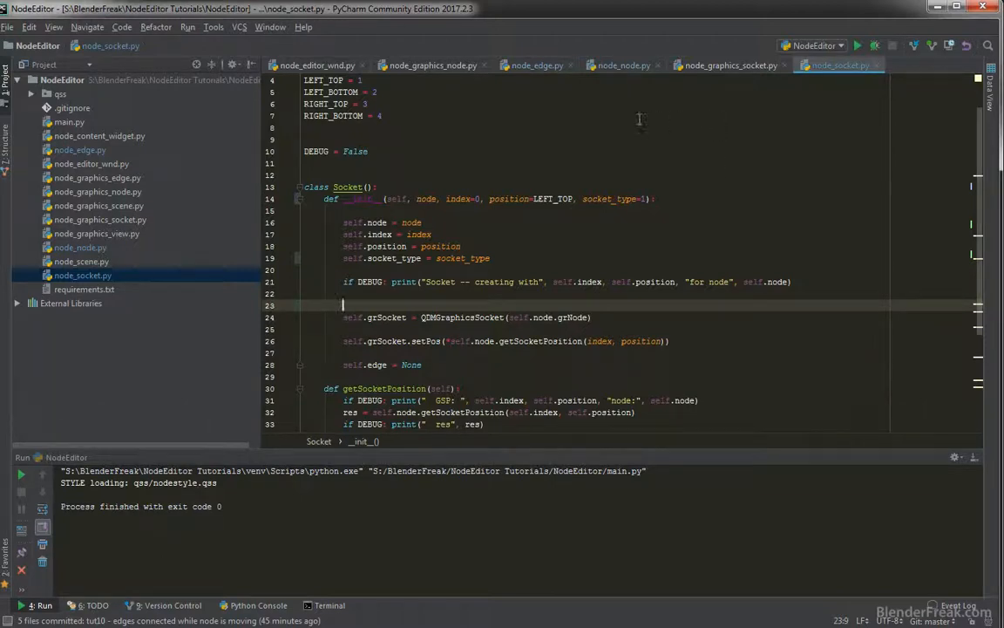
mouse_move(712, 84)
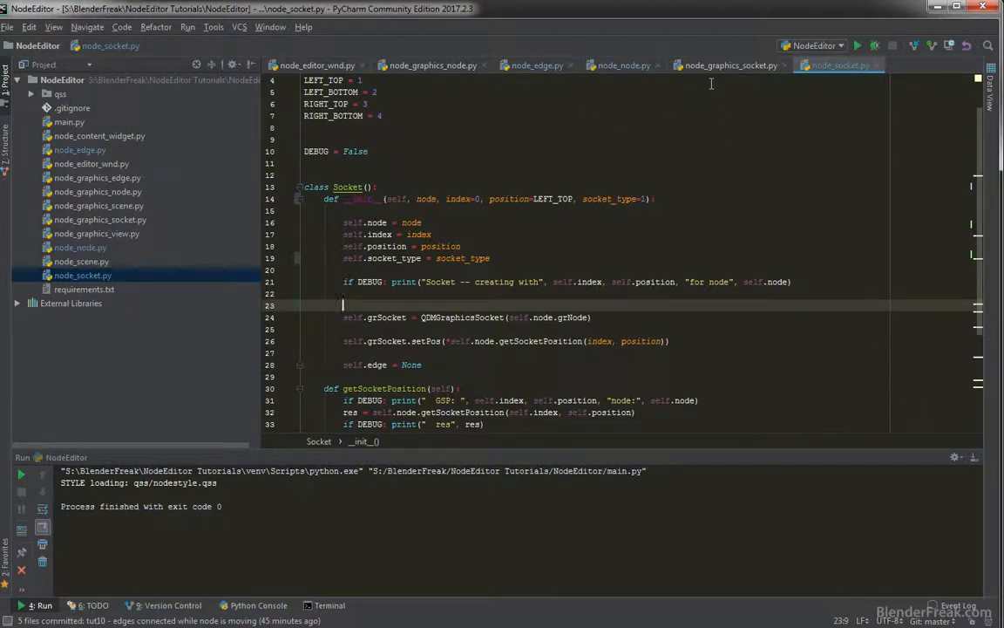
click(730, 64)
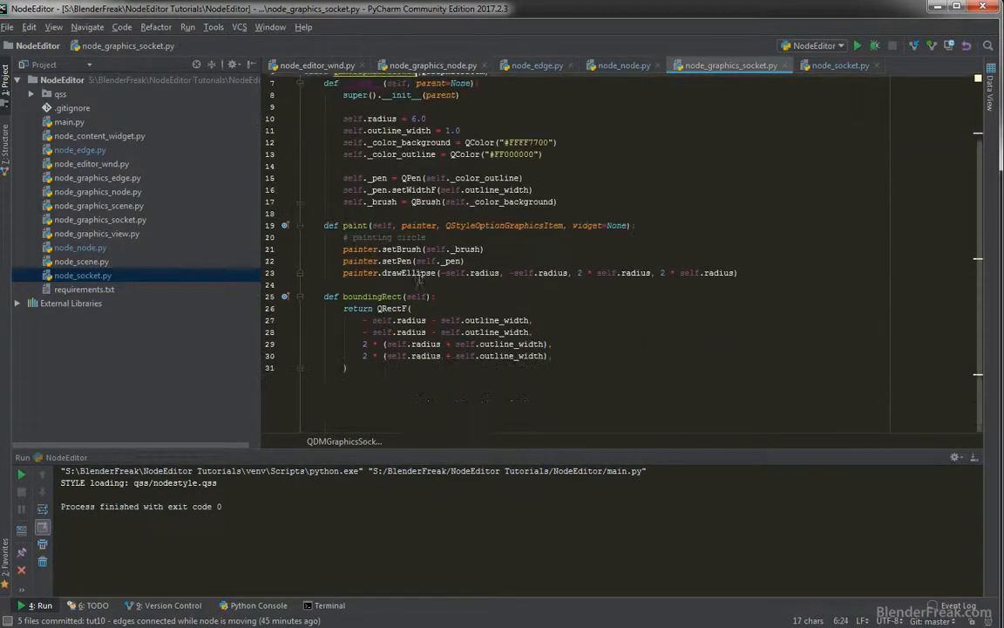
mouse_move(383, 418)
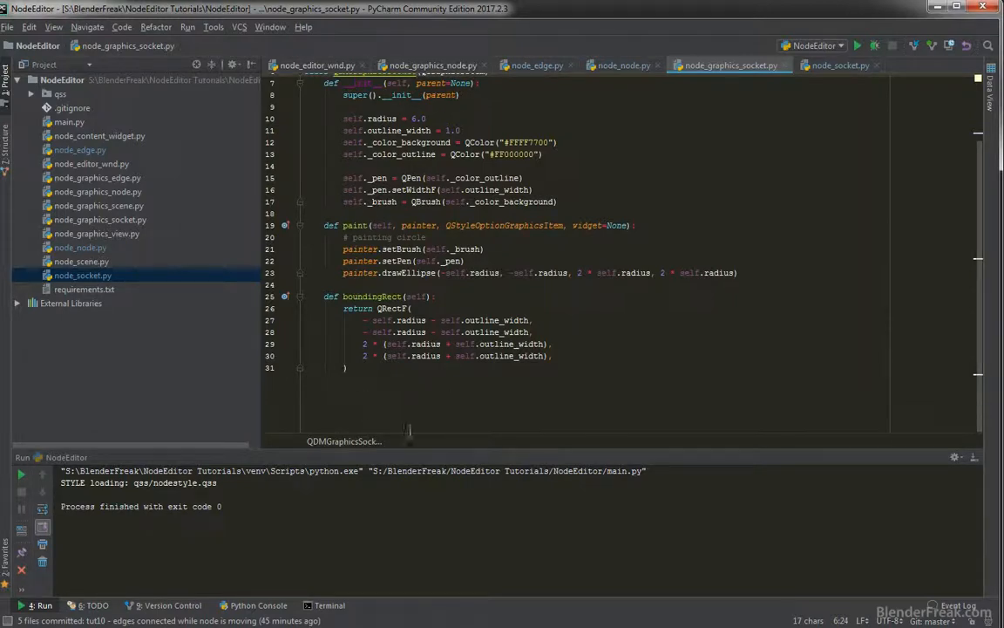
Pass self.socket_type into the QDMGraphicsSocket call in Socket's constructor.
click(838, 65)
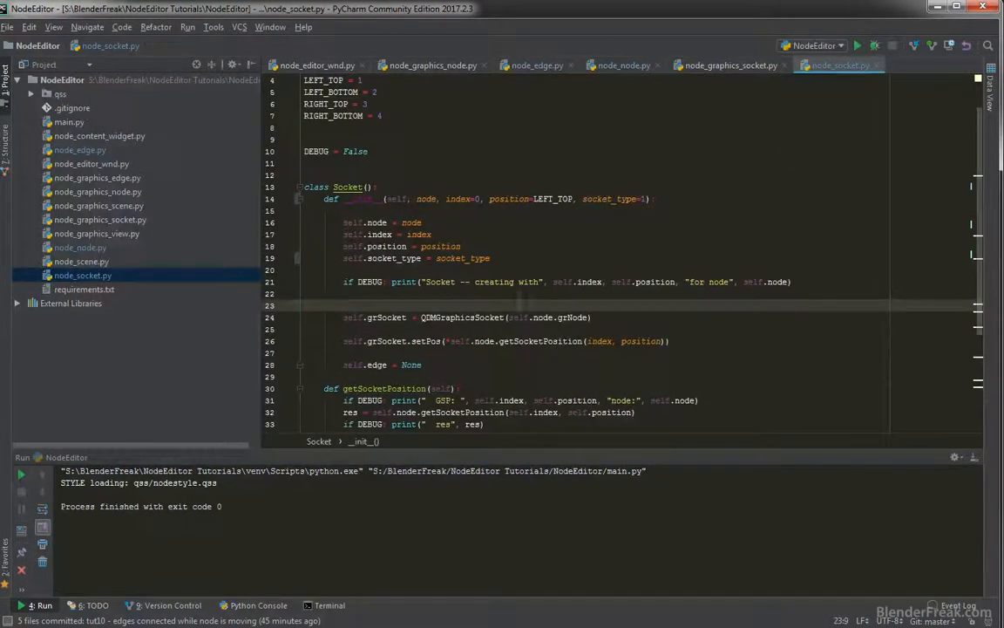
click(373, 318)
text(, )
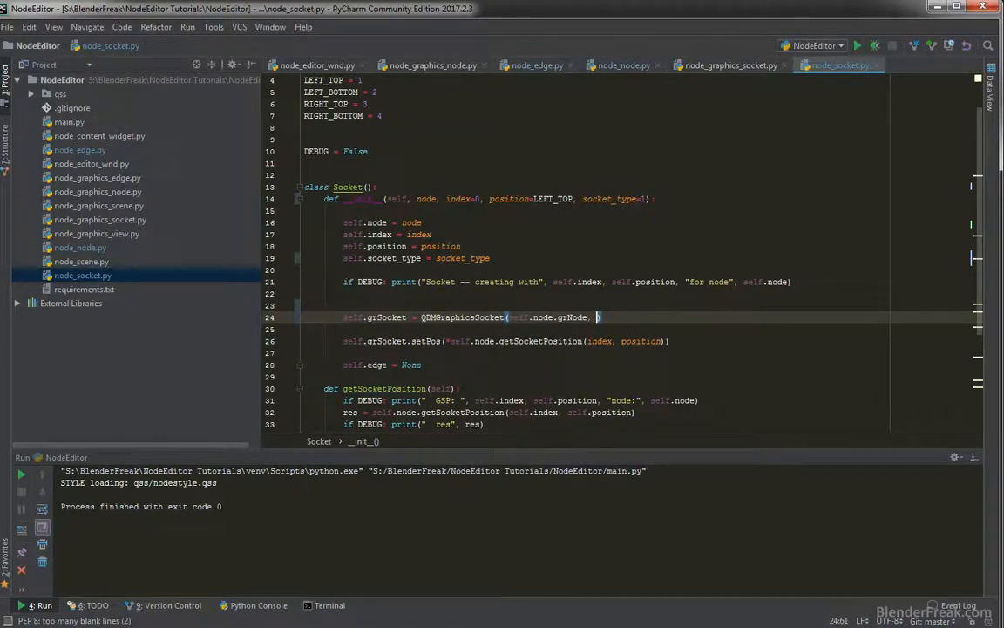
text(self.socket_type)
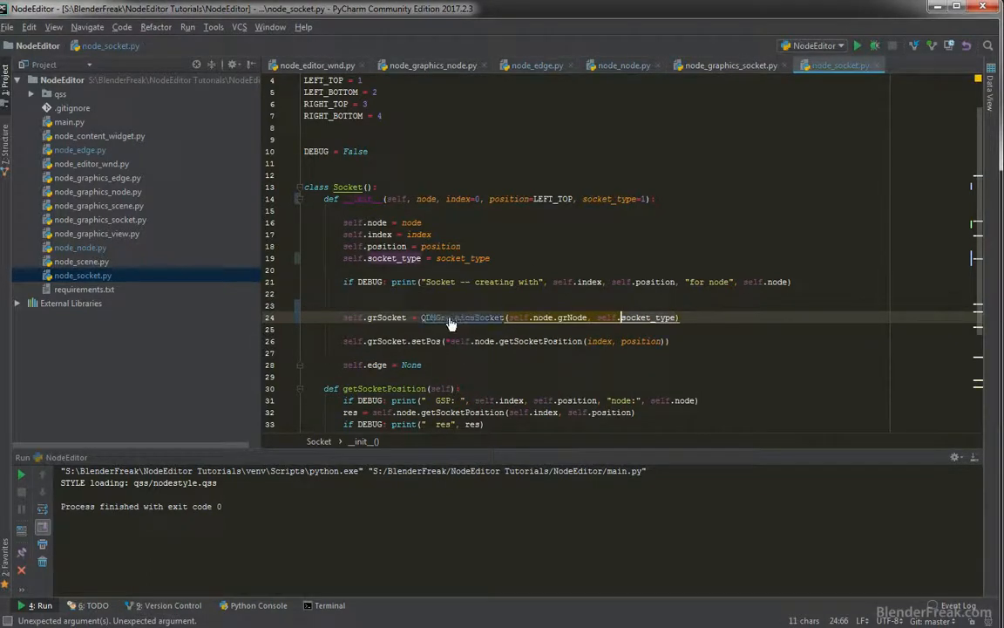
mouse_move(454, 317)
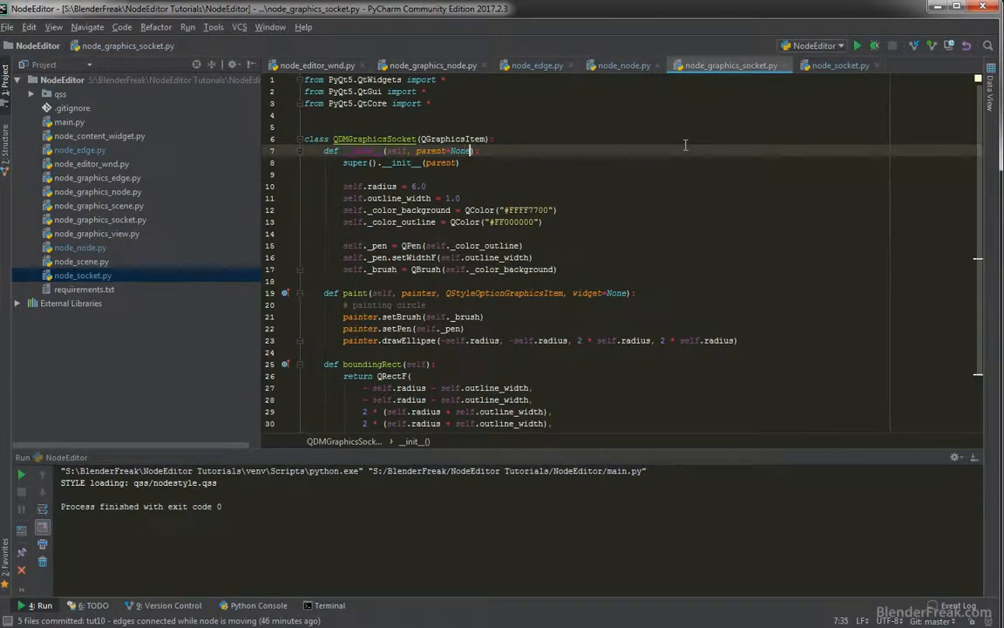
Add socket_type=1 to QDMGraphicsSocket.__init__ and define a self._colors list of QColor values.
text(, soc)
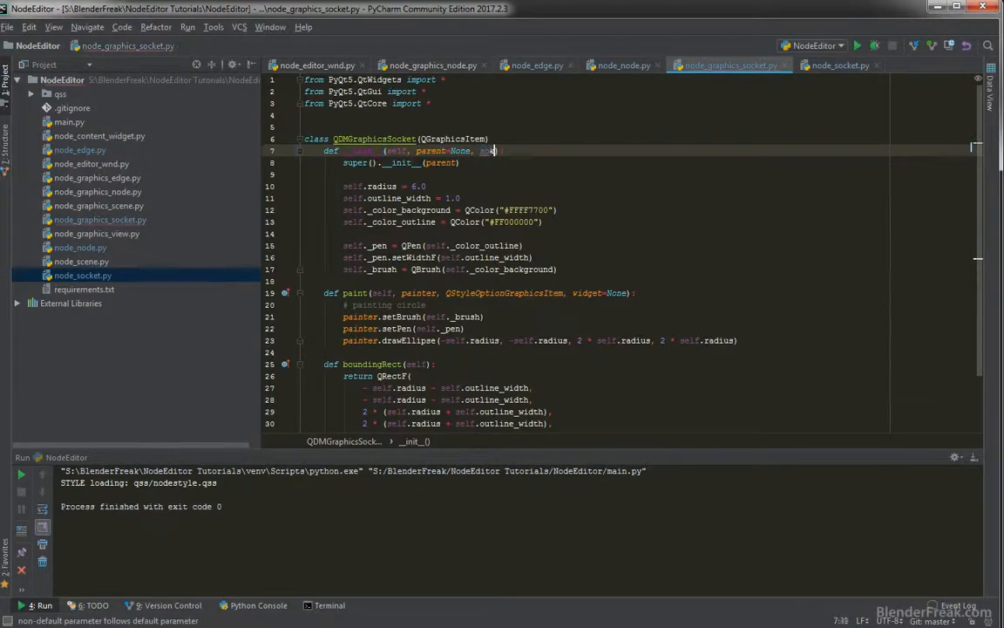
text(socket_type)
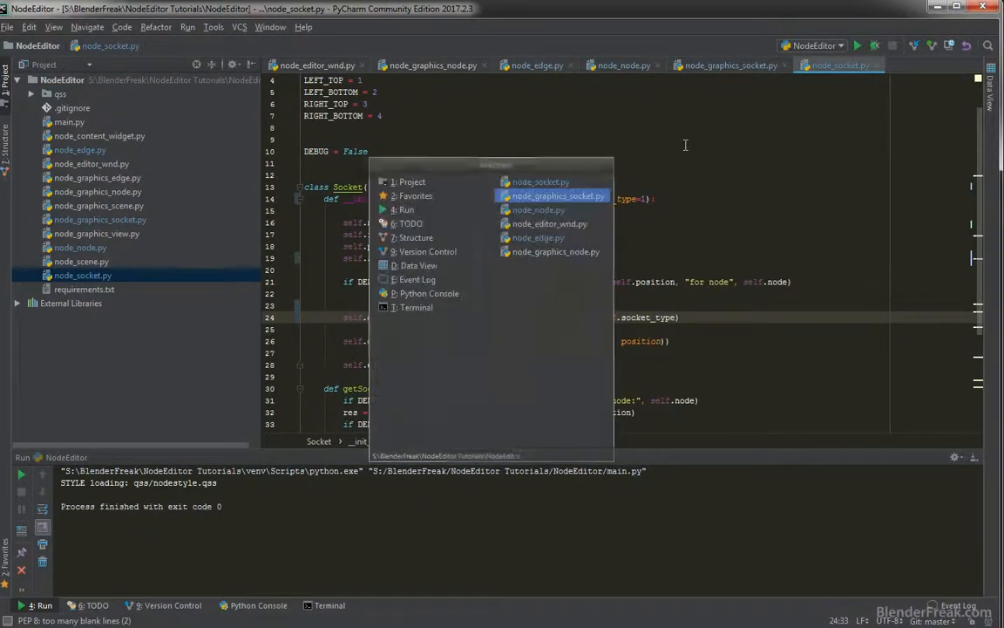
click(558, 195)
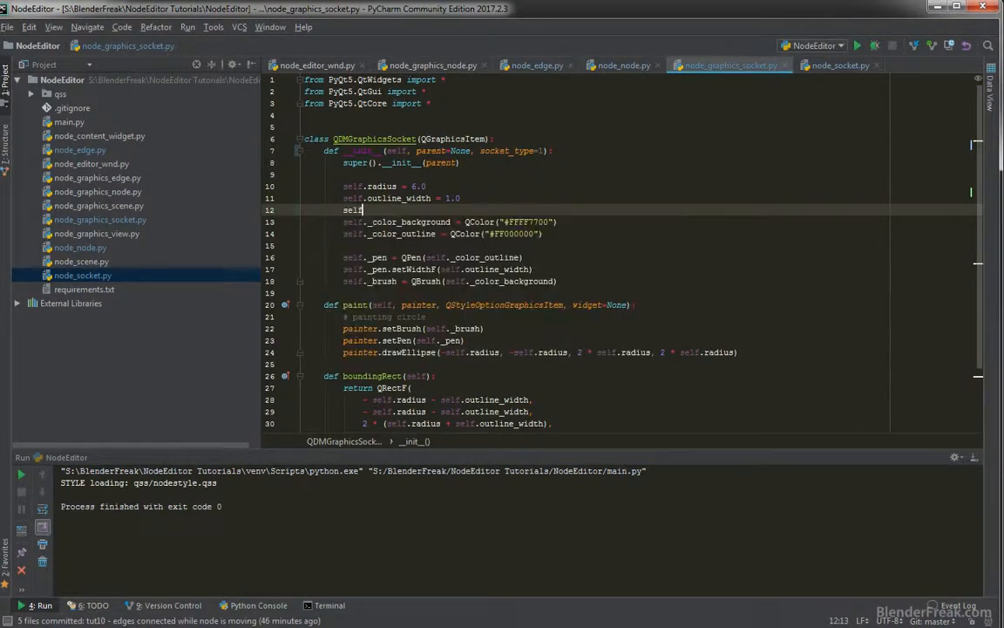
text(.)
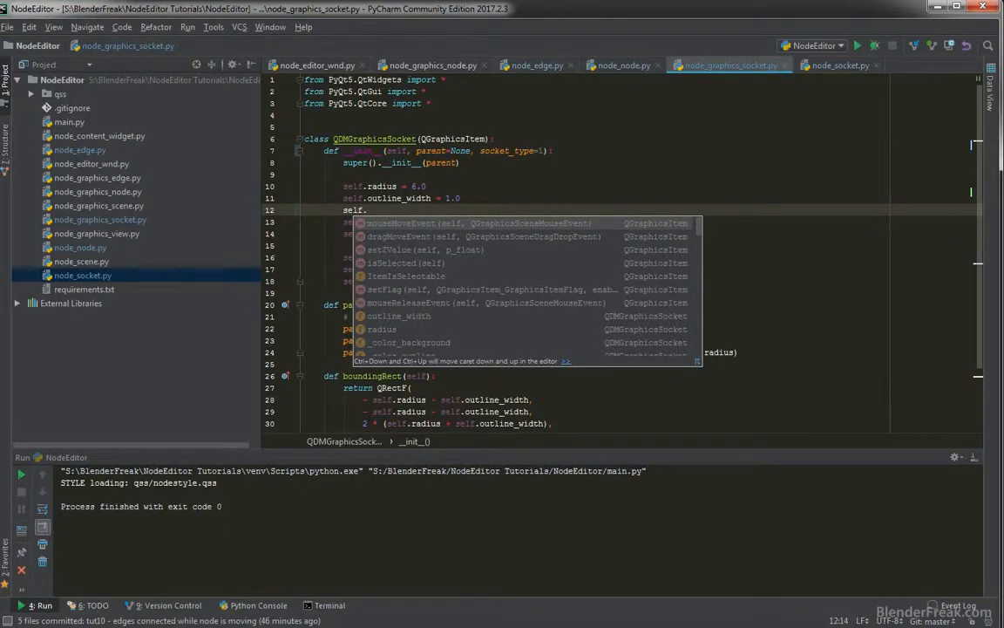
text(_colors = [)
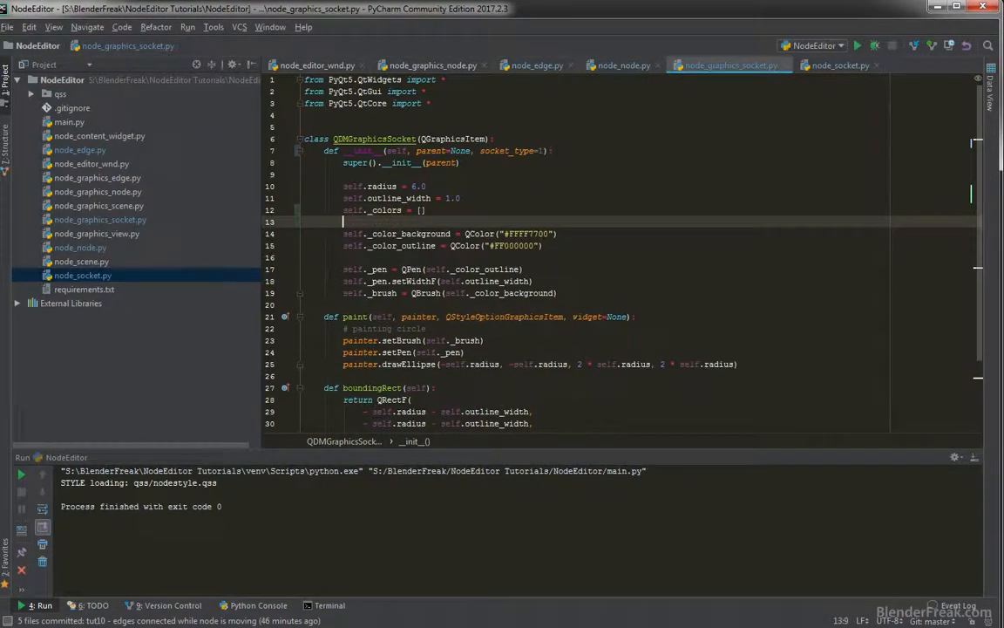
key(enter)
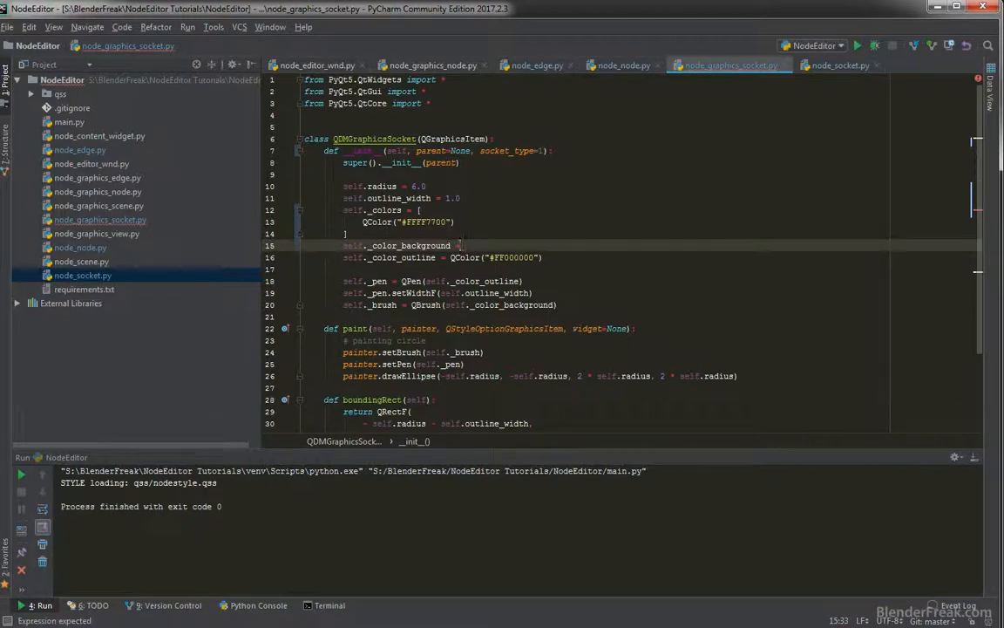
Set _color_background = self._colors[socket_type] and adjust one colour's hex value to 220.
text(= self.)
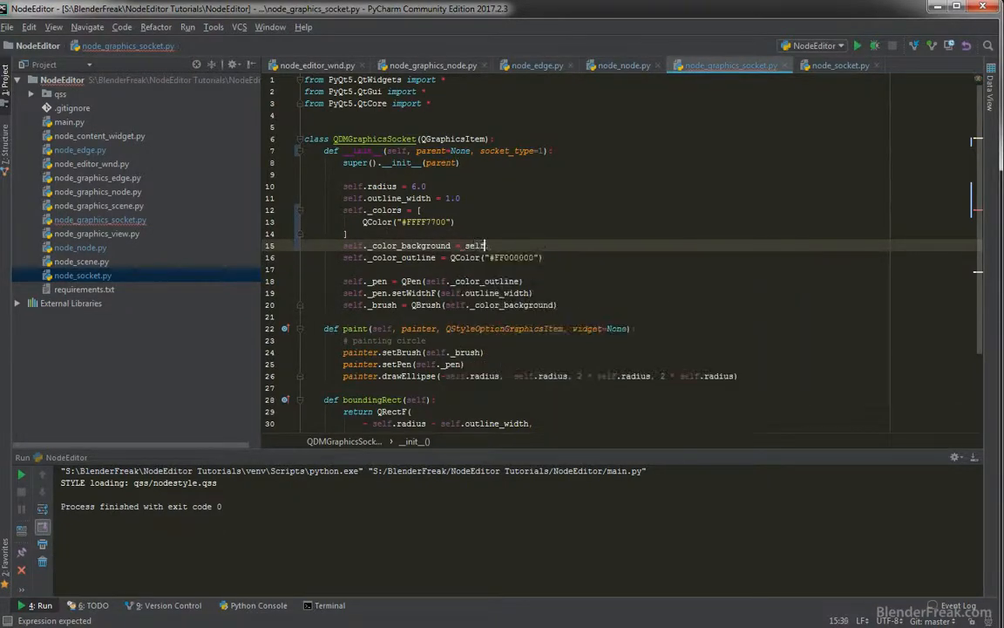
text(._colors)
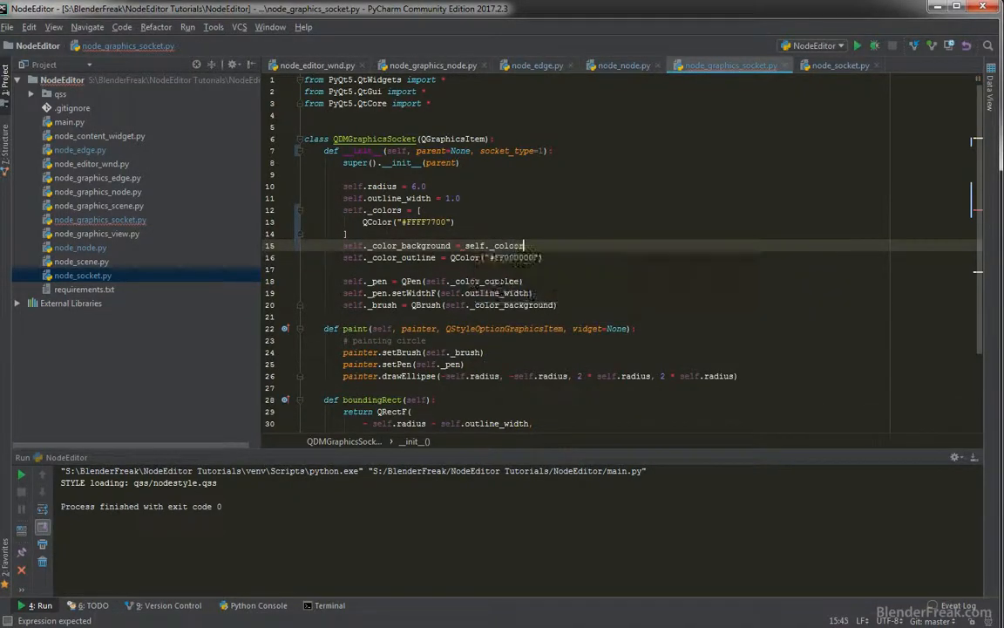
text([socket_type)
text(QColor("#FFa86db1"),)
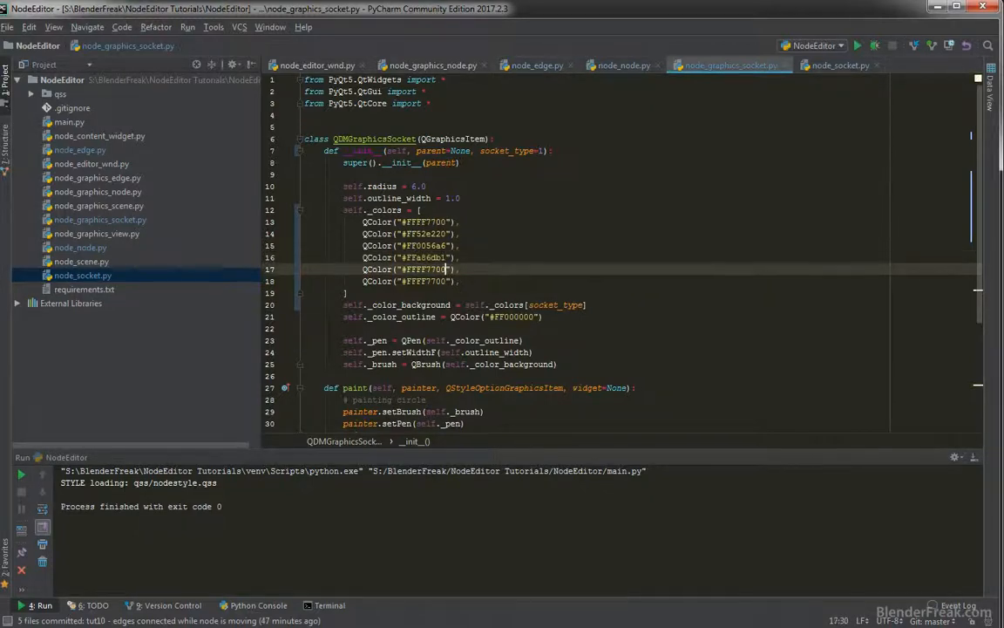
double_click(426, 269)
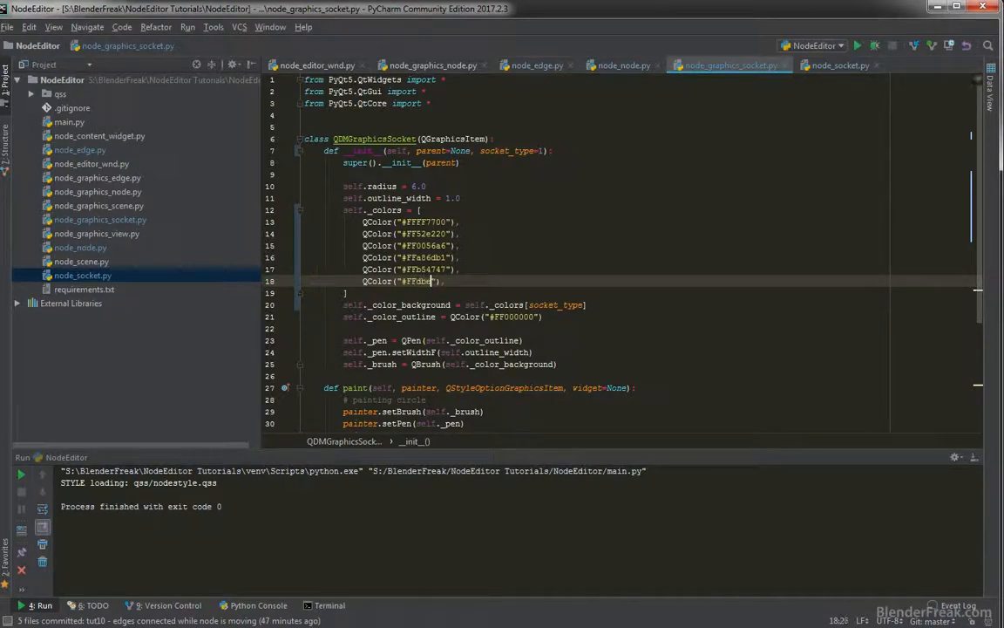
text(220)
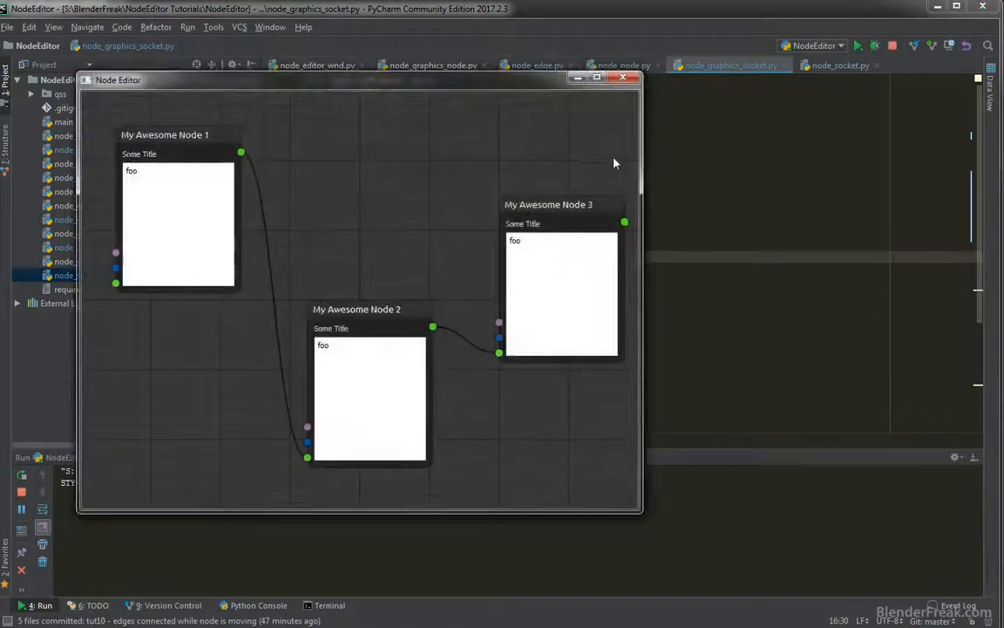
drag(356, 309, 359, 219)
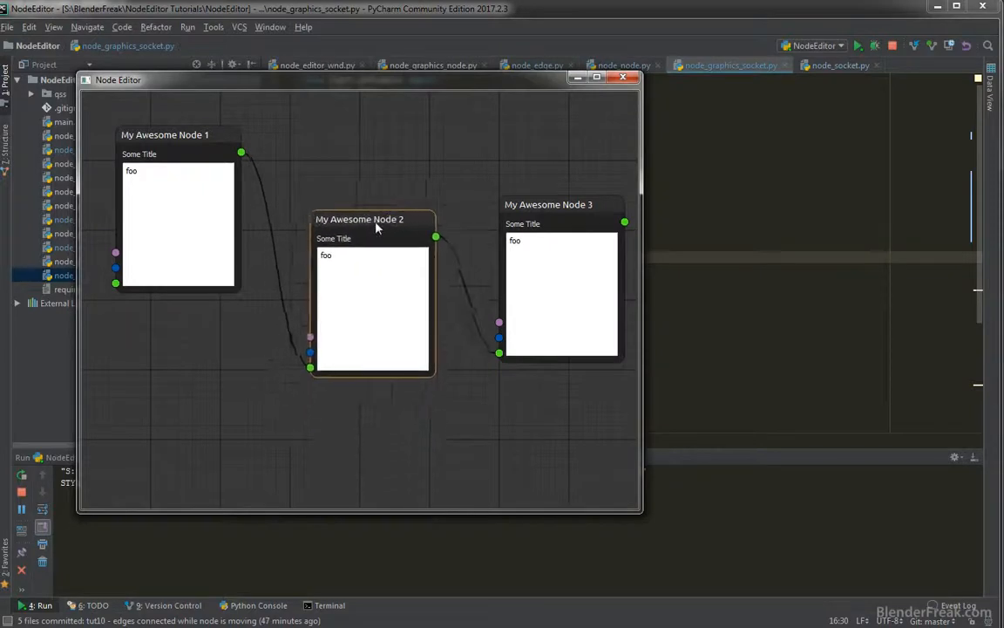
drag(375, 226, 375, 234)
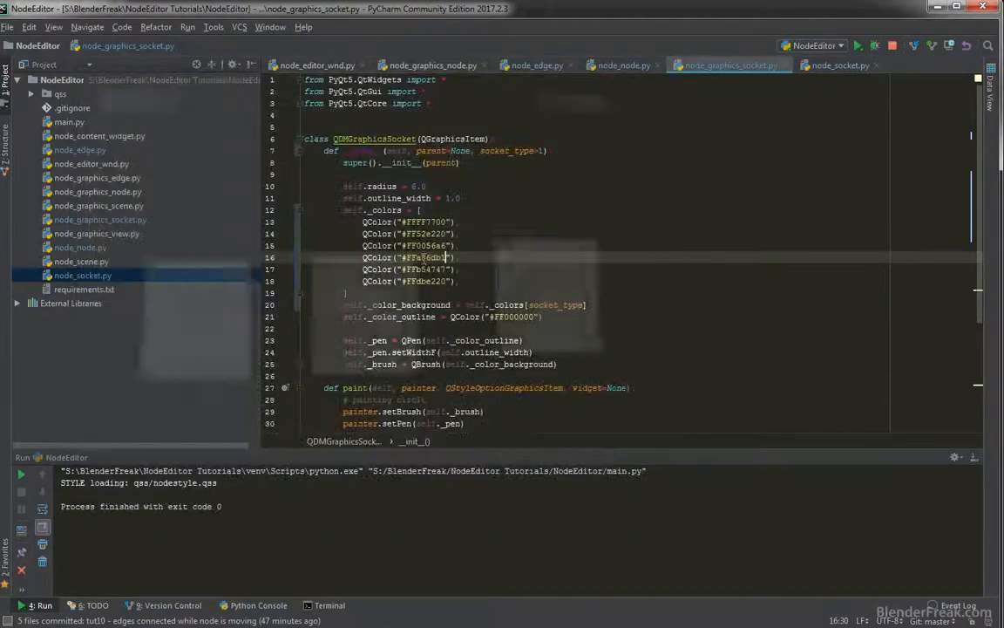
Compare addNodes' socket type numbers against the six-entry colour list in node_graphics_socket.py.
click(317, 64)
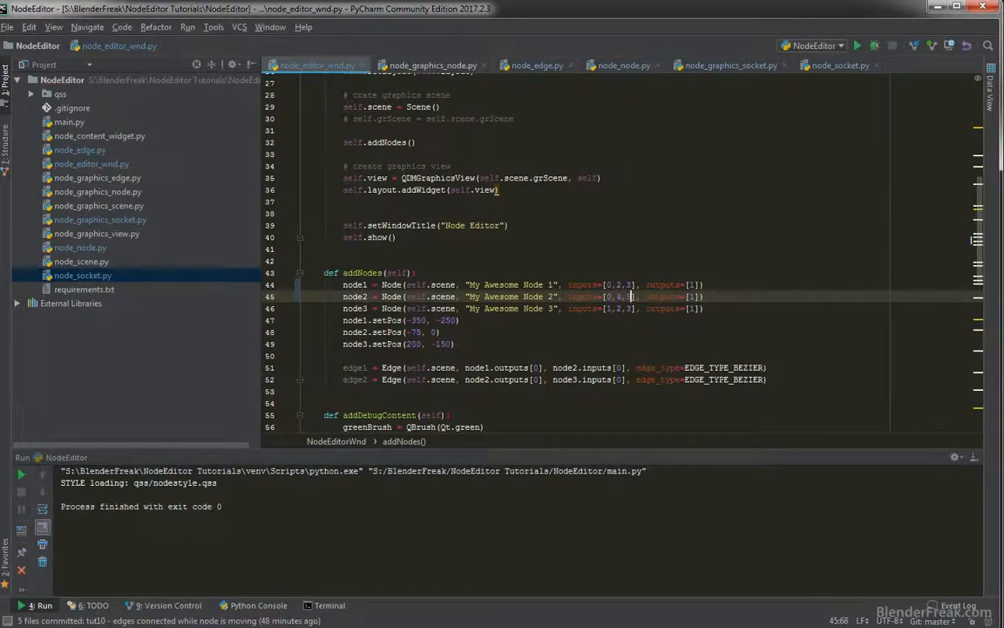
click(730, 65)
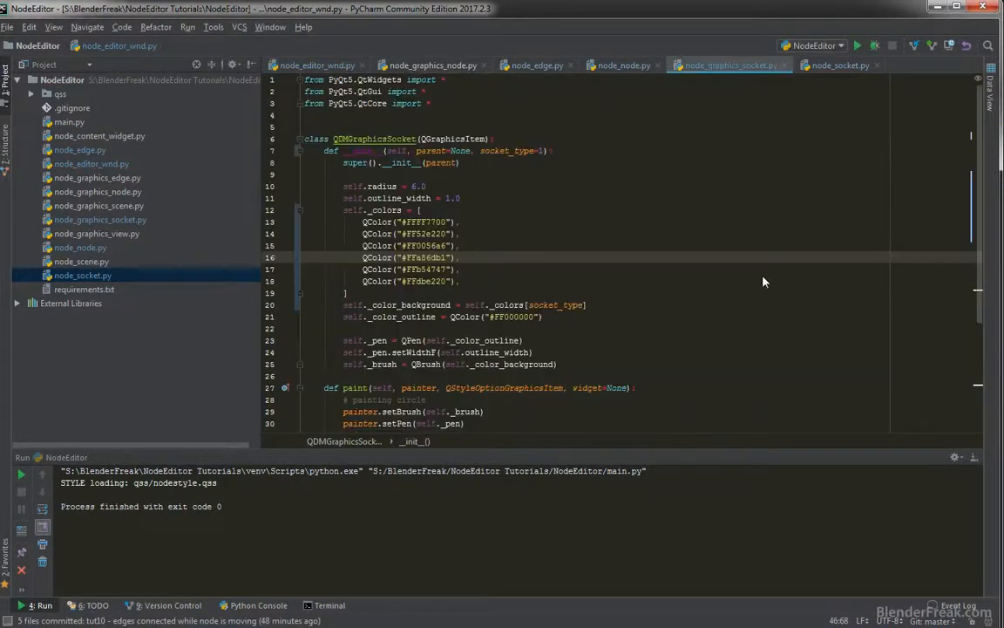
click(427, 222)
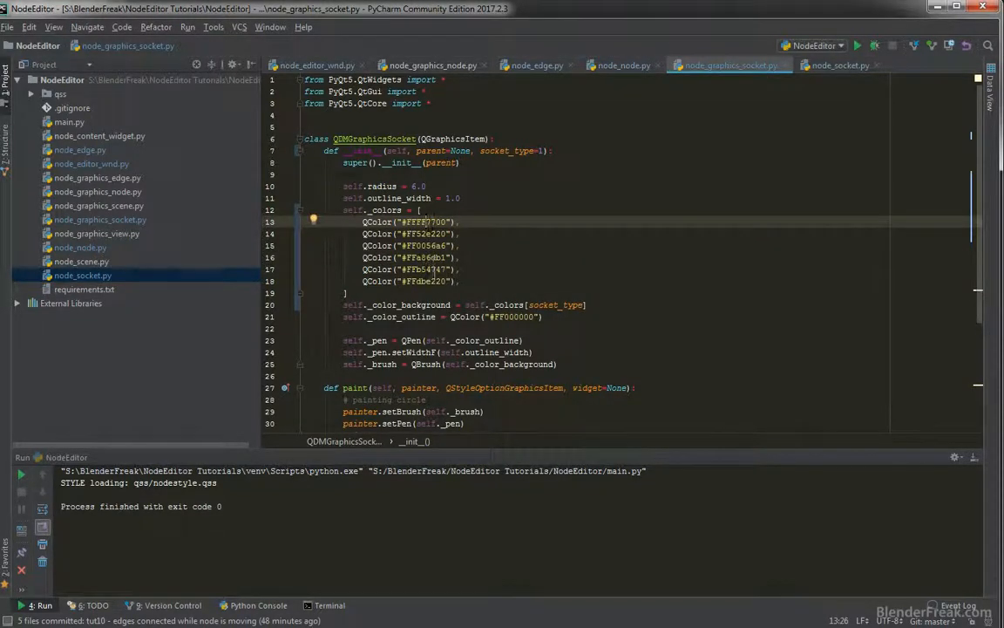
click(315, 64)
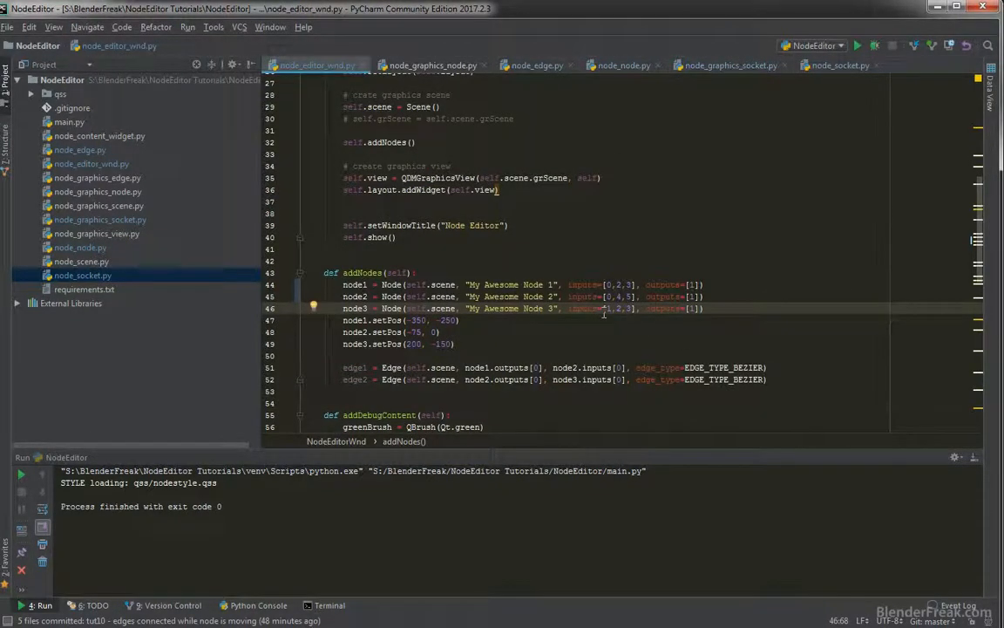